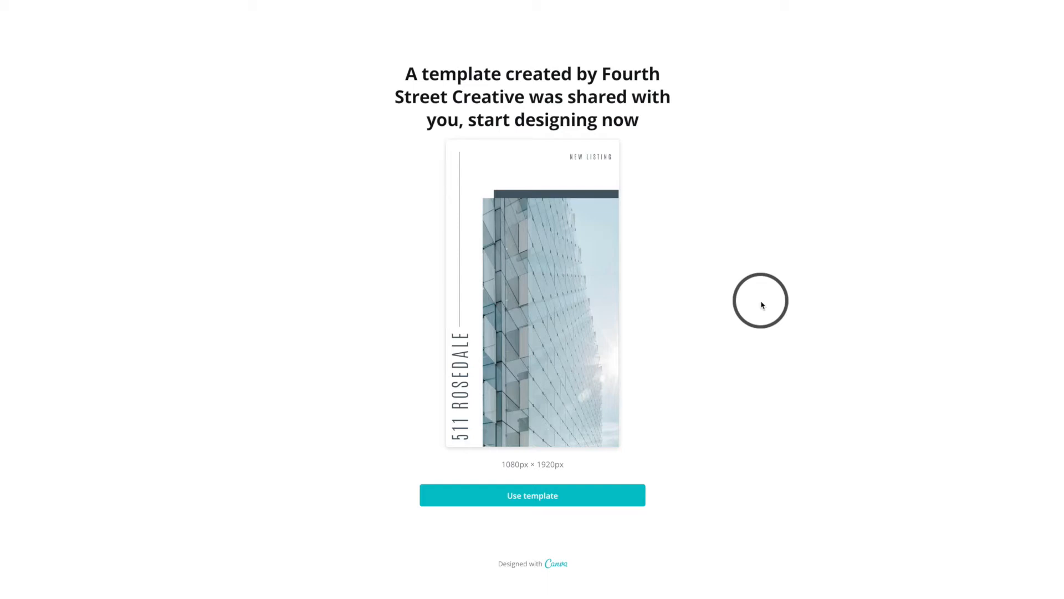
mouse_move(681, 452)
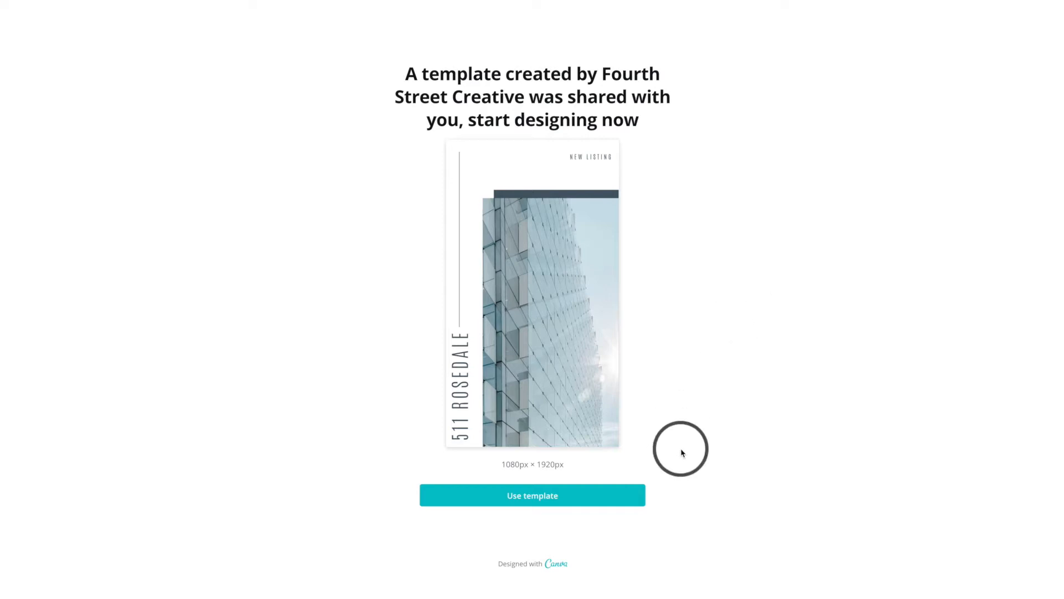
mouse_move(625, 507)
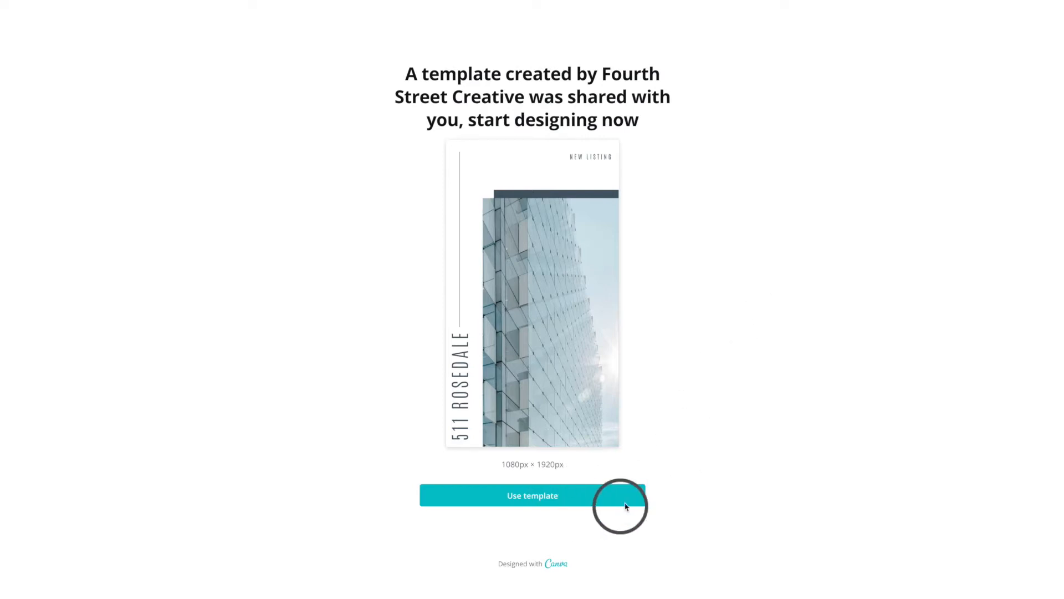
Open the shared 511 Rosedale new-listing story template as an editable copy.
left_click(532, 495)
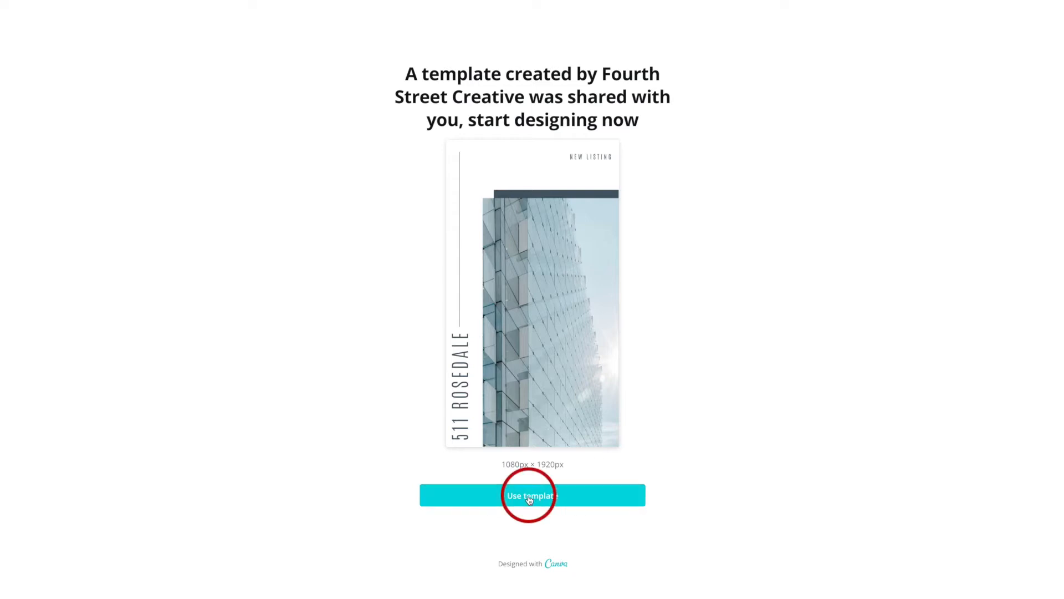
left_click(533, 494)
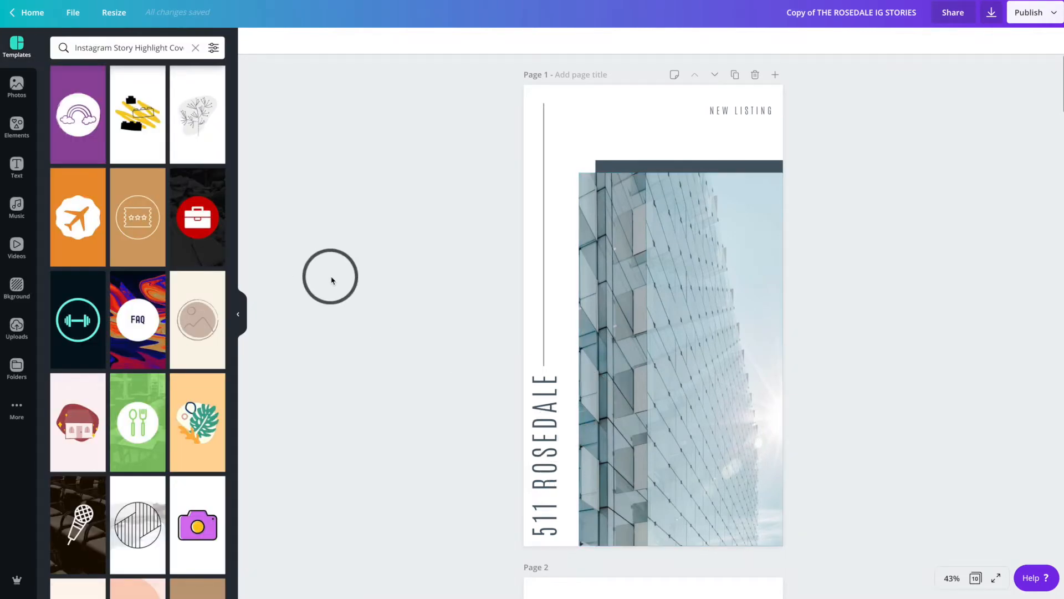
left_click(73, 12)
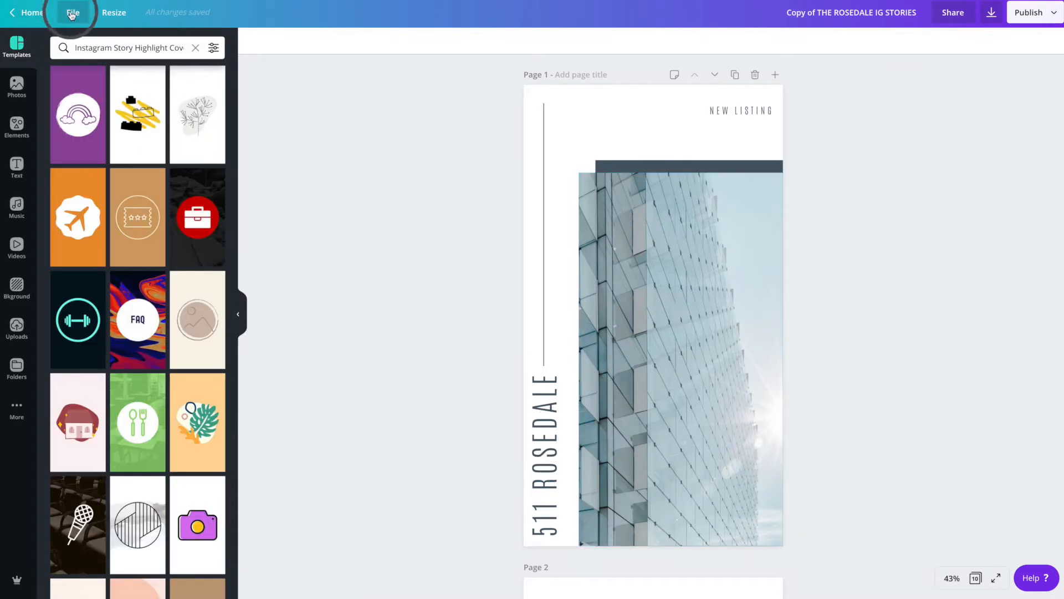
left_click(73, 13)
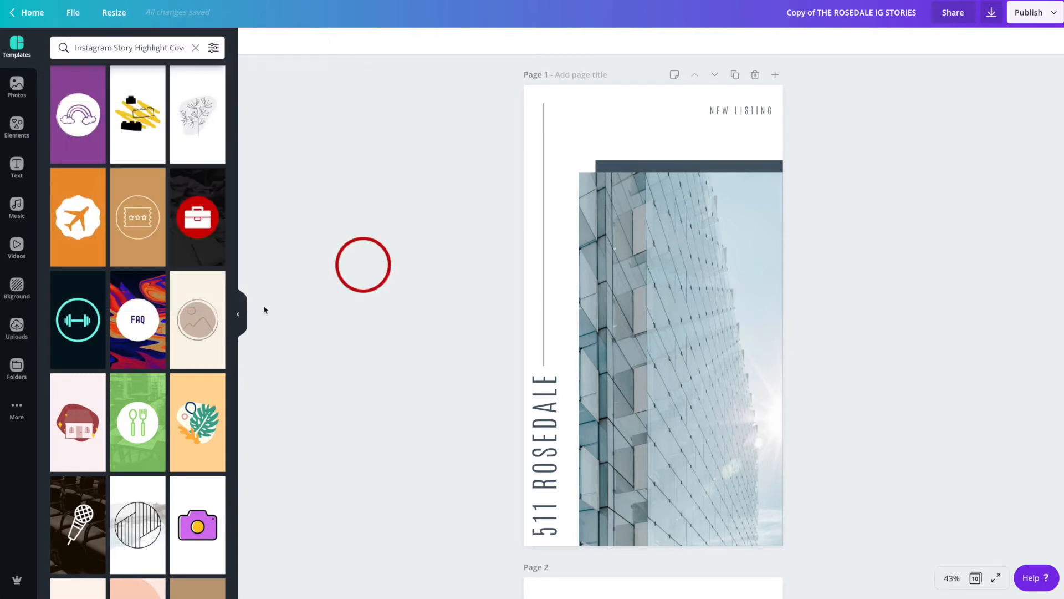
Find the kitchen interior photo in Uploads and drag it onto page 1.
left_click(17, 329)
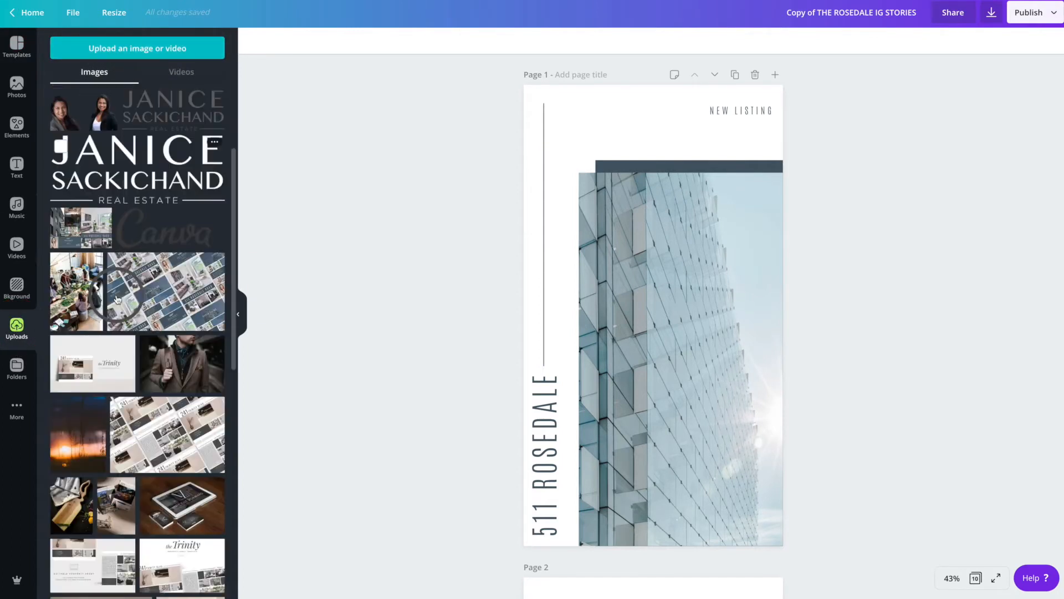
scroll("down", 3)
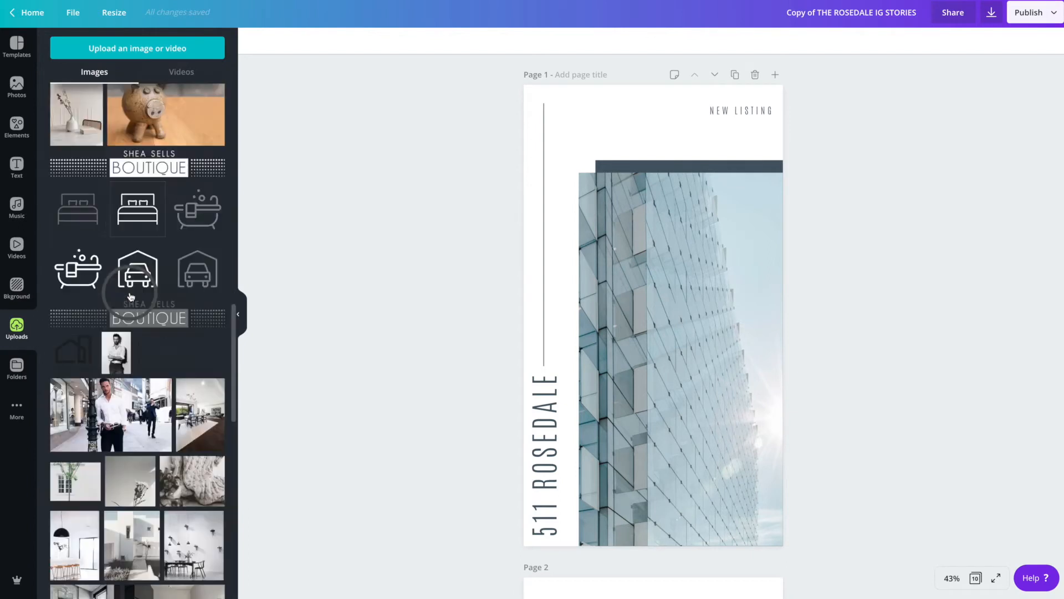
scroll("down", 3)
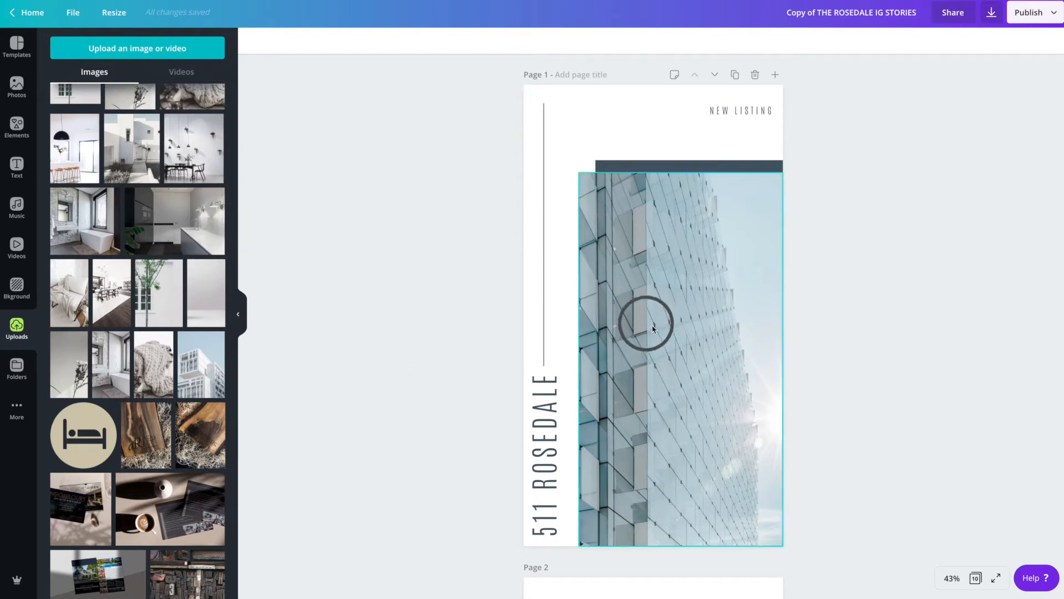
scroll("down", 3)
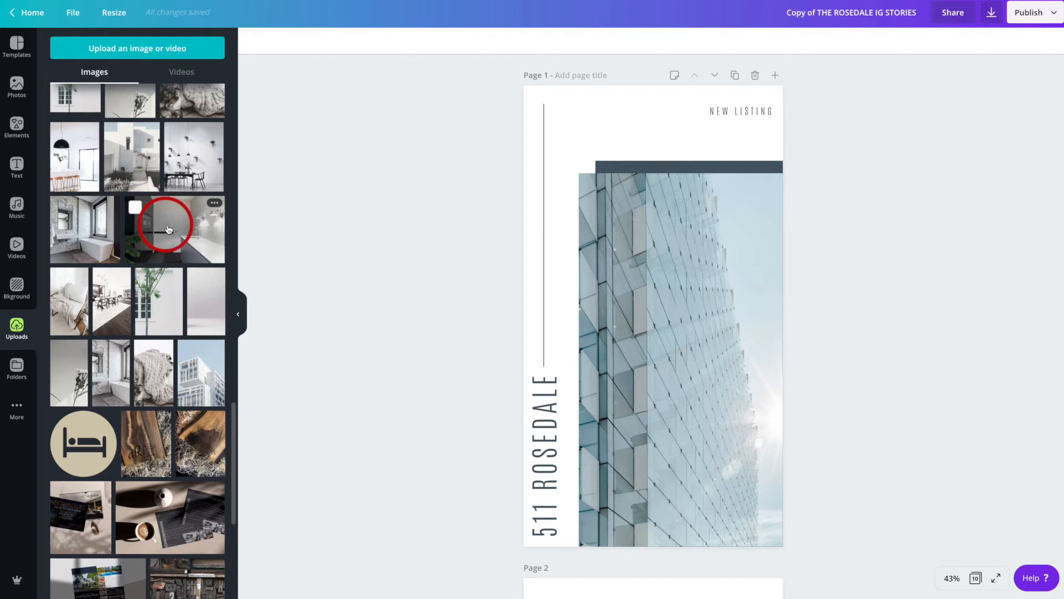
left_click_drag(164, 228, 333, 277)
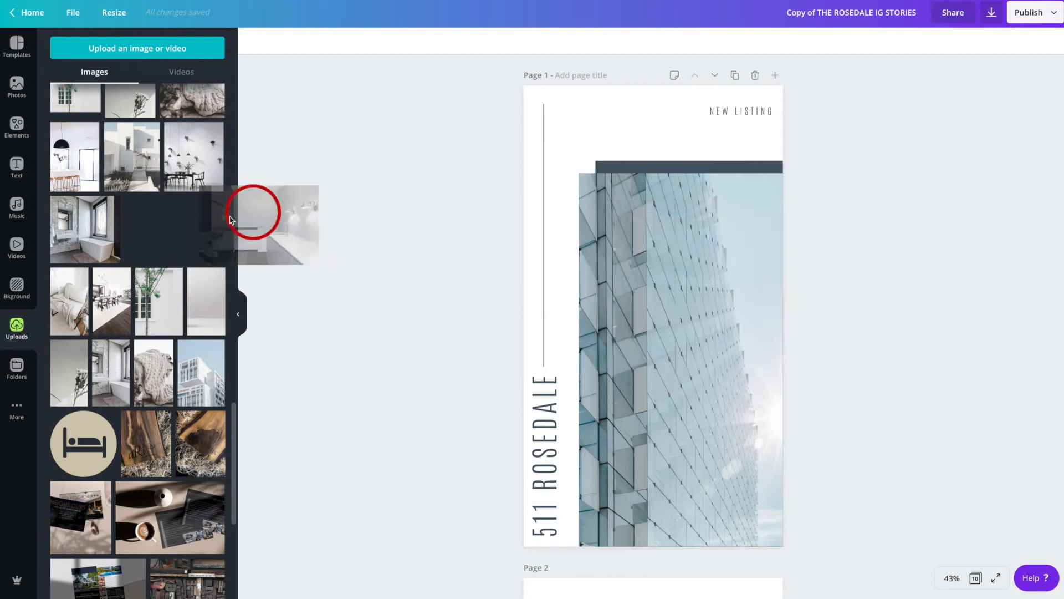
Unlock page 1's glass building photo so the kitchen photo replaces it.
left_click(651, 306)
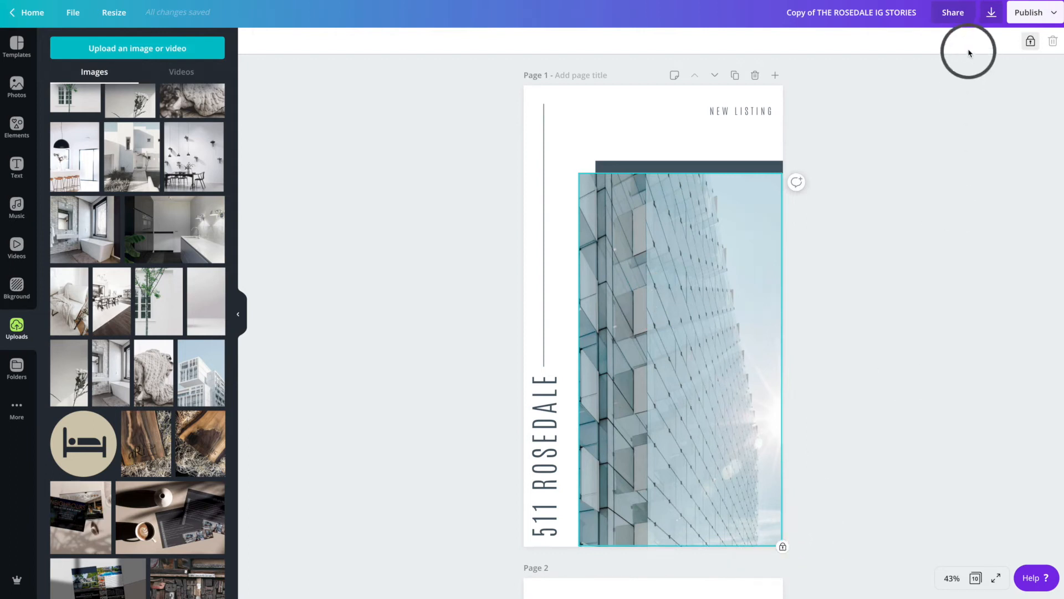
mouse_move(1030, 41)
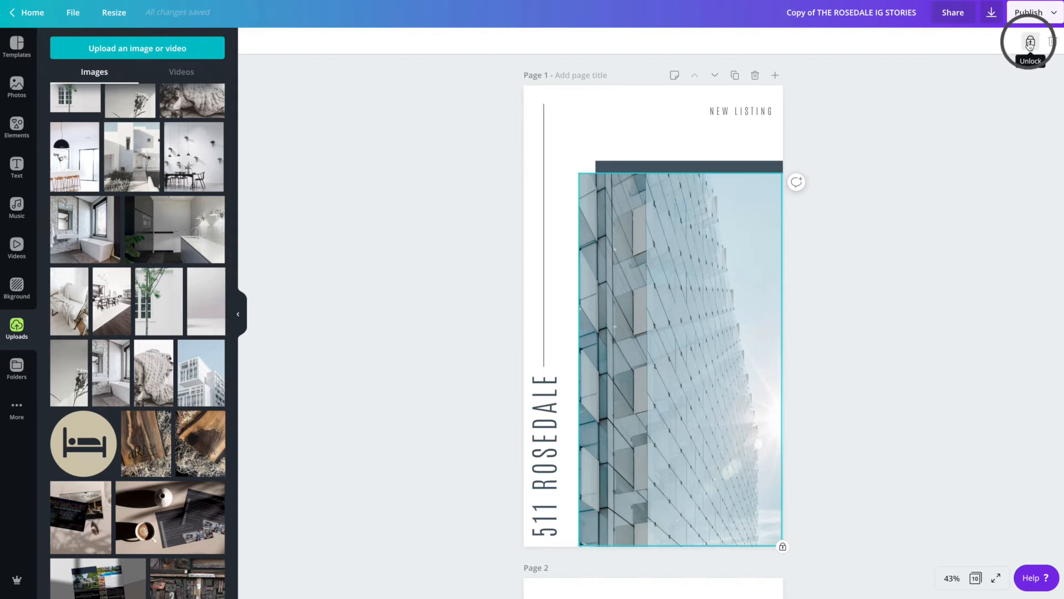
left_click(1029, 42)
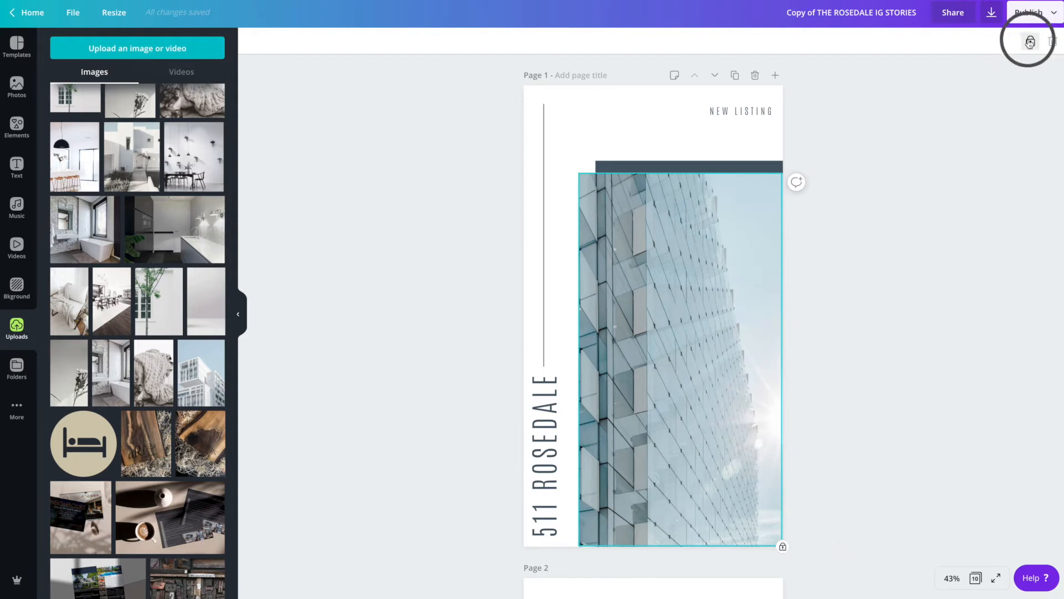
mouse_move(1030, 41)
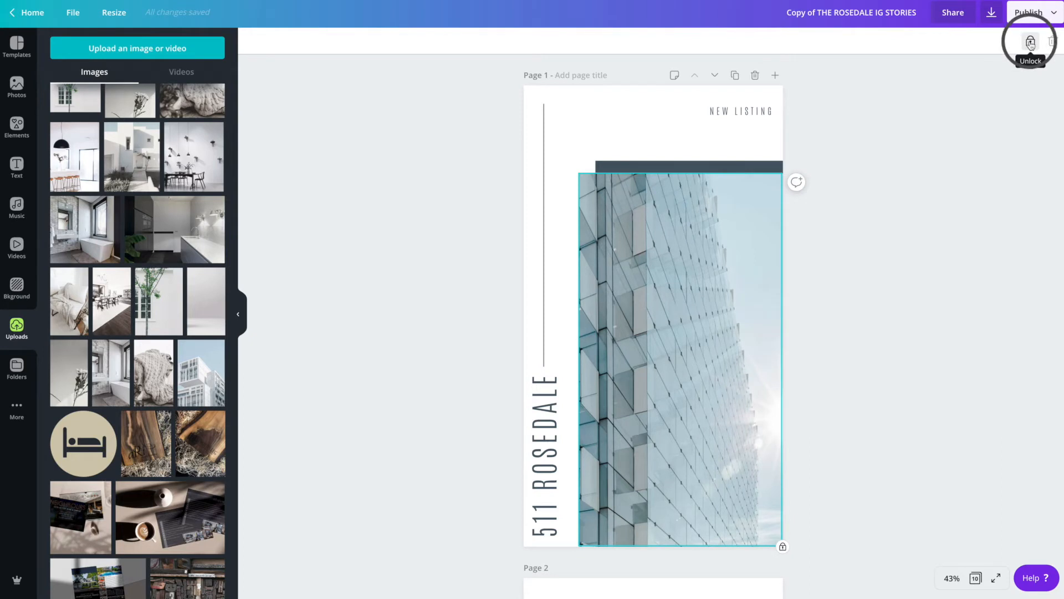
left_click(1030, 44)
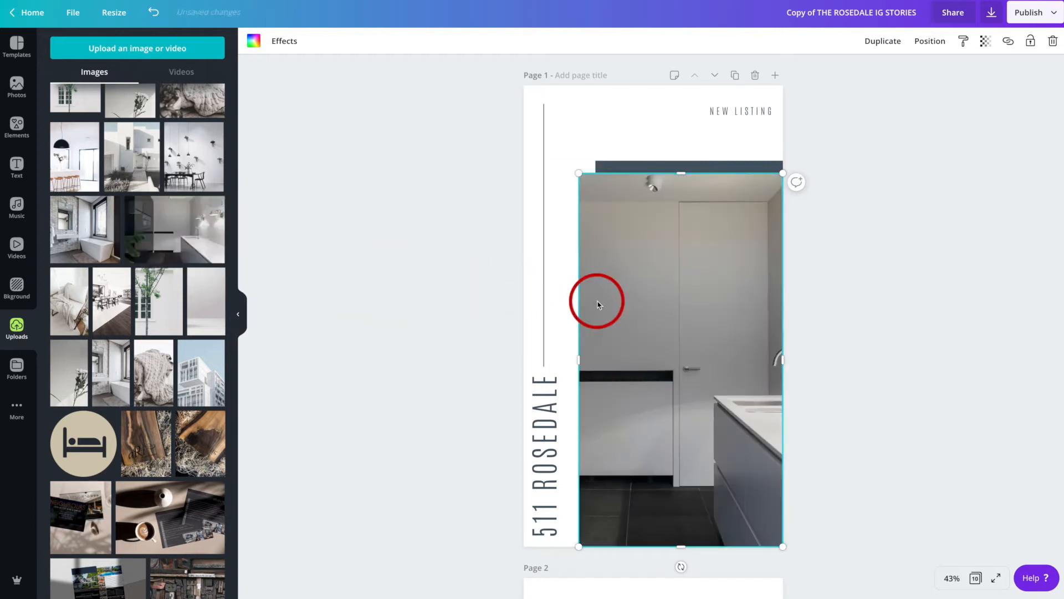
mouse_move(675, 319)
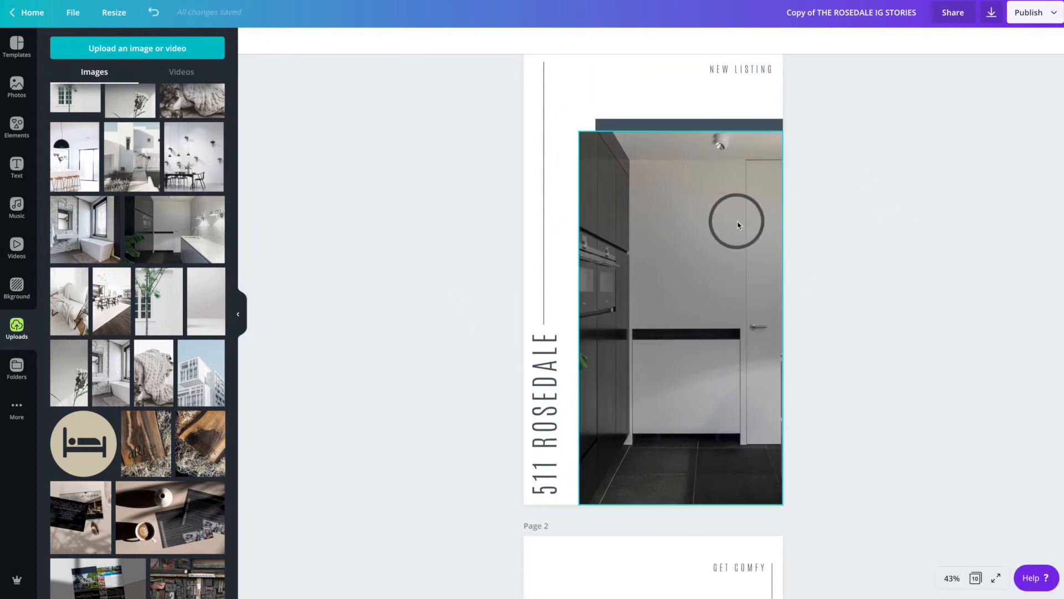
Shift the kitchen photo within its frame to a better crop.
left_click_drag(739, 225, 728, 238)
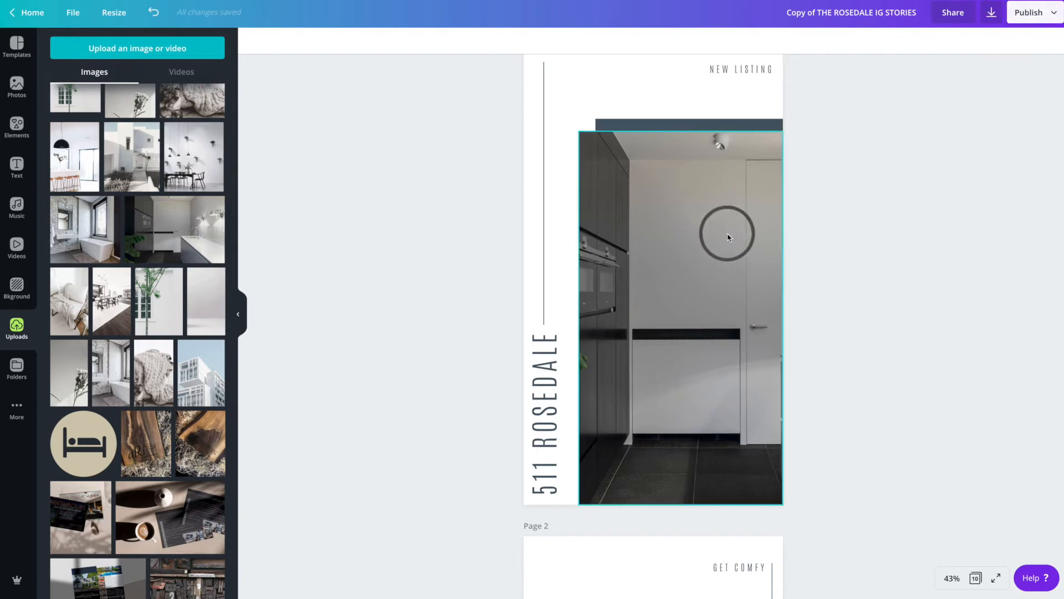
left_click_drag(726, 237, 731, 164)
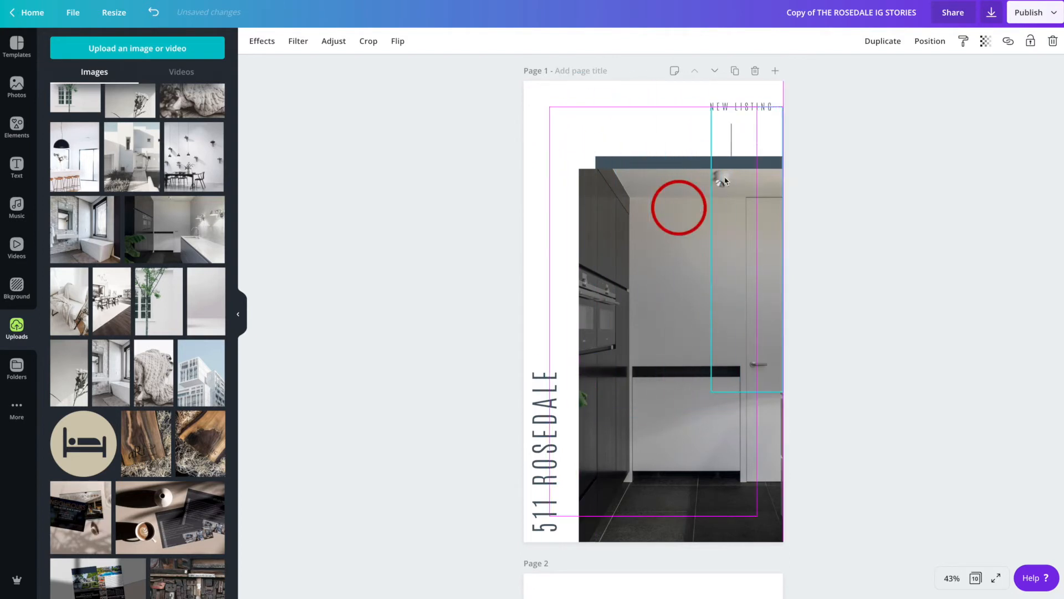
left_click_drag(676, 208, 575, 167)
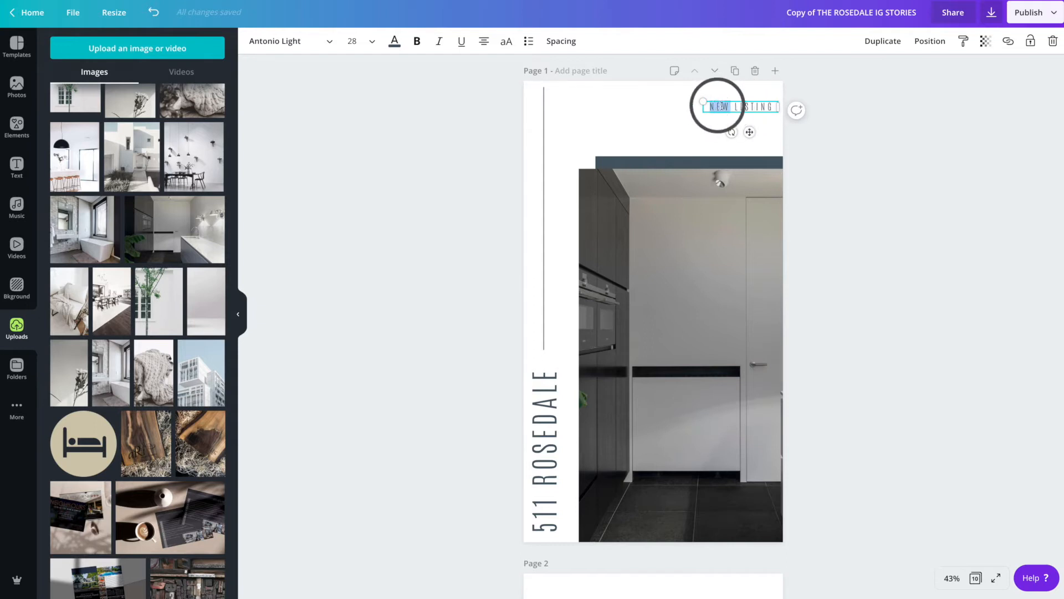
mouse_move(818, 174)
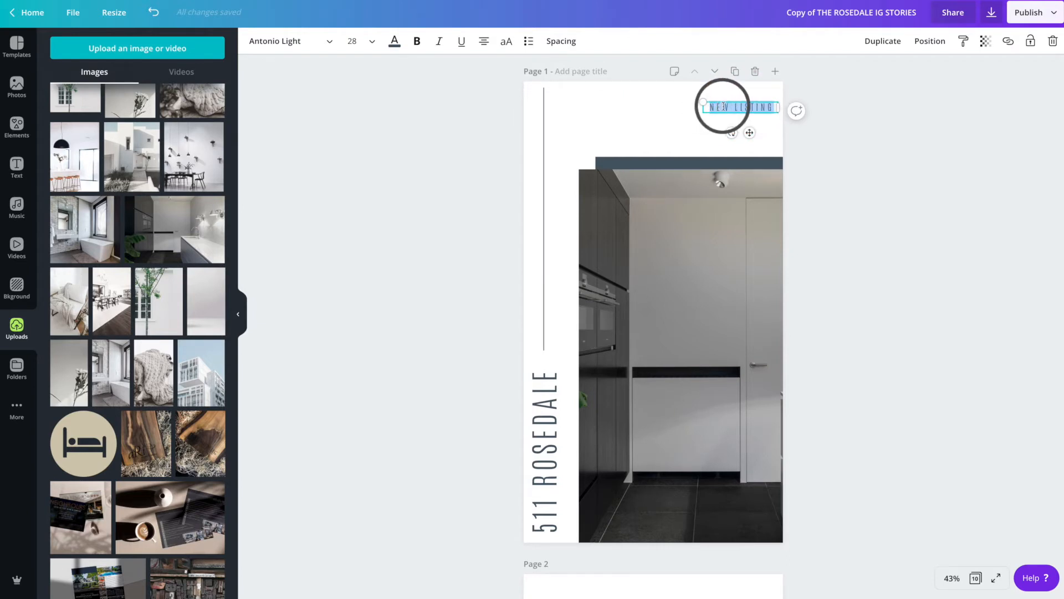
mouse_move(581, 86)
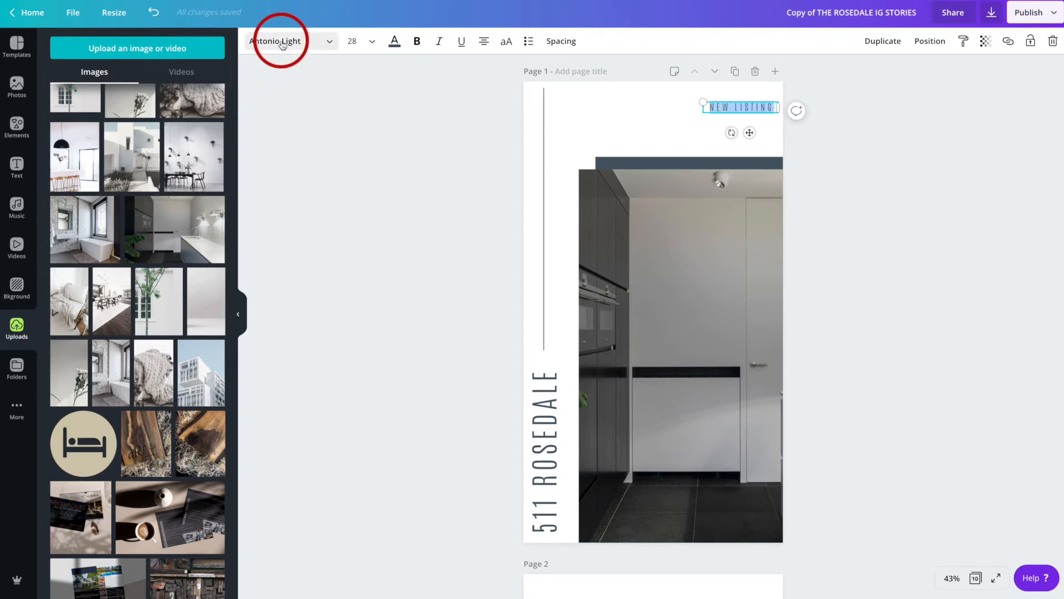
Browse the font list for the NEW LISTING heading and choose one.
left_click(285, 41)
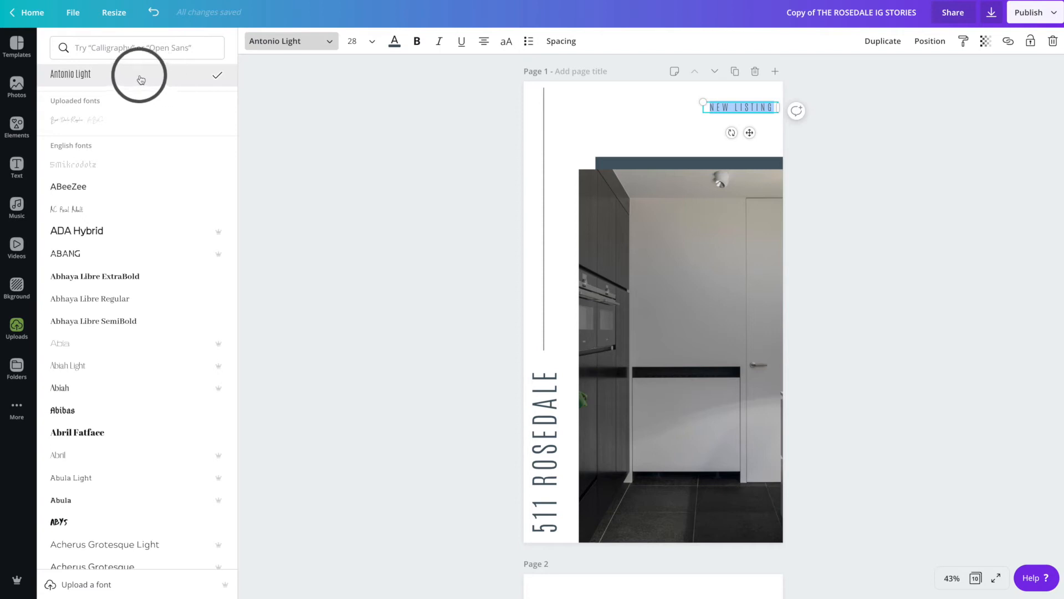
scroll("down", 3)
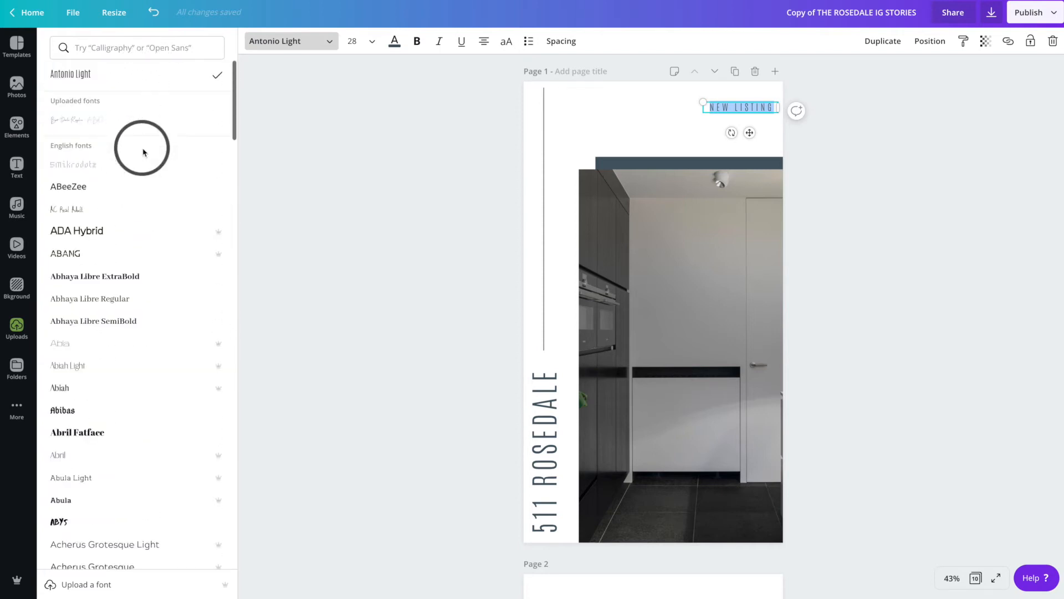
left_click(544, 448)
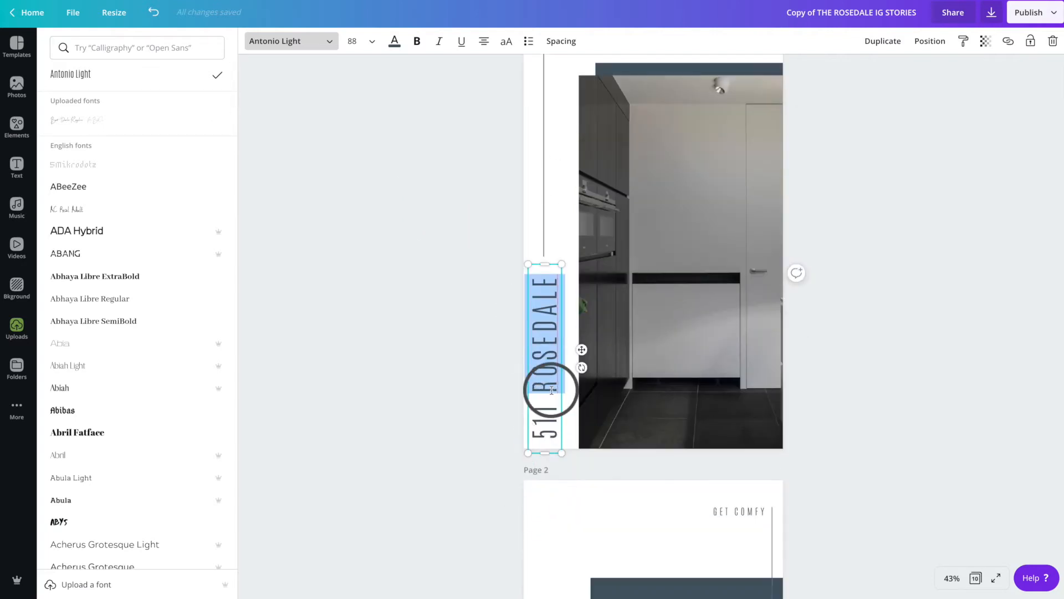
Append 'avenue' so the vertical title reads '511 ROSEDALE avenue'.
left_click(17, 326)
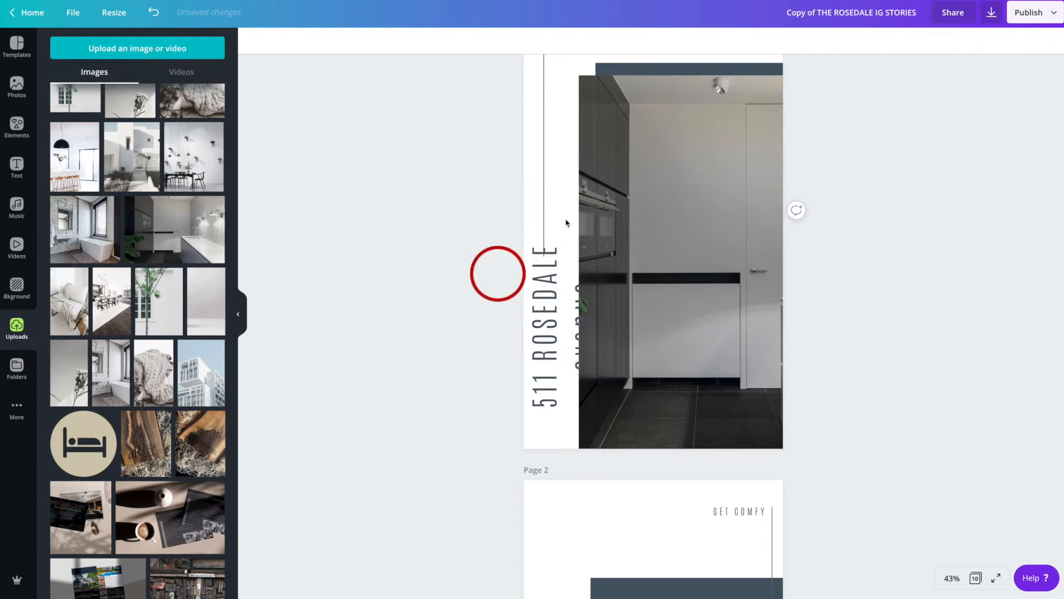
left_click(543, 306)
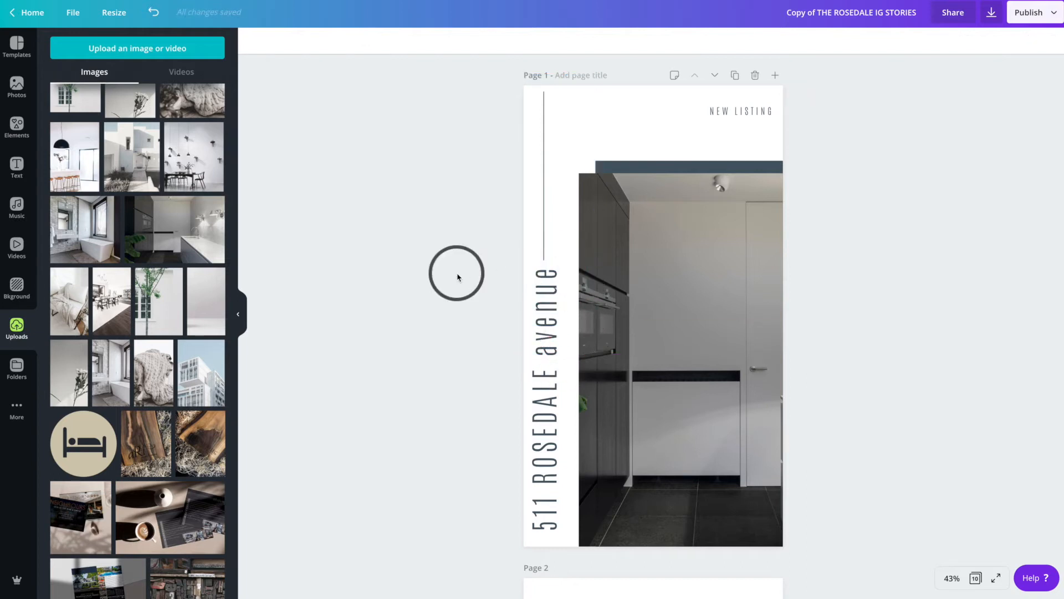
left_click(546, 313)
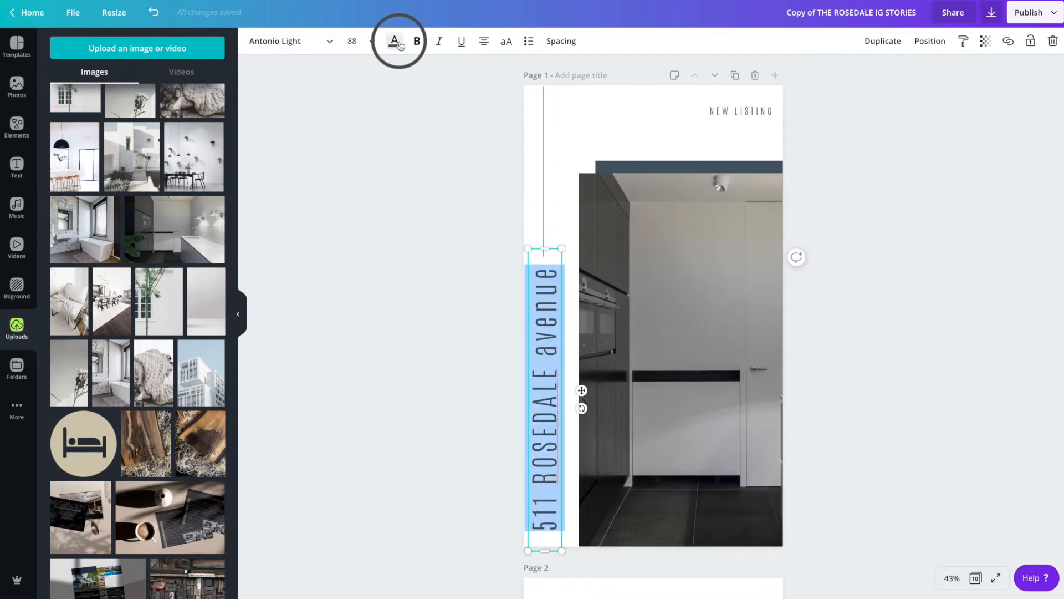
left_click(395, 41)
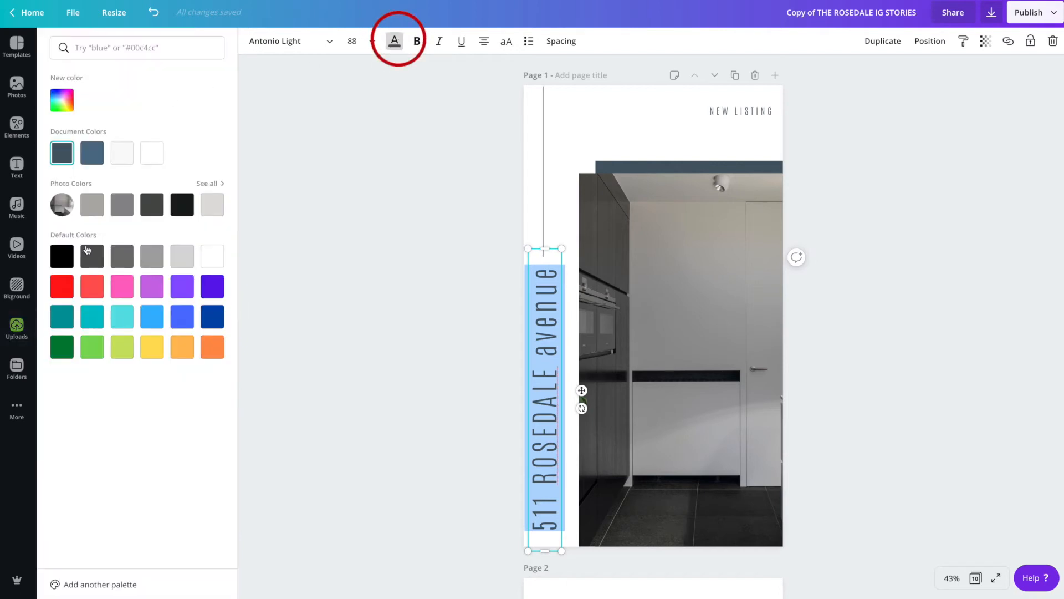
left_click(122, 286)
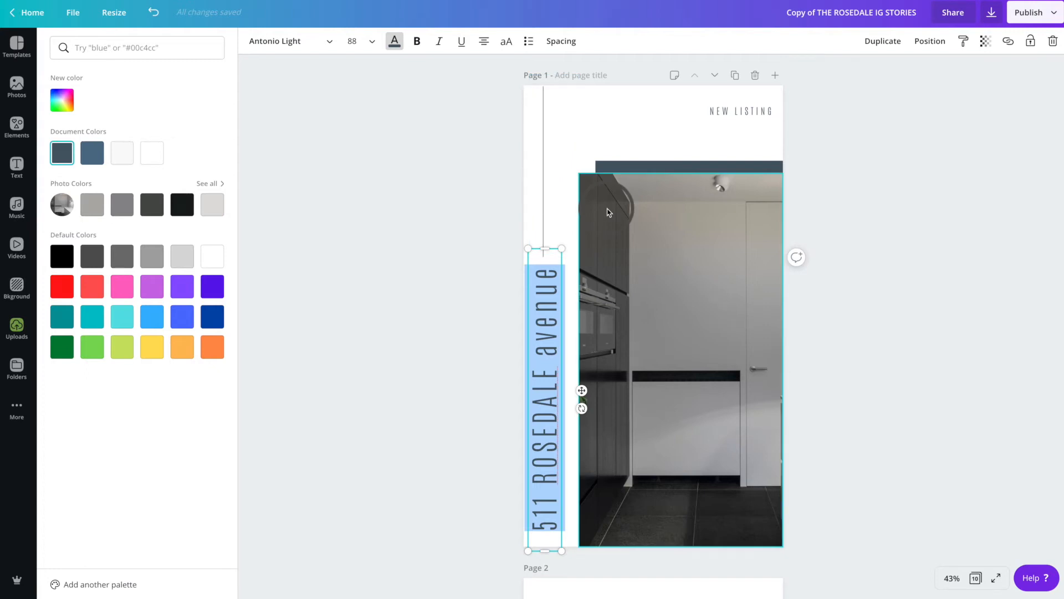
left_click(17, 322)
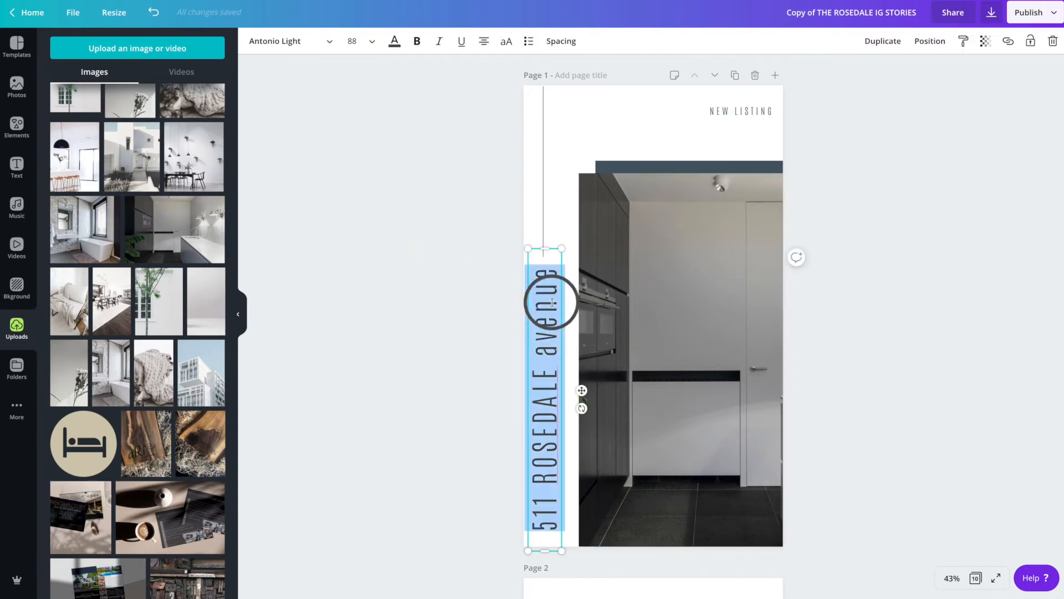
left_click(393, 42)
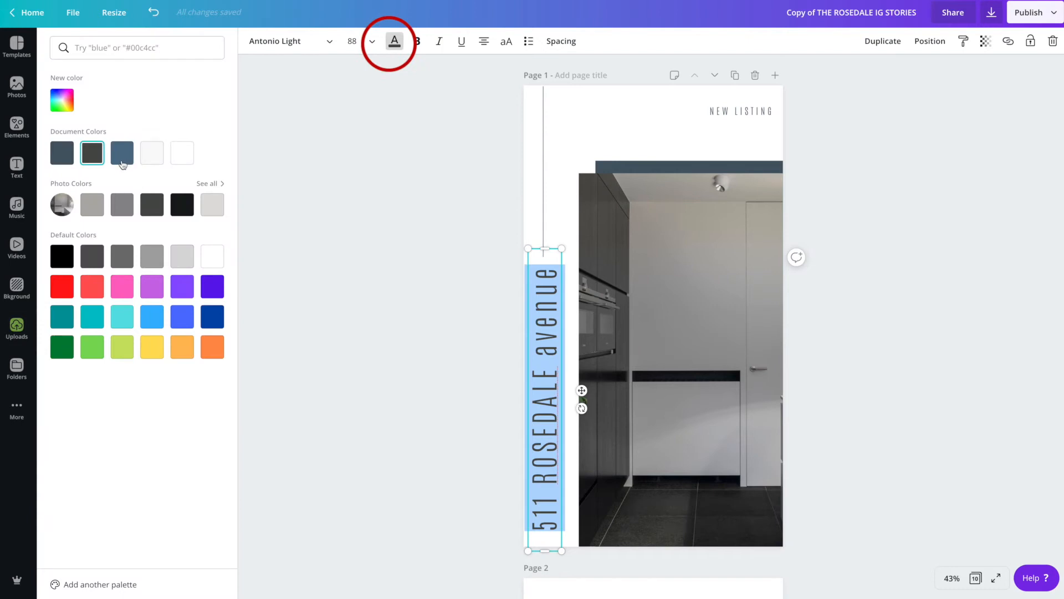
left_click(17, 328)
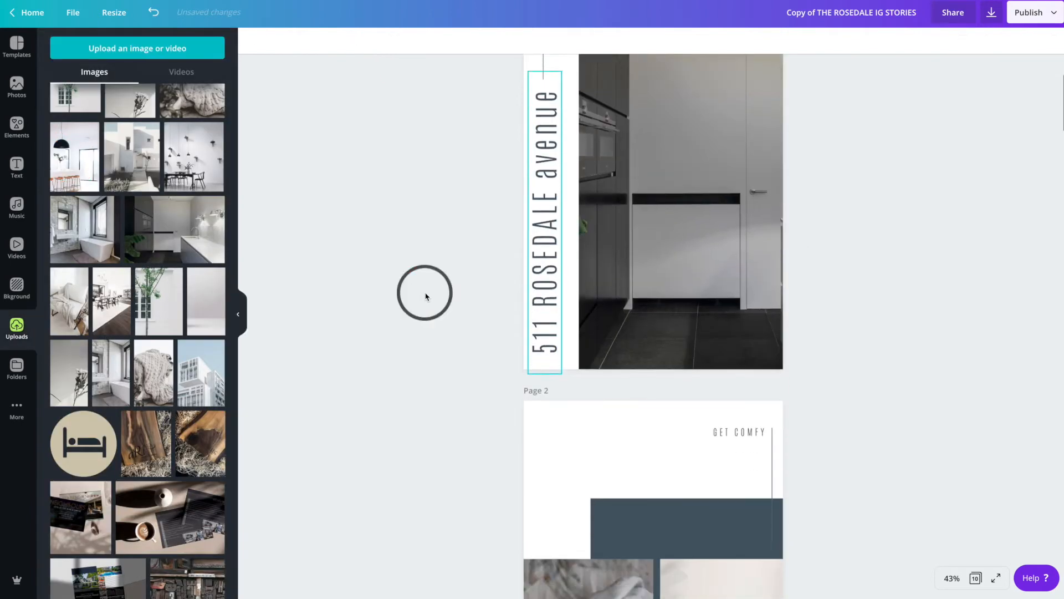
scroll("down", 3)
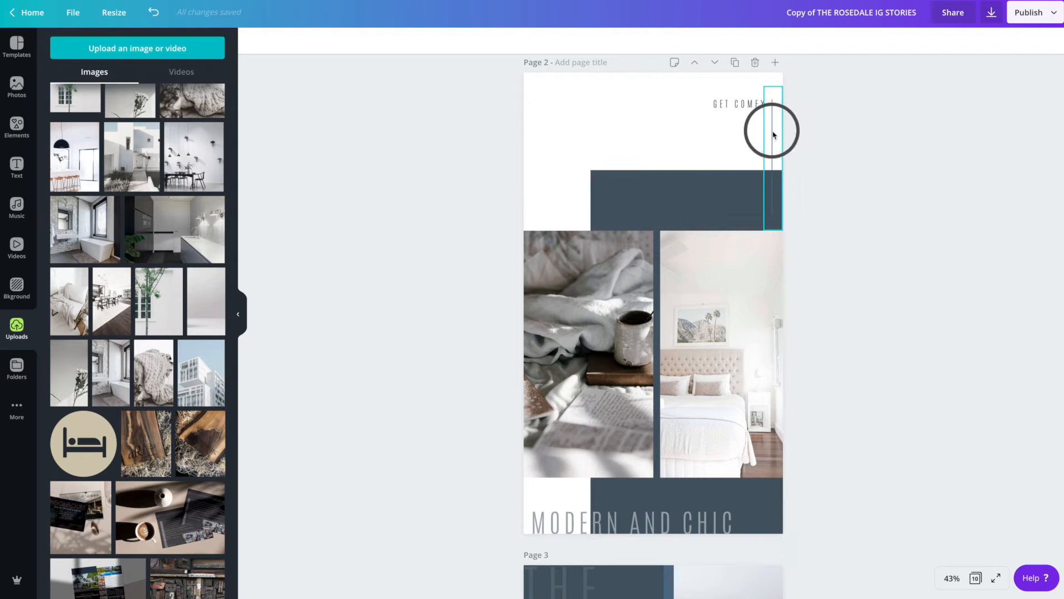
Inspect page 2's thin vertical line and the blanket-and-mug photo.
left_click(772, 135)
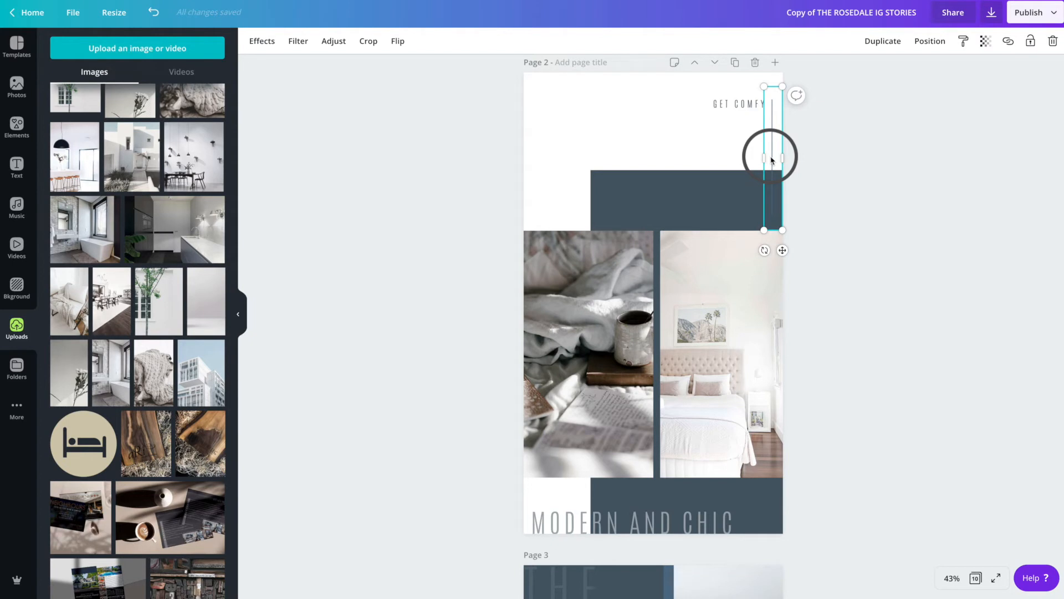
scroll("down", 3)
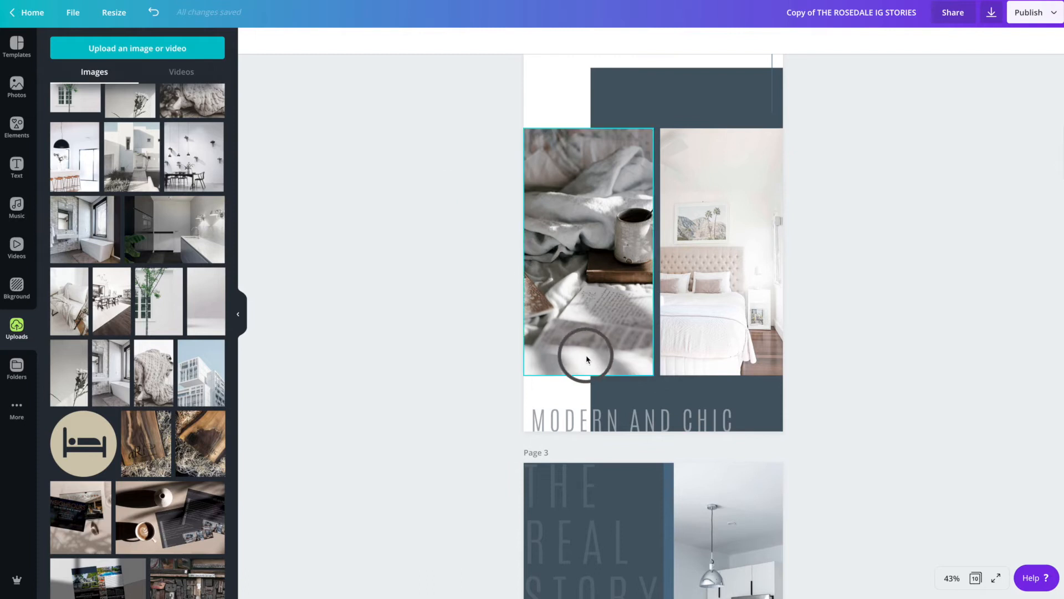
left_click(631, 419)
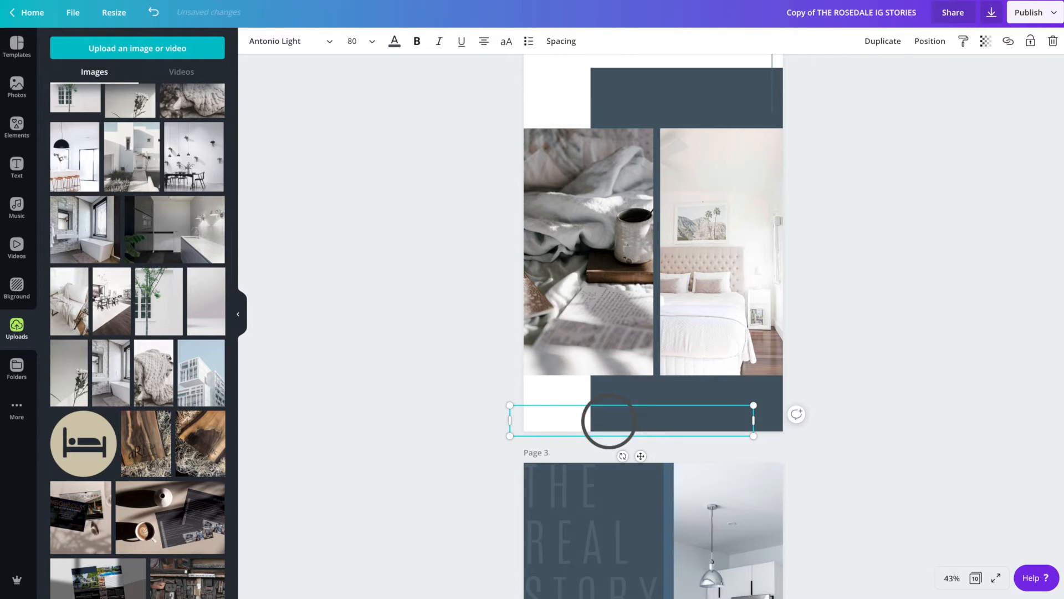
Retype the page 2 headline as GREAT HOUSE.
type("GE")
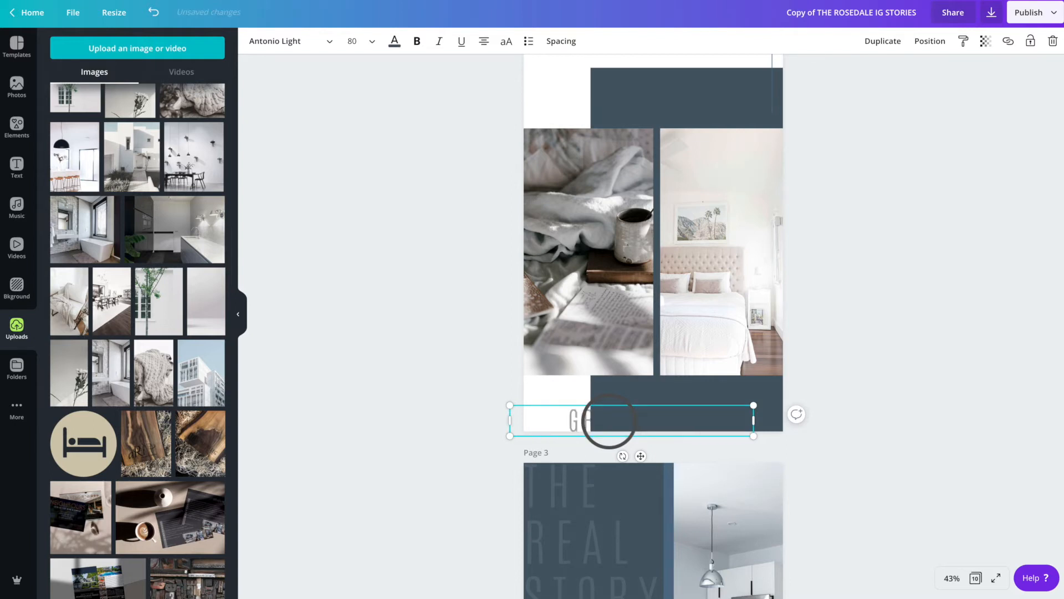
type("REAT")
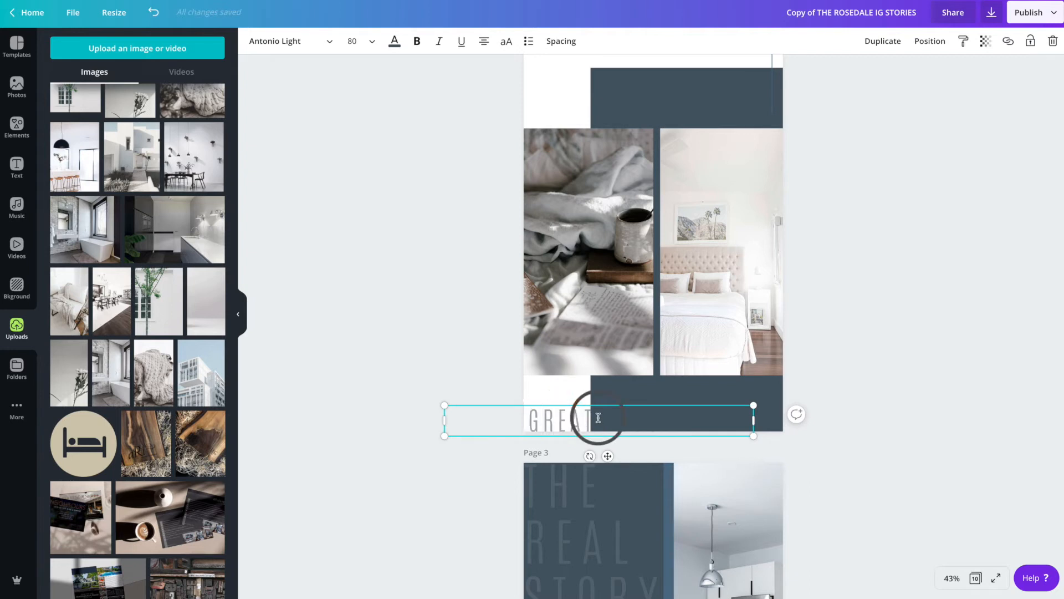
type("HOUSE")
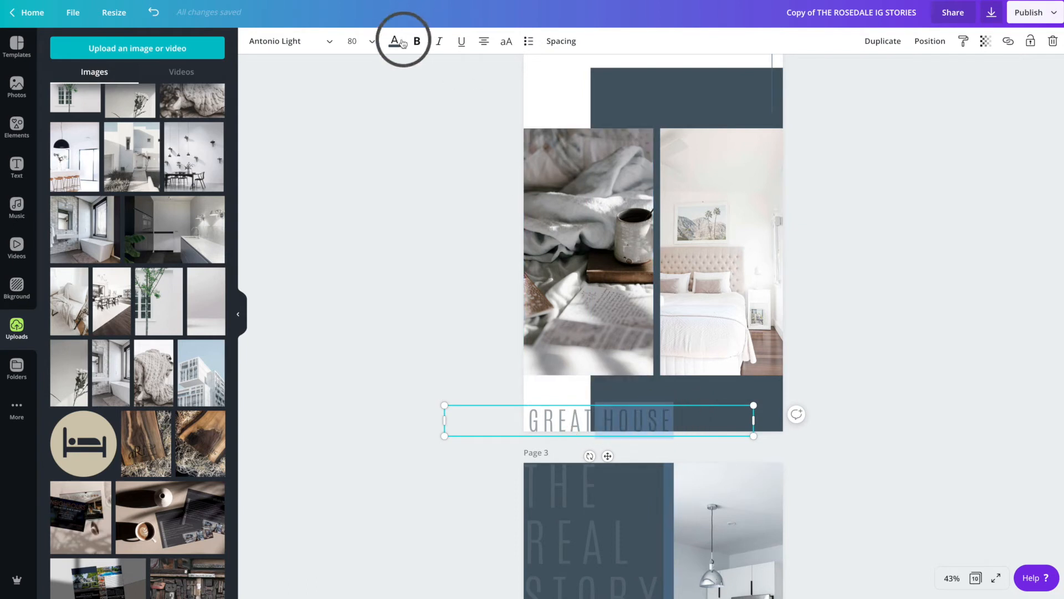
left_click(393, 41)
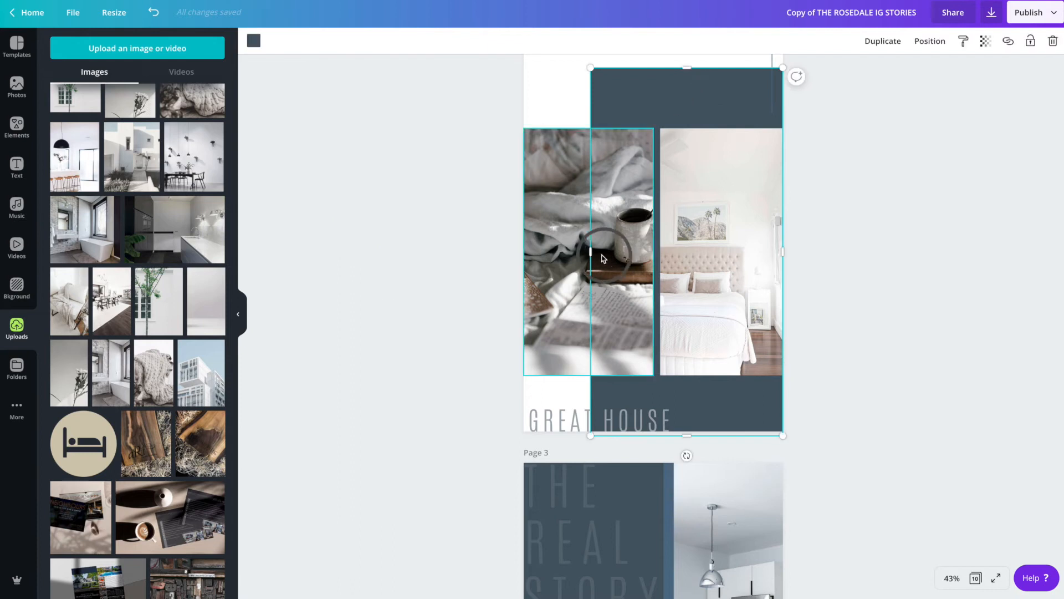
Nudge the dark block slightly right and reselect the GREAT HOUSE headline.
left_click_drag(590, 255, 600, 255)
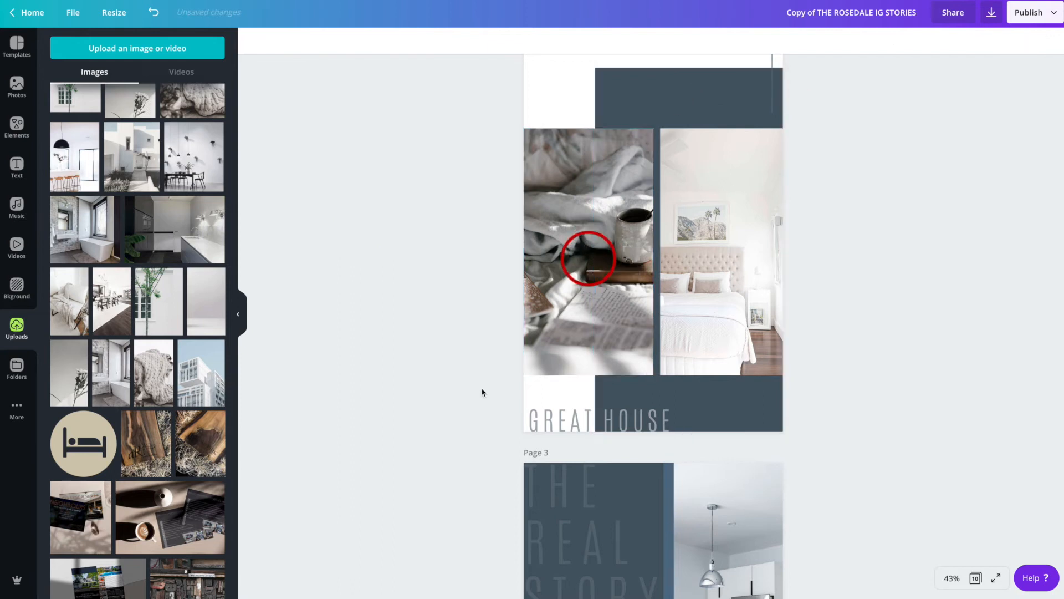
left_click(598, 419)
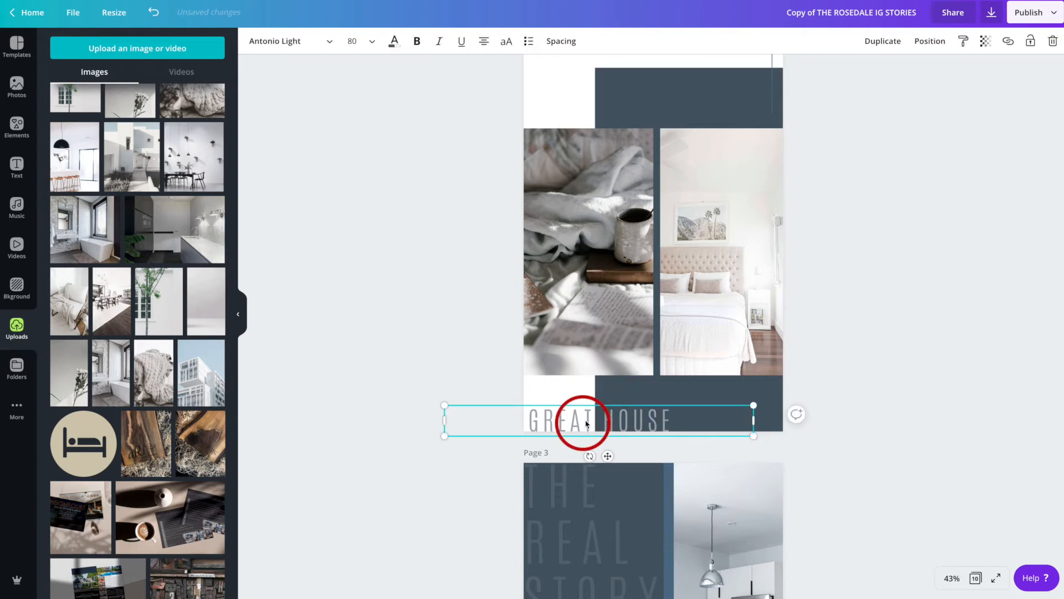
left_click(986, 41)
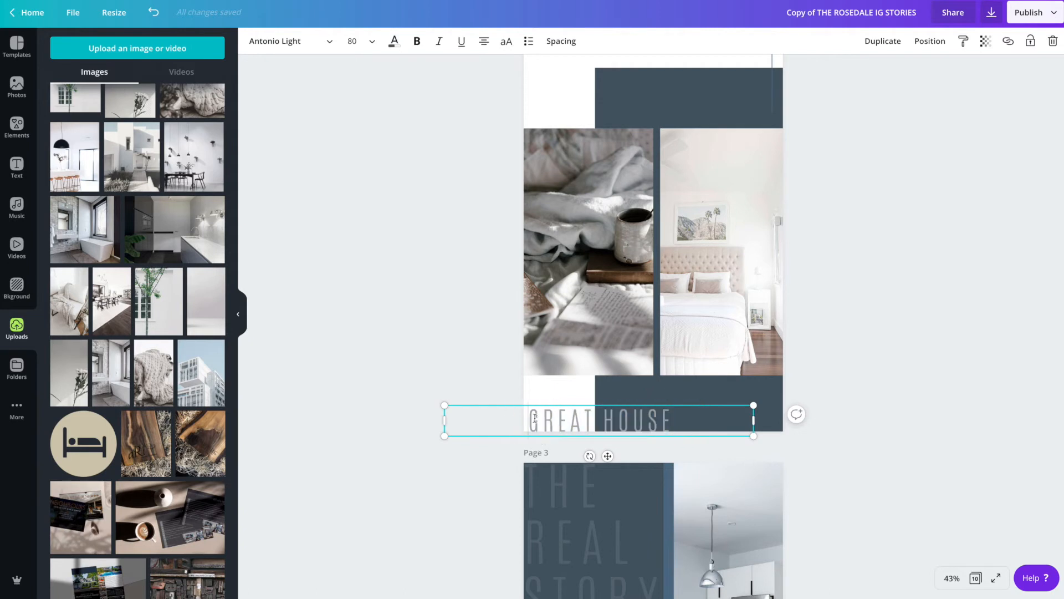
Set the GREAT HOUSE headline's transparency to about 47.
left_click(985, 42)
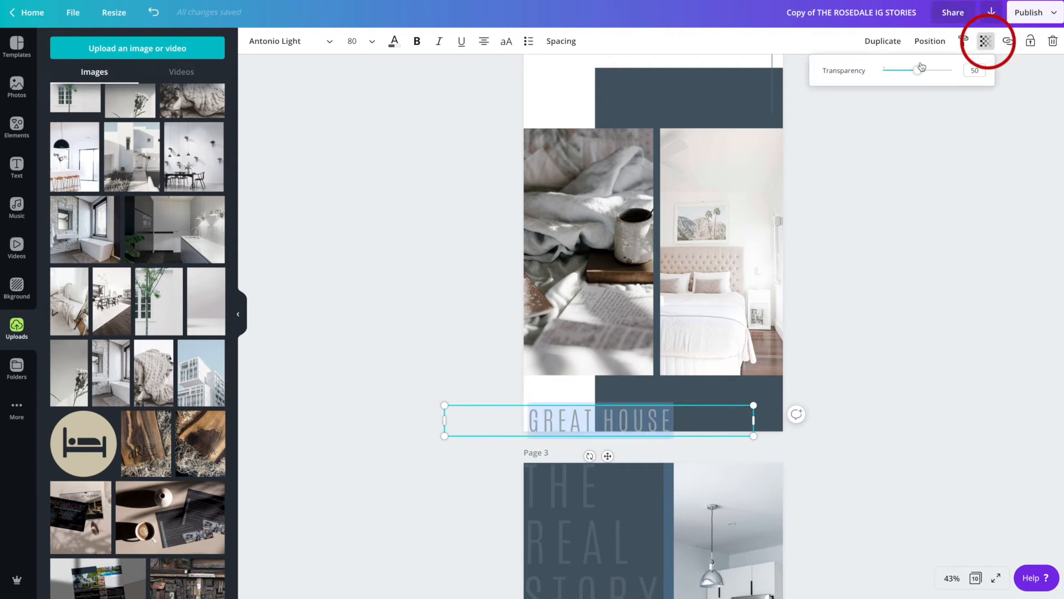
left_click_drag(921, 70, 952, 70)
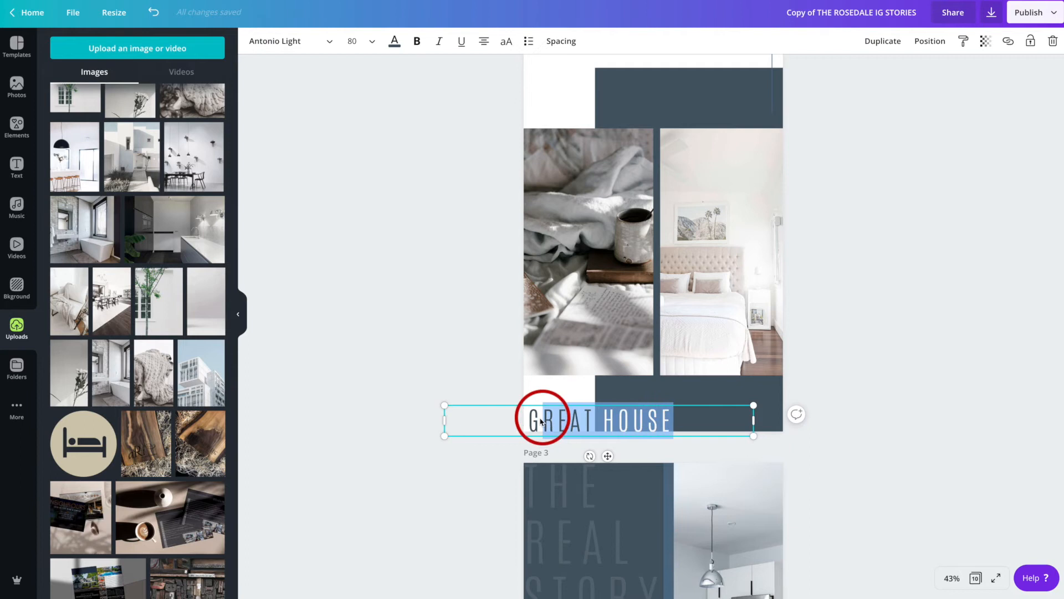
left_click(984, 41)
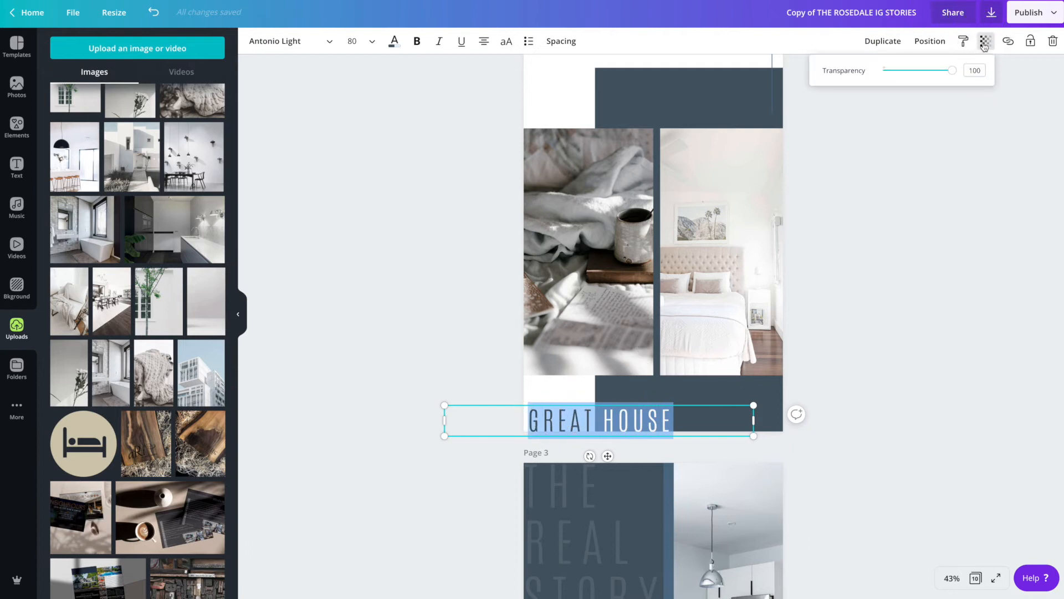
left_click_drag(951, 70, 914, 70)
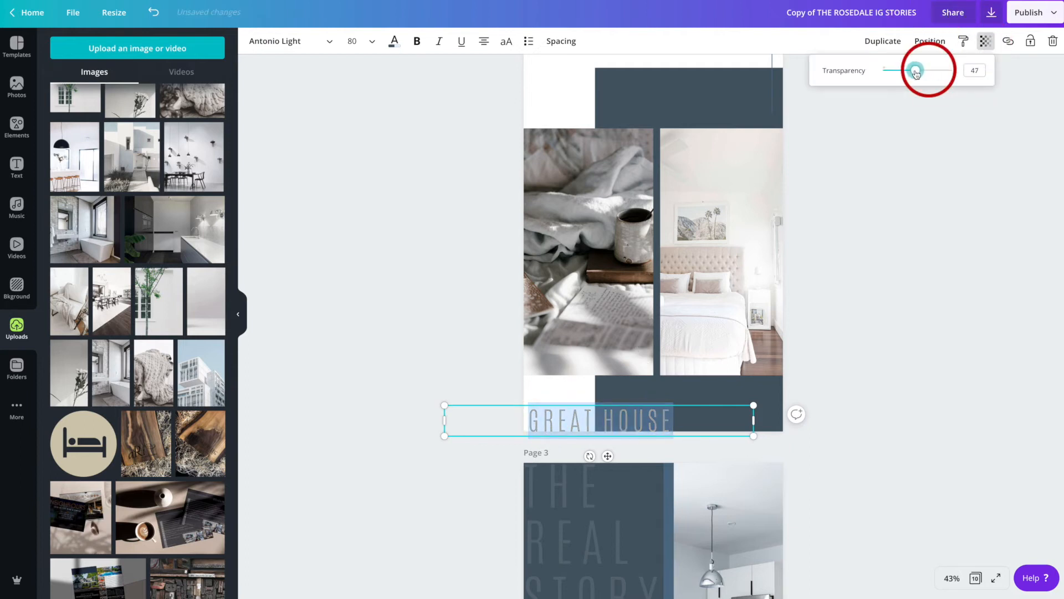
left_click_drag(915, 70, 918, 70)
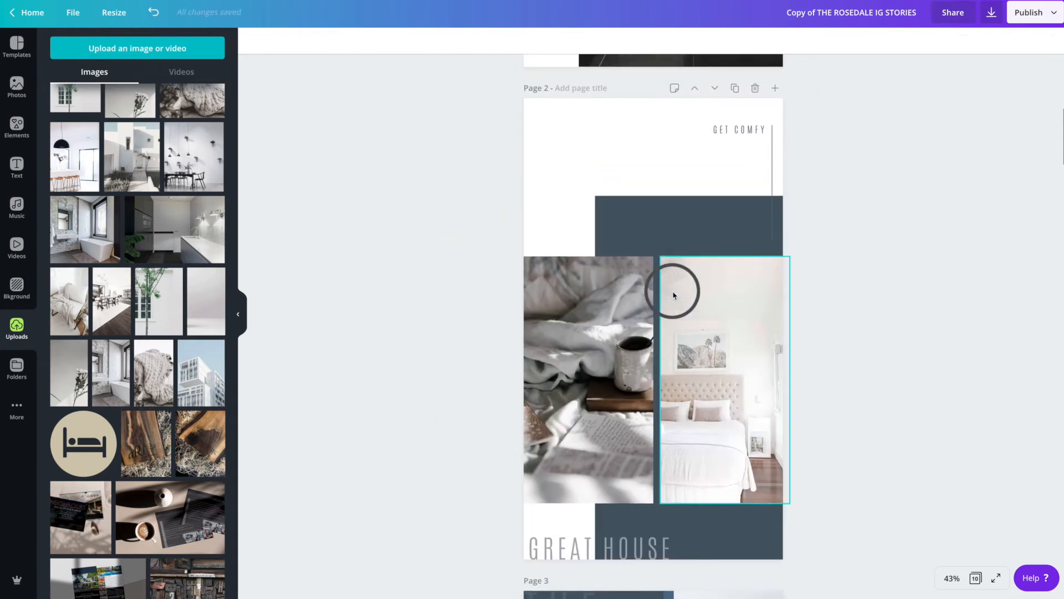
Review page 3's THE REAL STORY design, selecting its heading in passing.
scroll("down", 3)
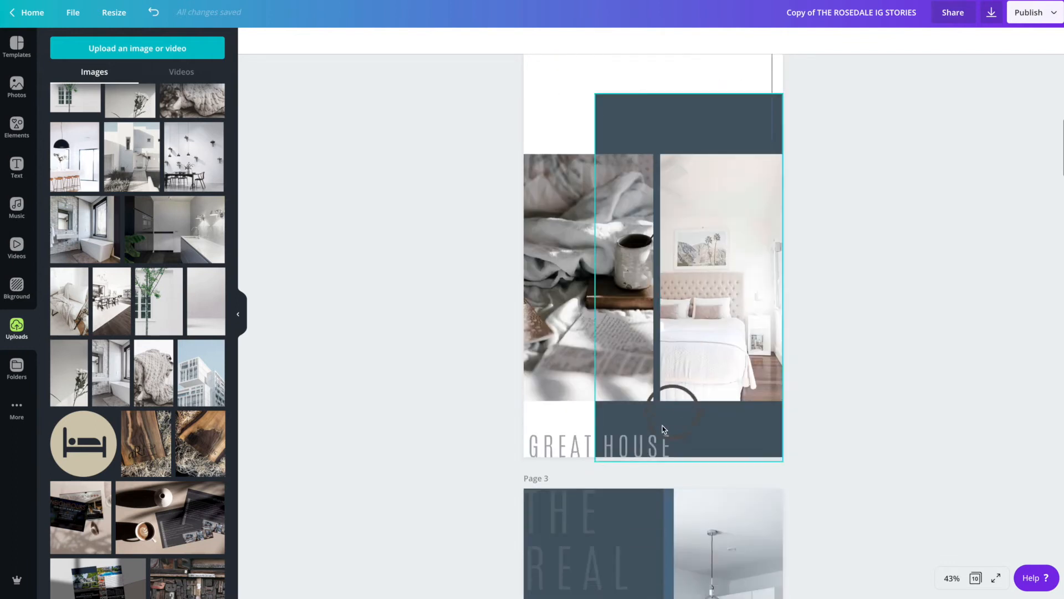
scroll("down", 3)
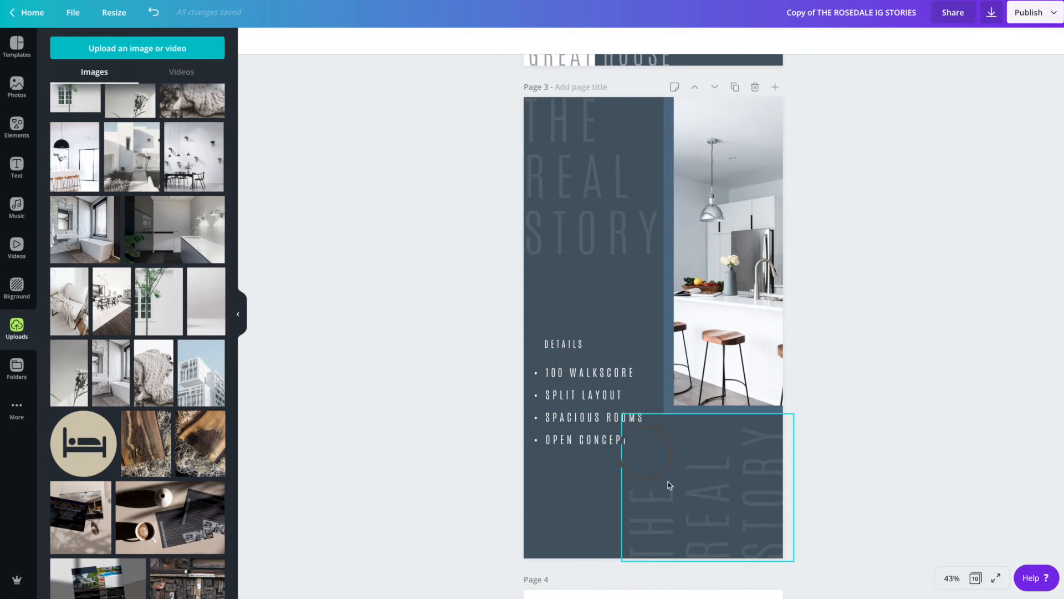
scroll("down", 3)
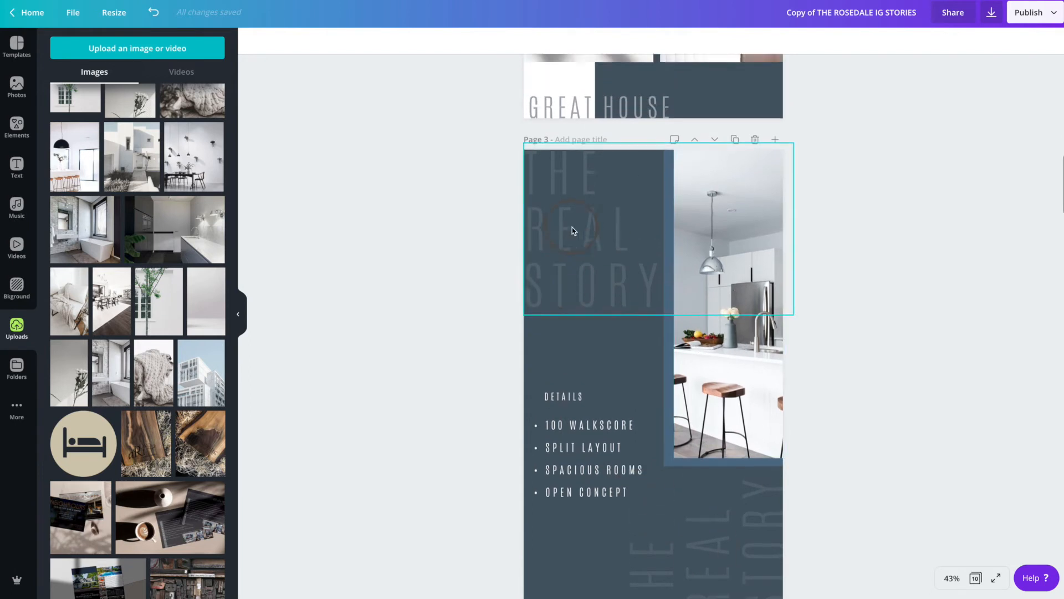
left_click(573, 231)
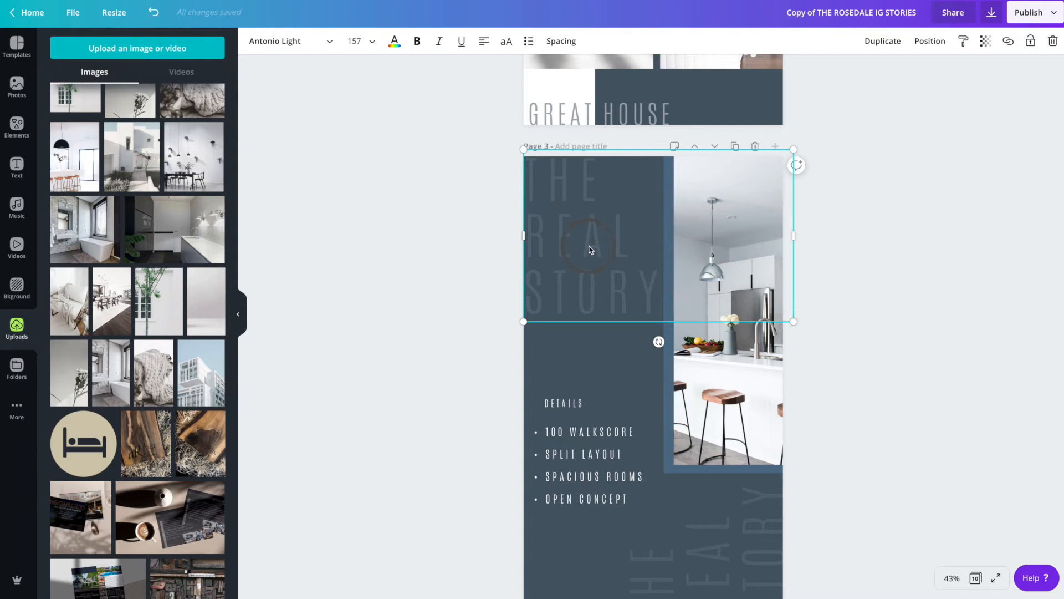
Review page 4 with its white sofa photo and continue down to page 5's QUOTEABLES story.
scroll("down", 3)
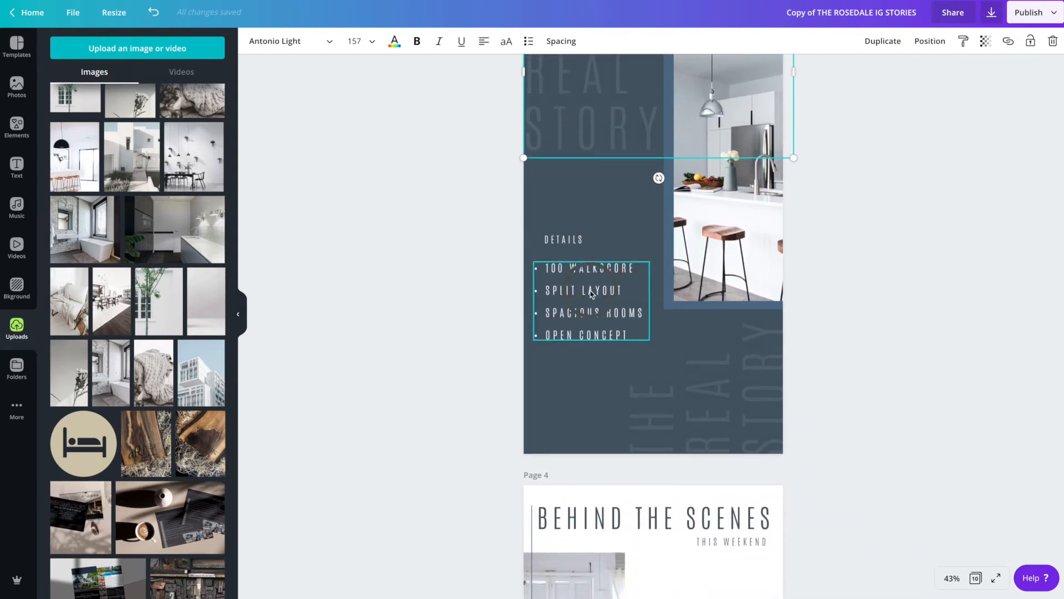
scroll("down", 3)
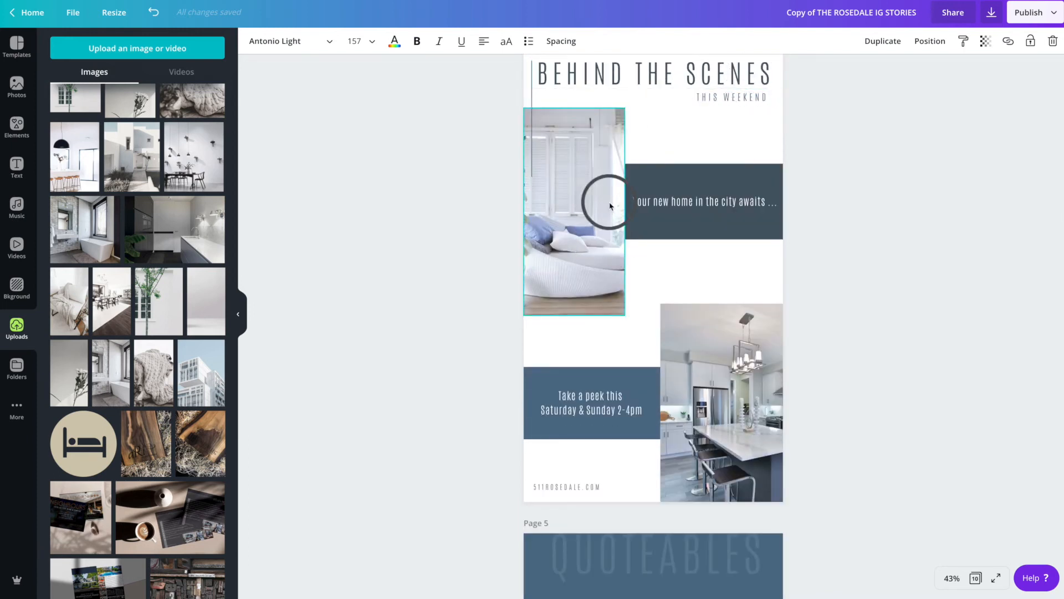
scroll("down", 3)
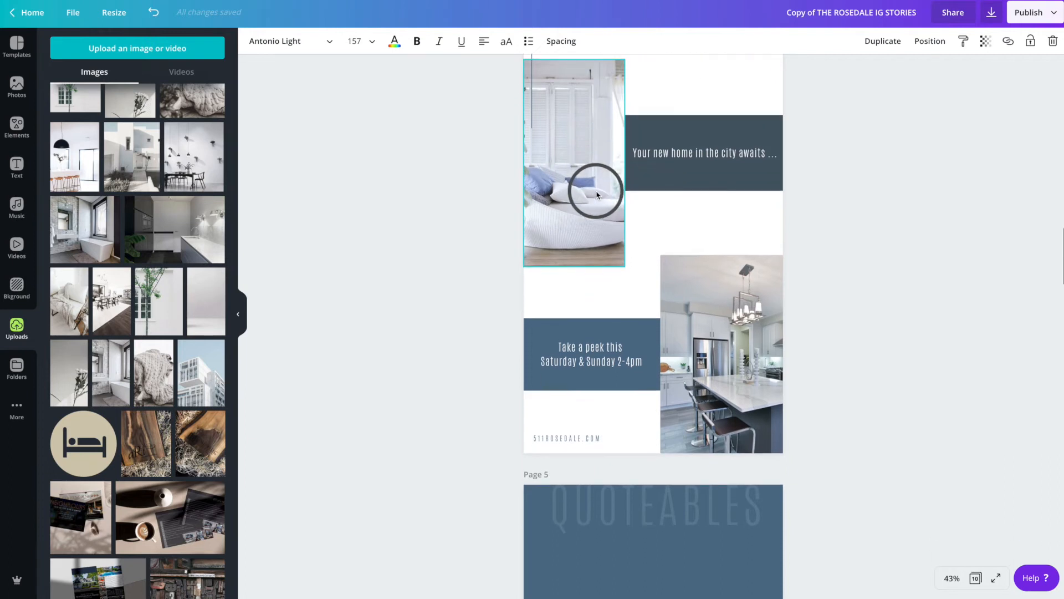
left_click(703, 153)
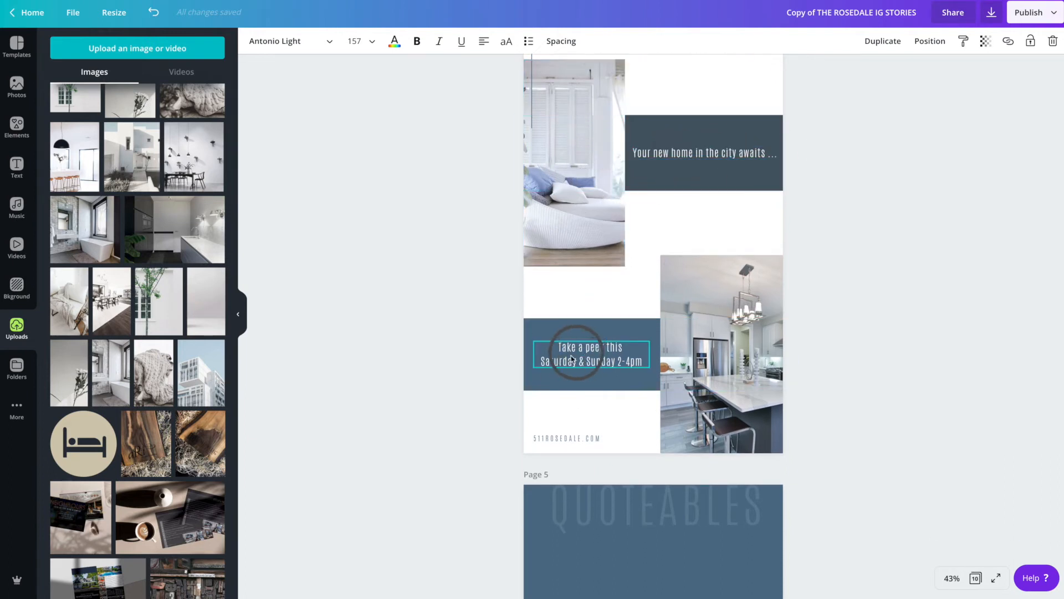
scroll("down", 3)
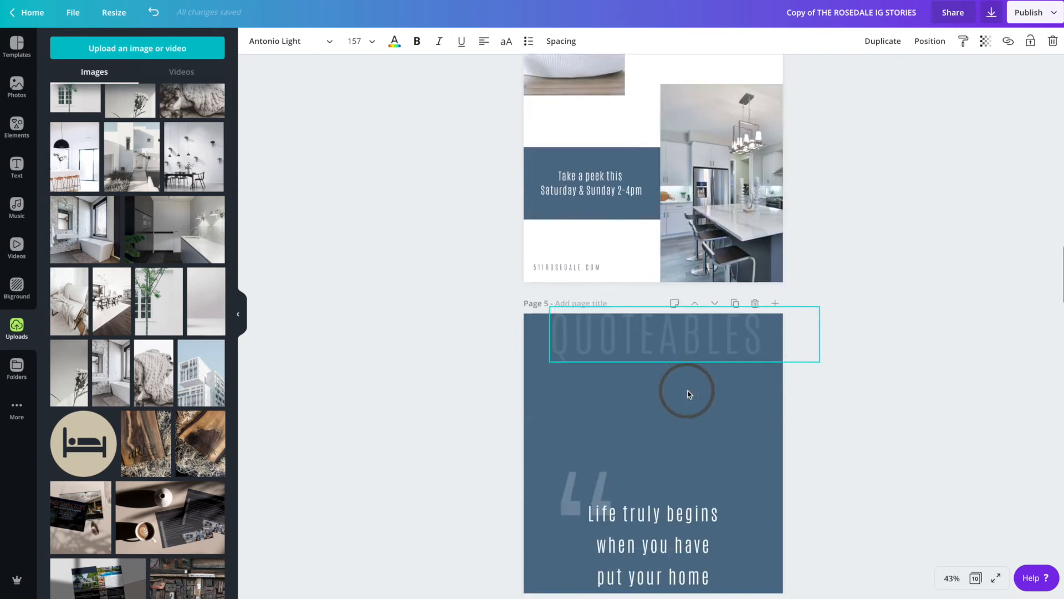
scroll("down", 3)
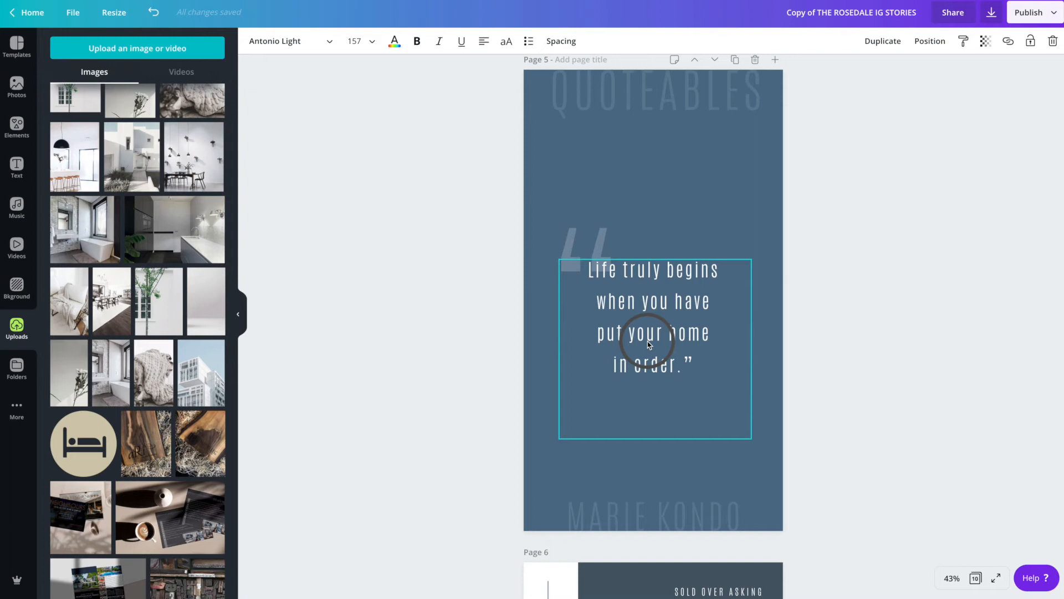
left_click_drag(649, 343, 600, 224)
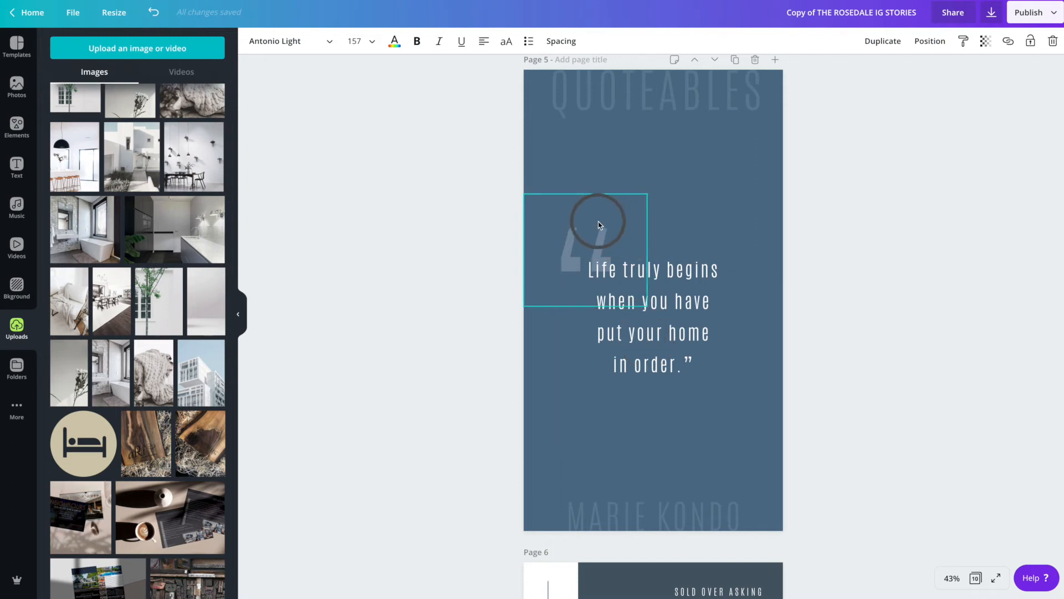
left_click(594, 231)
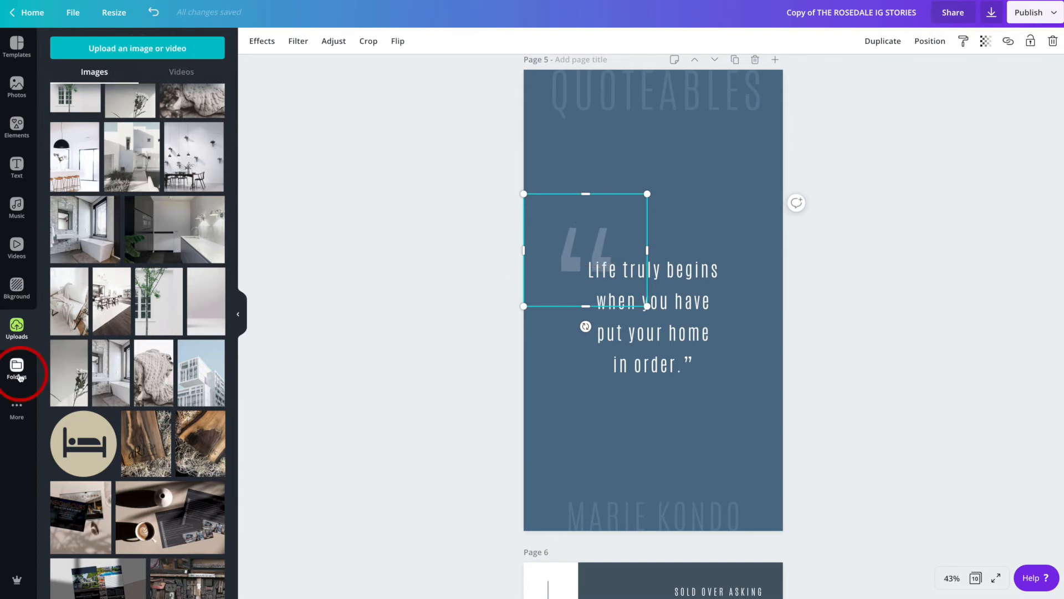
Place THE ROSEDALE folder's white quotation mark above page 5's quote and make it faint via transparency.
left_click(16, 373)
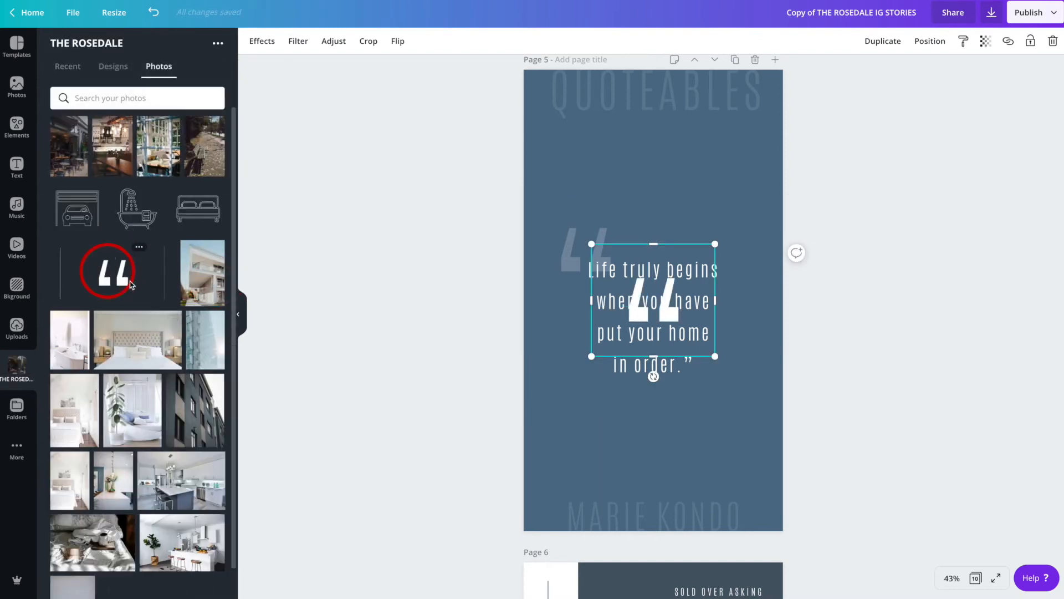
left_click_drag(108, 270, 617, 173)
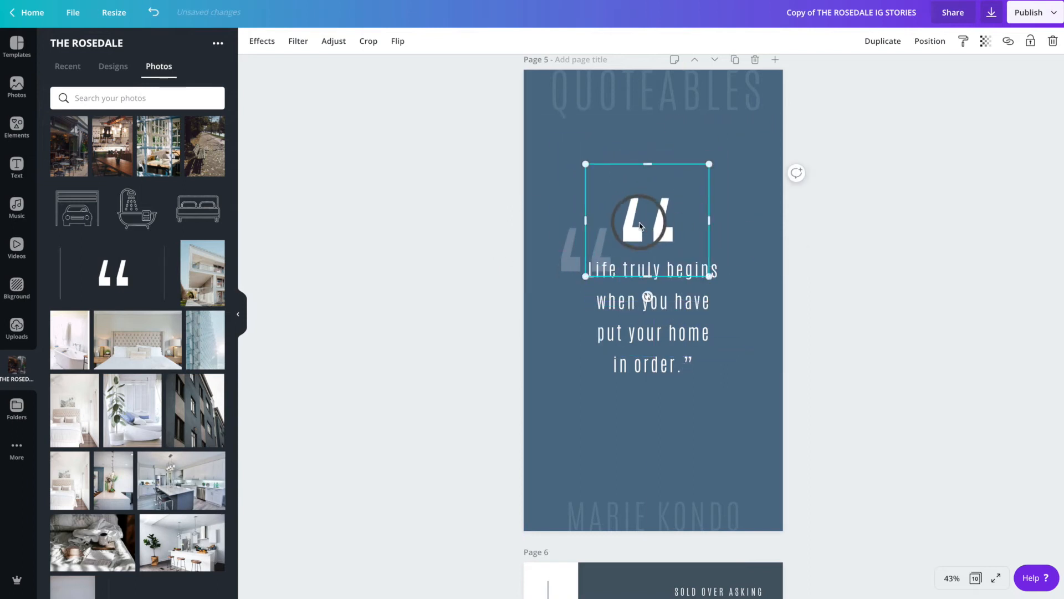
left_click(985, 41)
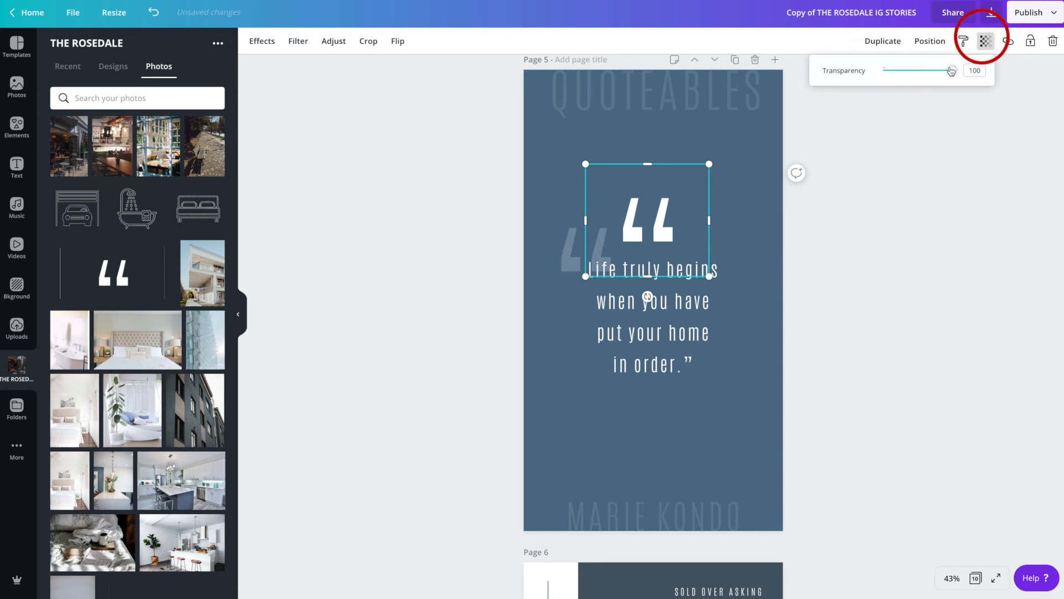
left_click_drag(950, 70, 894, 70)
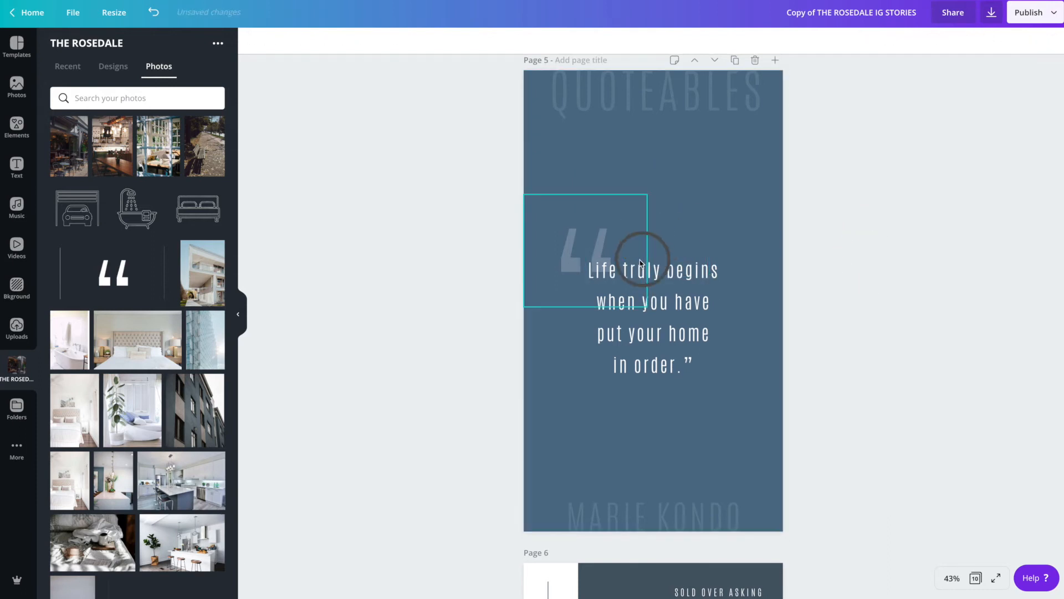
scroll("down", 3)
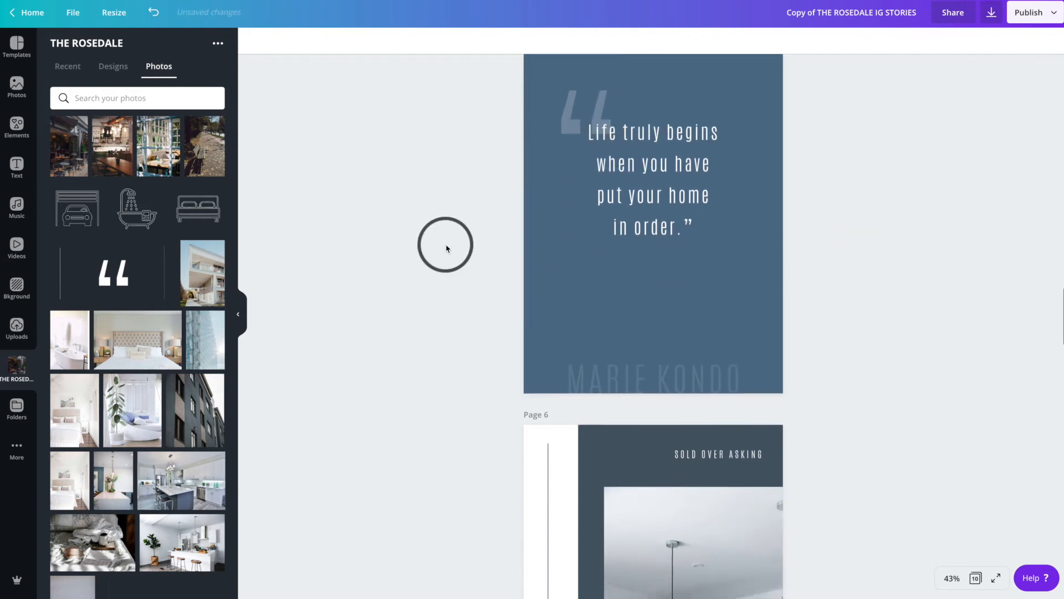
Shorten page 6's vertical line from the top so it sits within the dark area.
scroll("down", 3)
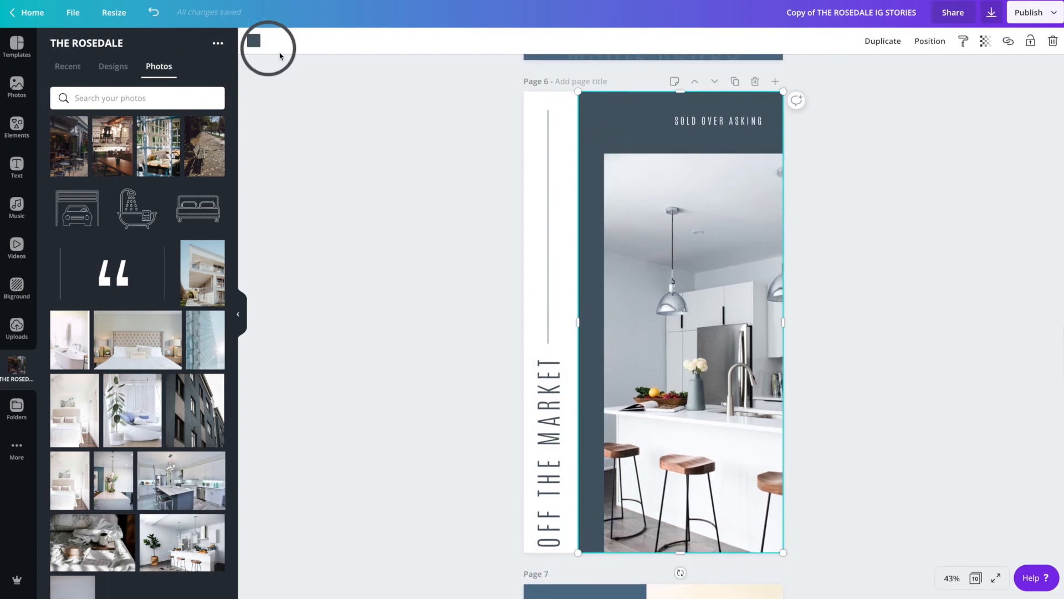
left_click(550, 407)
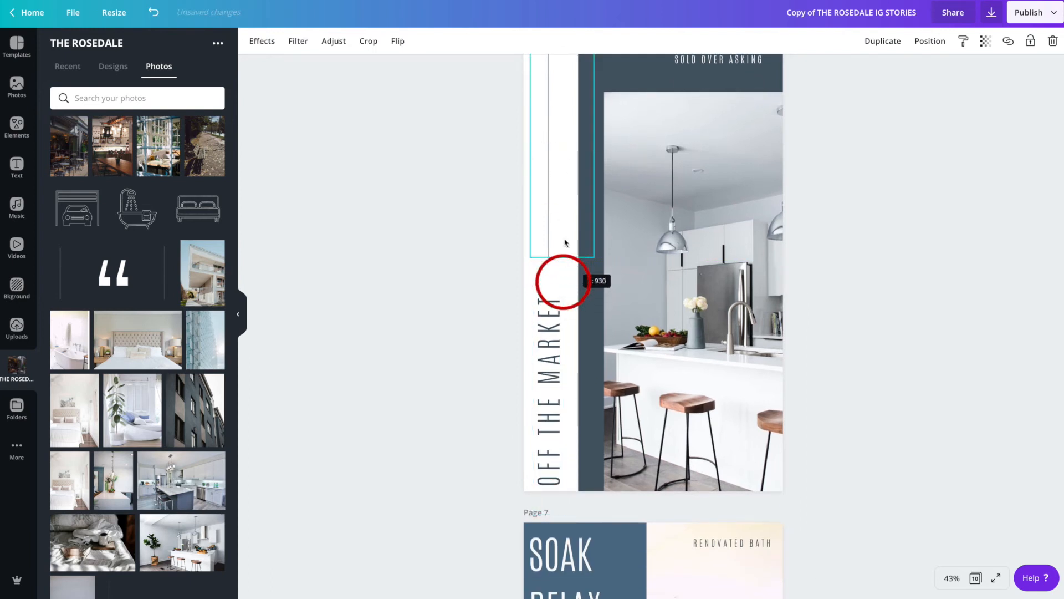
left_click_drag(561, 280, 561, 180)
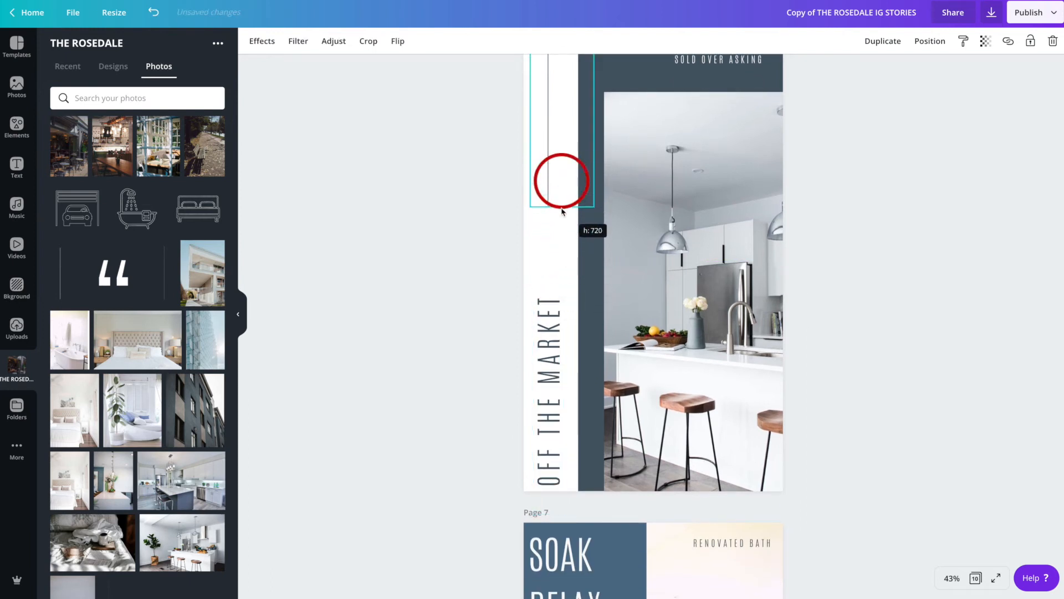
left_click_drag(561, 212, 564, 175)
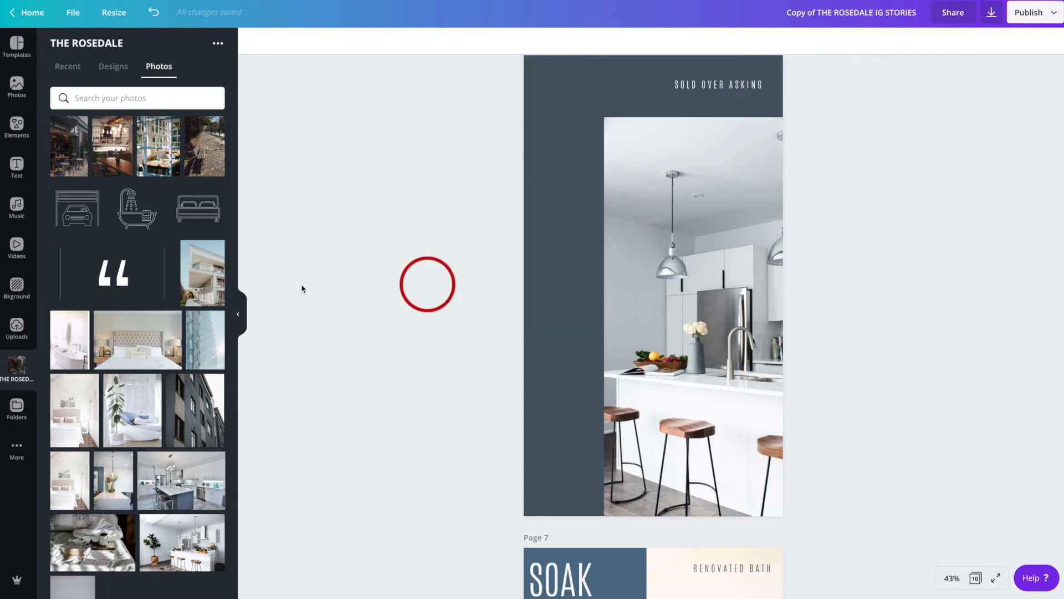
Reposition page 6's vertical line on the left and set the OFF THE MARKET title colour to white.
left_click(692, 316)
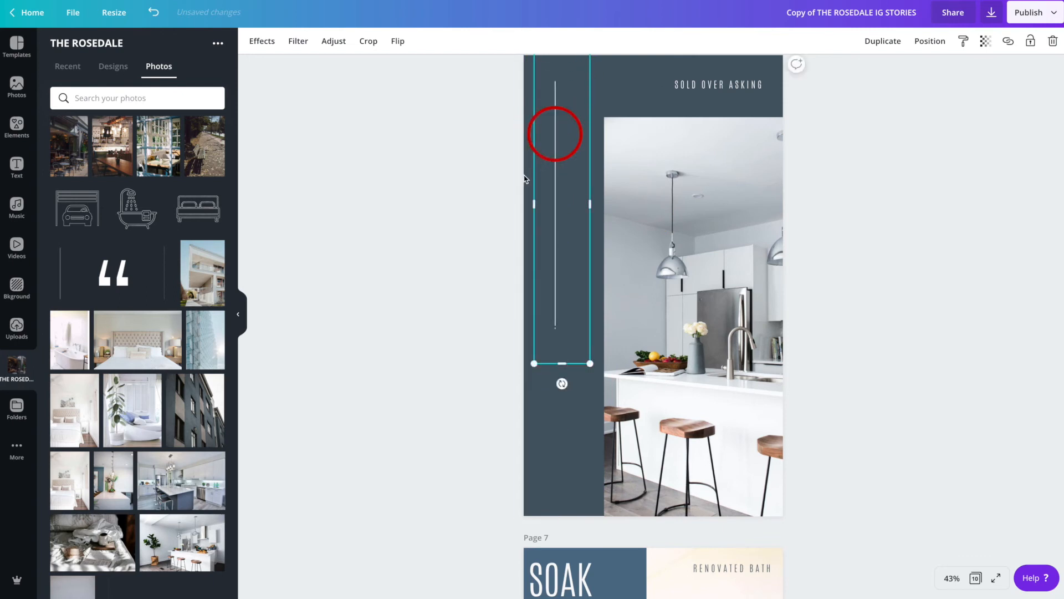
left_click_drag(555, 134, 541, 160)
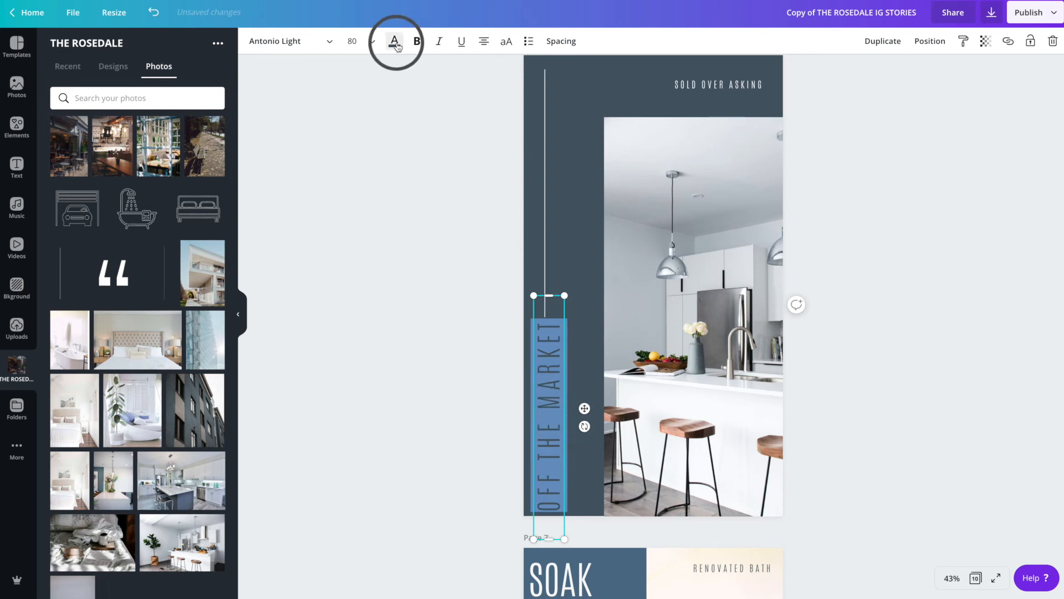
left_click(395, 41)
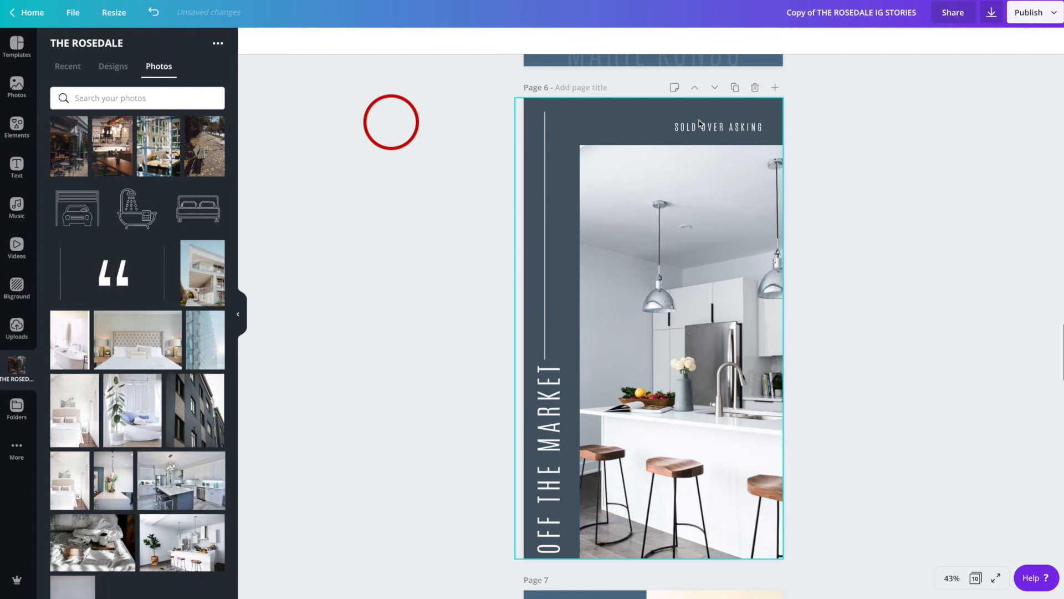
Scroll past pages 6 and 7 to page 8's ON THE MARKET HIGHLIGHTS story.
scroll("down", 3)
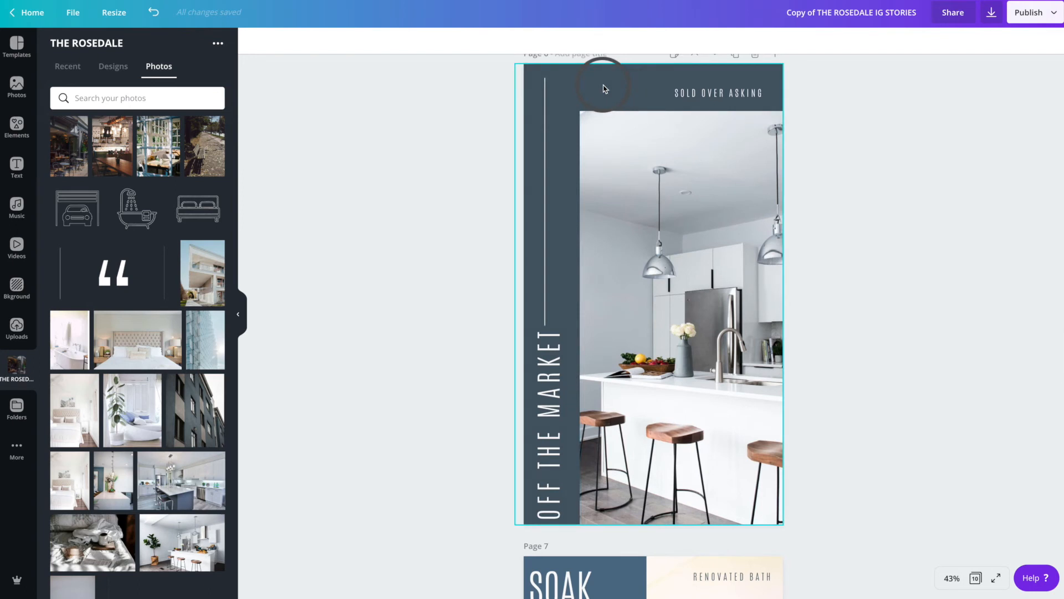
scroll("down", 3)
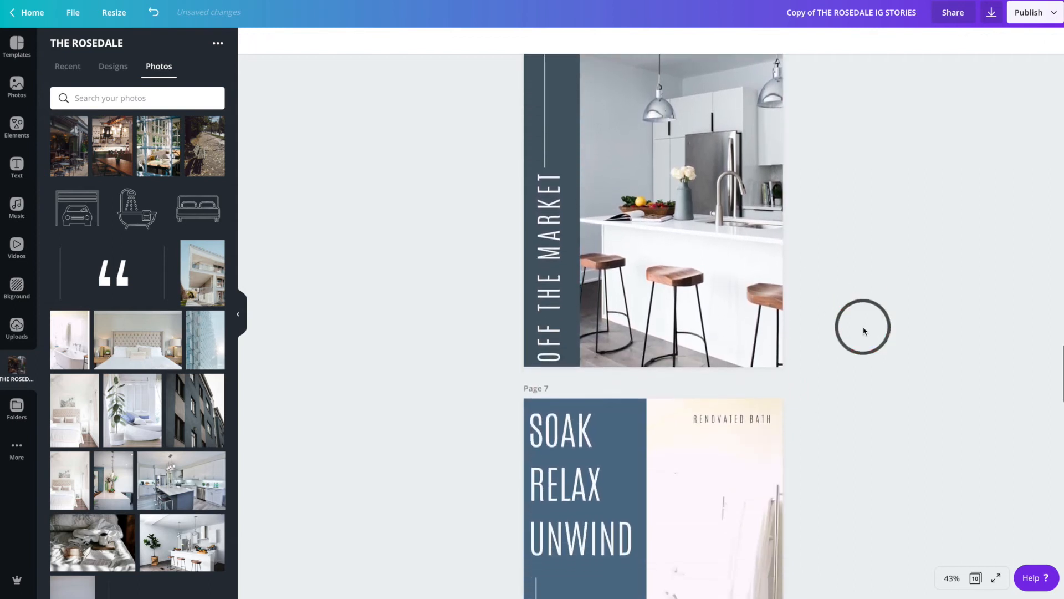
scroll("down", 3)
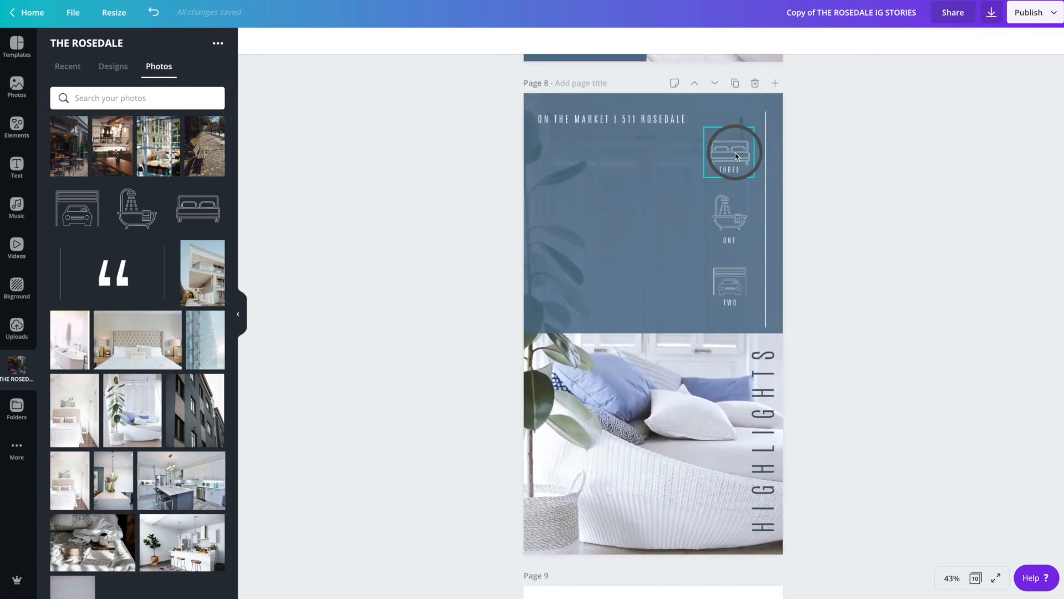
Delete the bed, garage and bath icons above THREE, TWO and ONE on page 8.
left_click(730, 285)
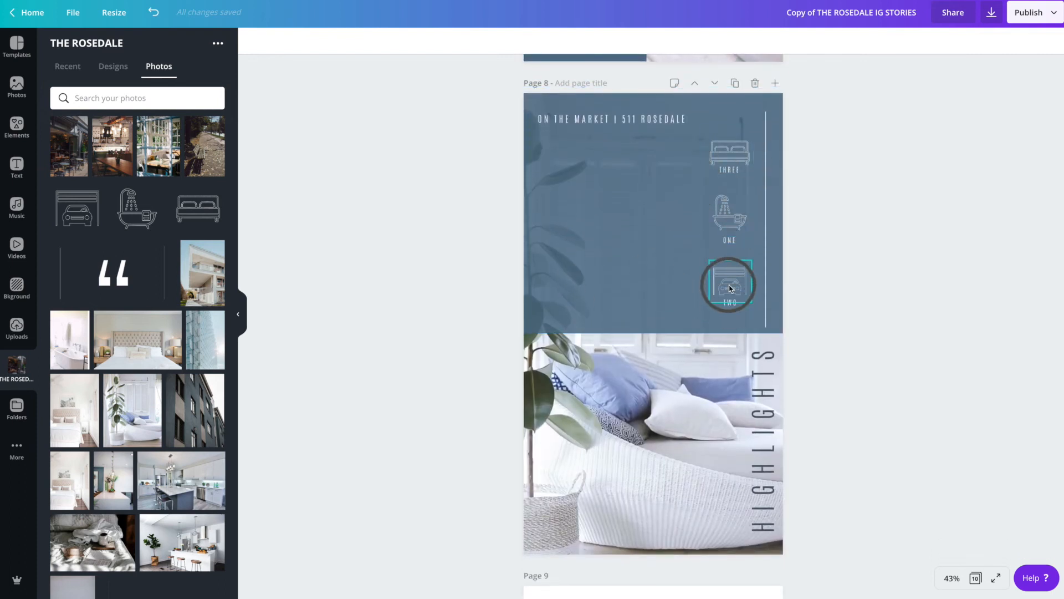
left_click(728, 284)
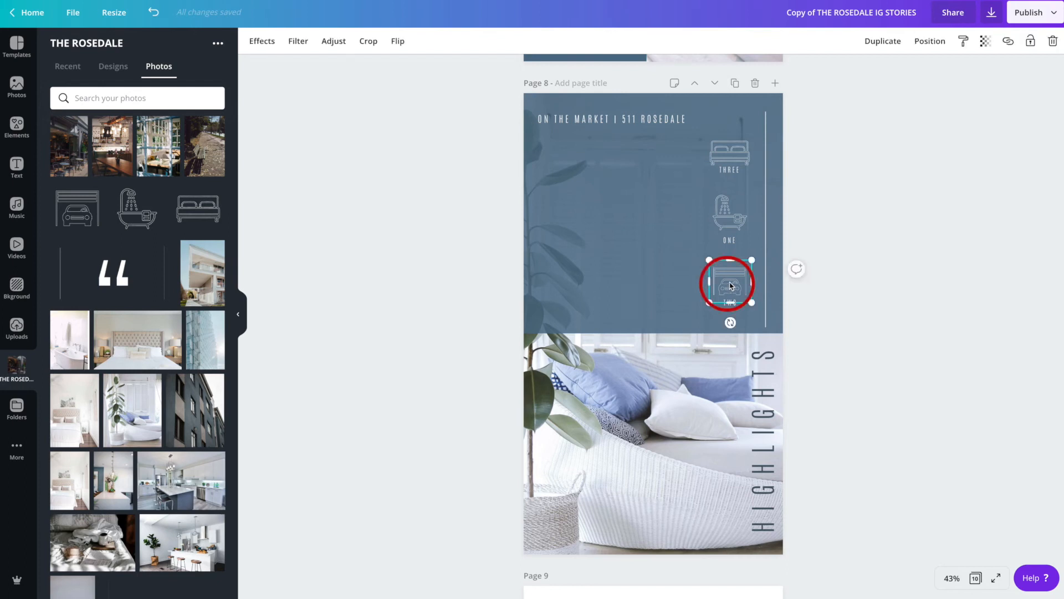
left_click(729, 152)
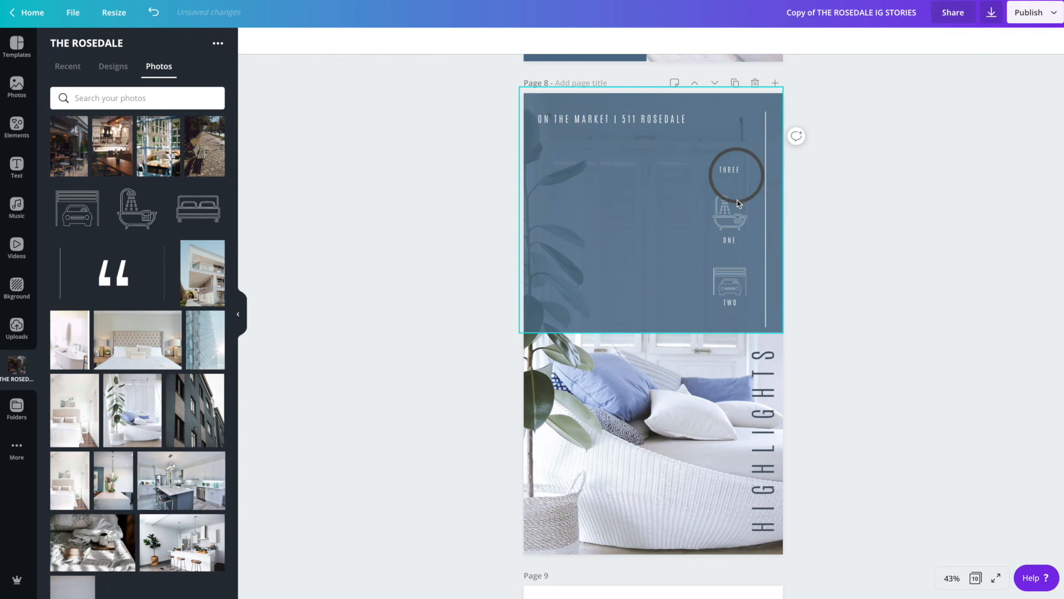
left_click(729, 168)
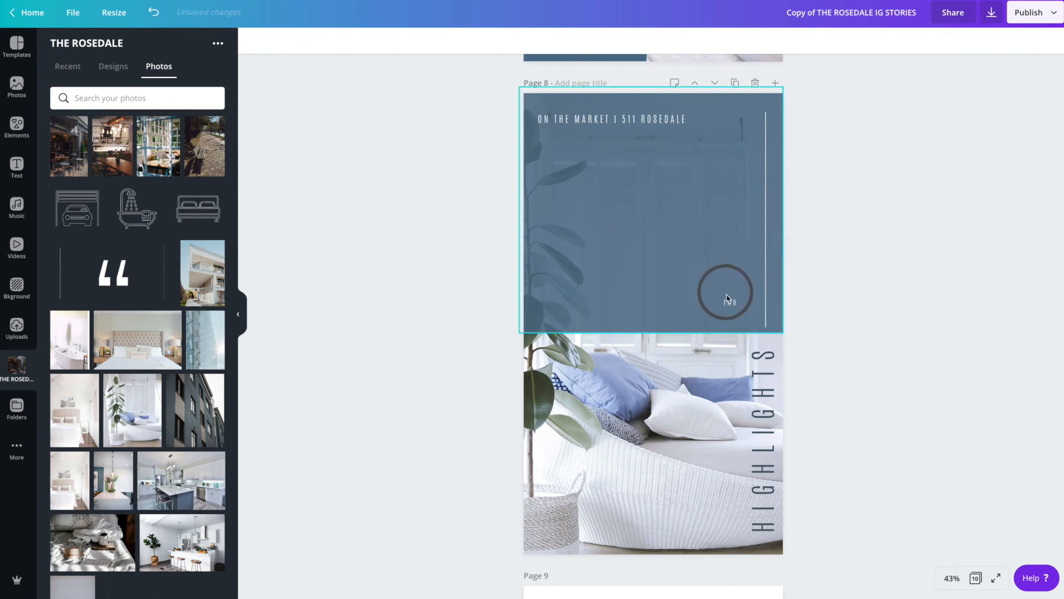
Delete the last remaining icon and labels from page 8, leaving only the title and vertical line.
left_click(473, 282)
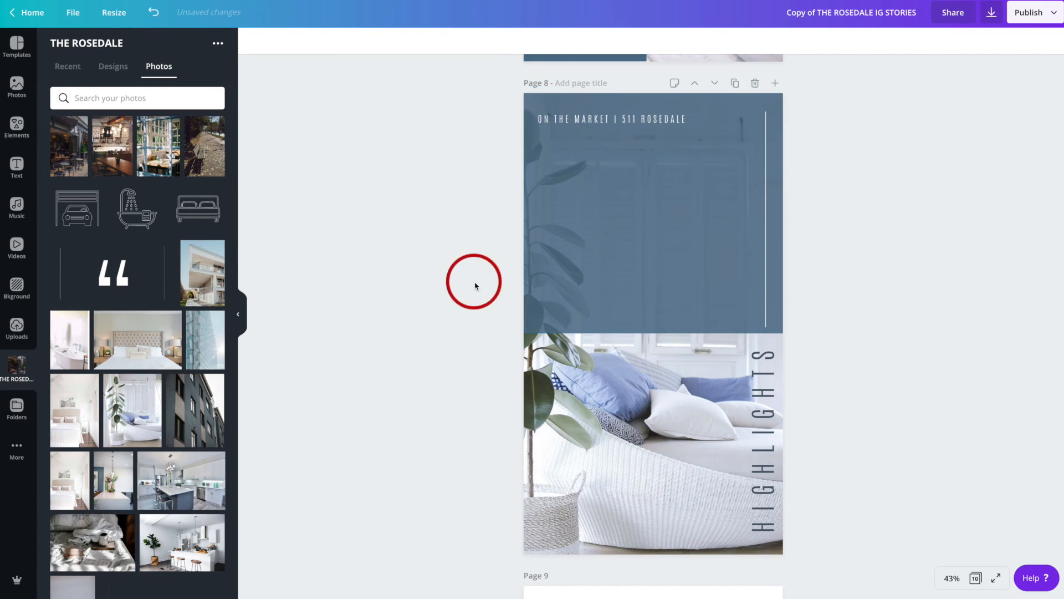
left_click(473, 281)
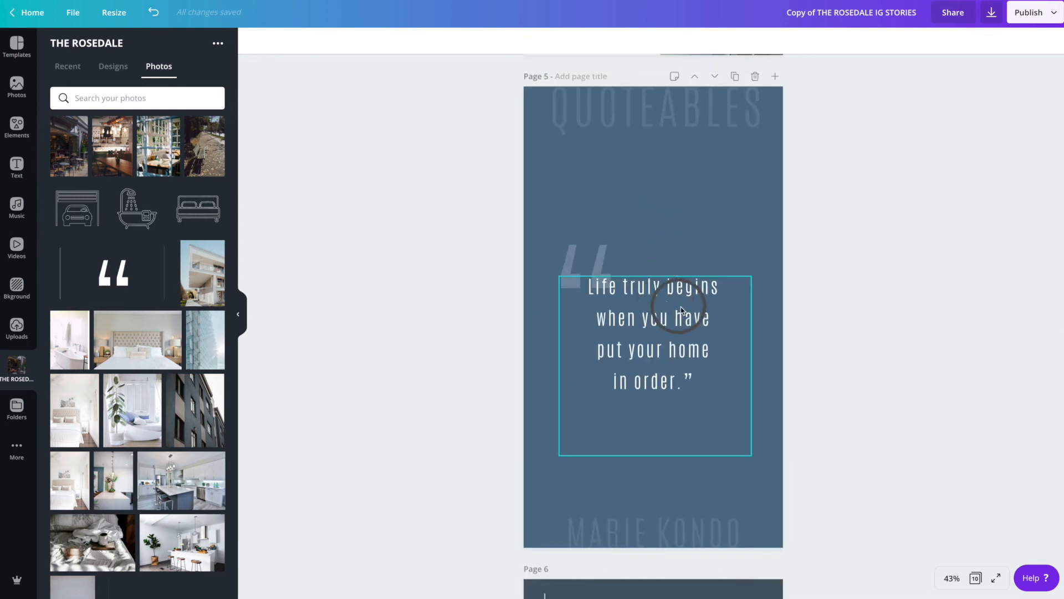
mouse_move(652, 326)
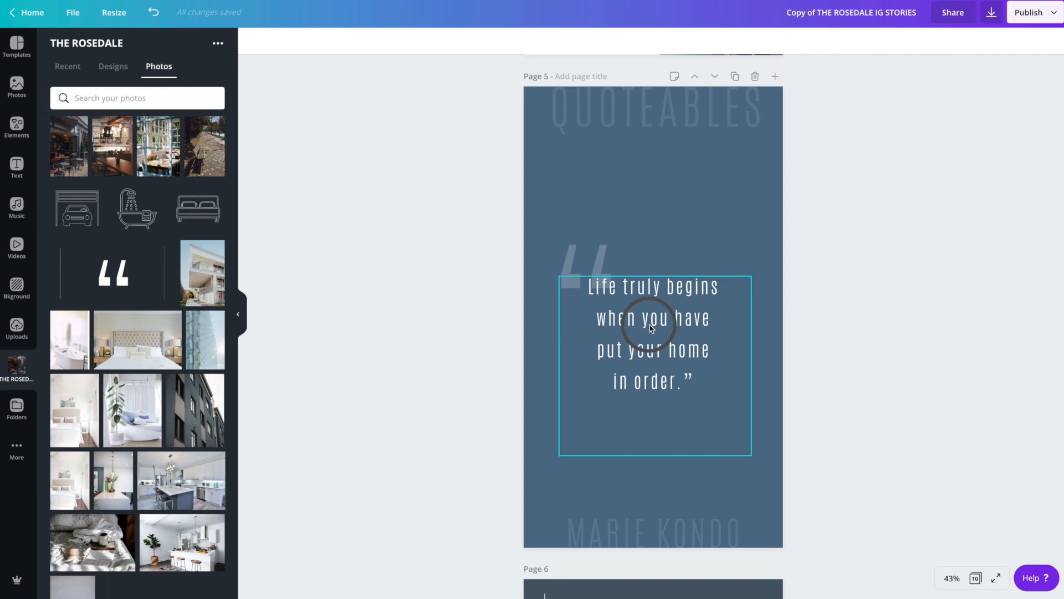
scroll("down", 3)
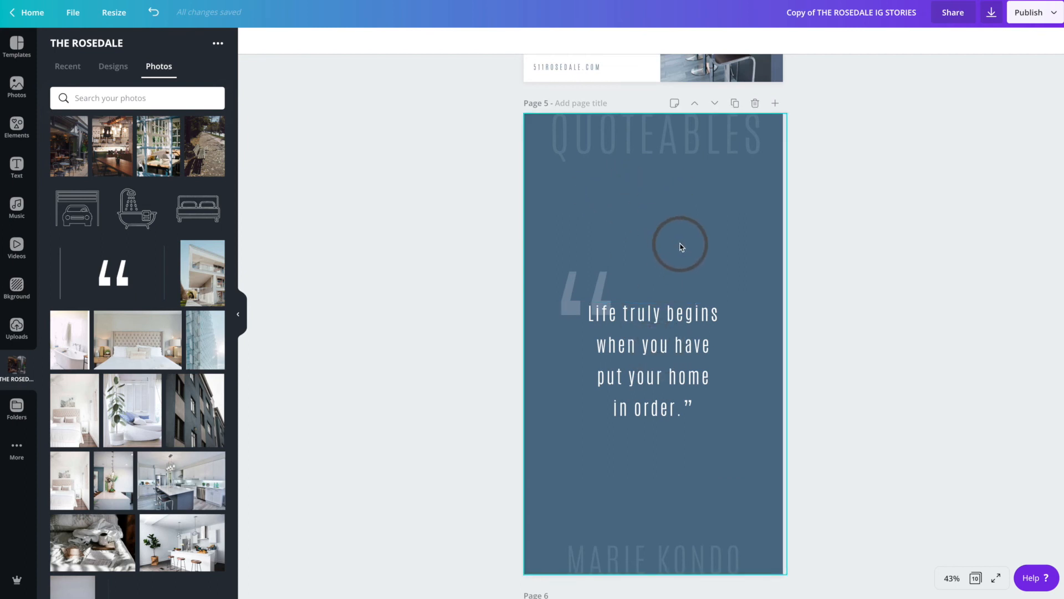
mouse_move(662, 506)
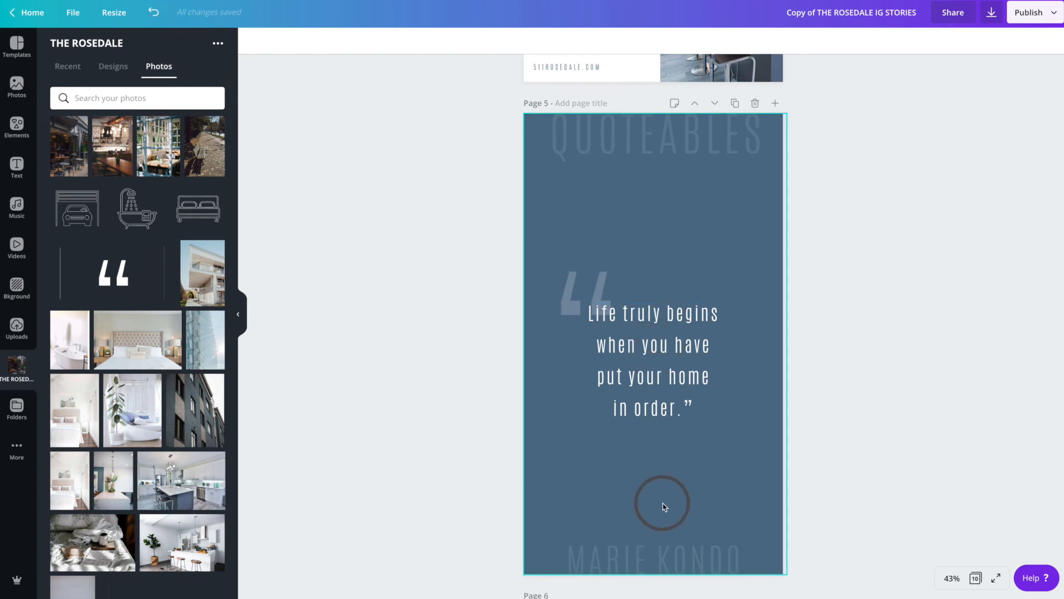
scroll("down", 3)
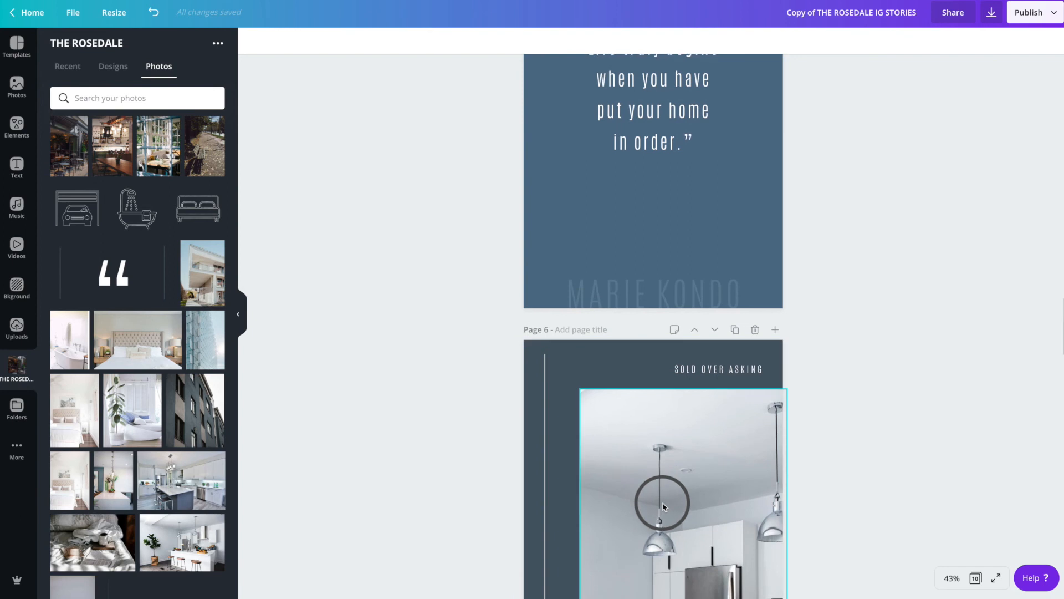
scroll("down", 3)
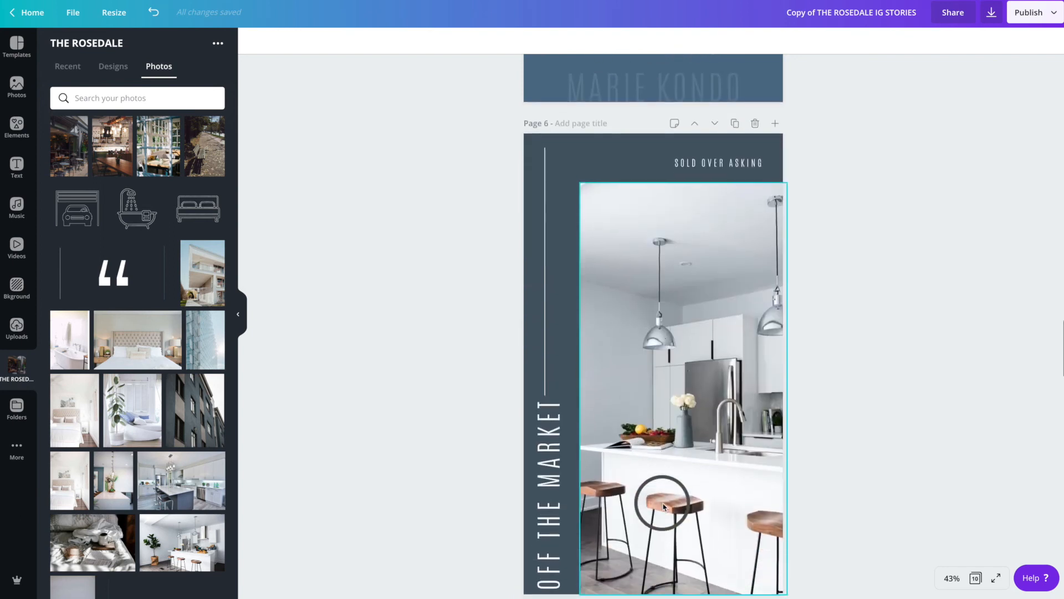
scroll("down", 3)
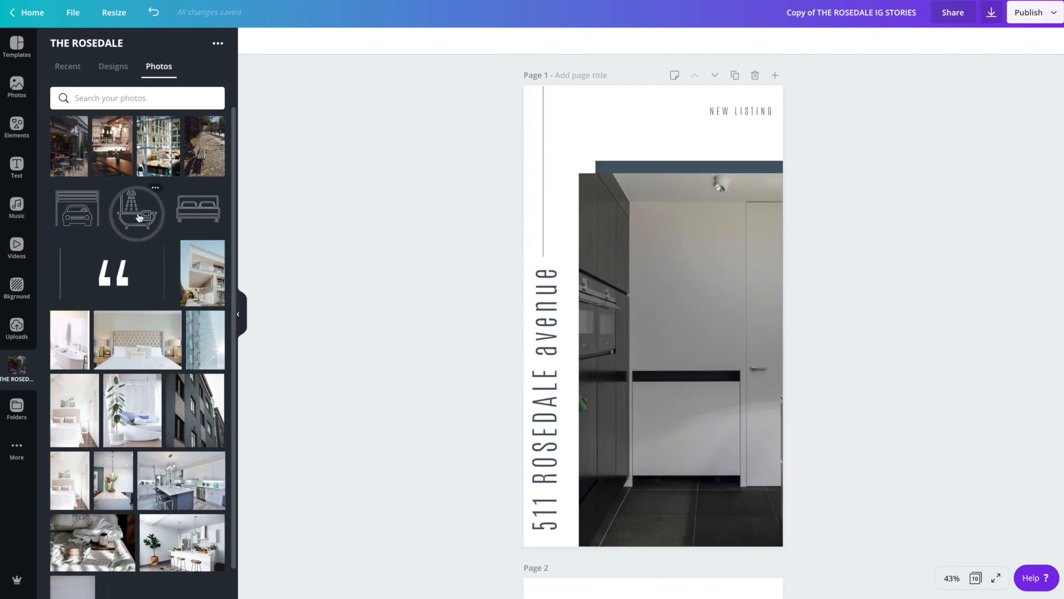
mouse_move(192, 216)
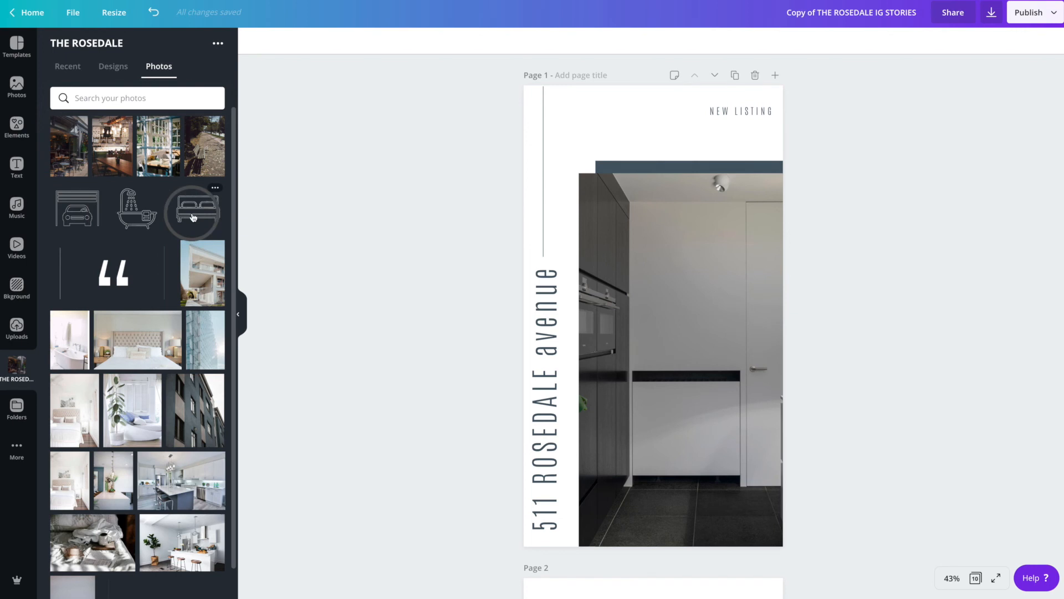
mouse_move(140, 207)
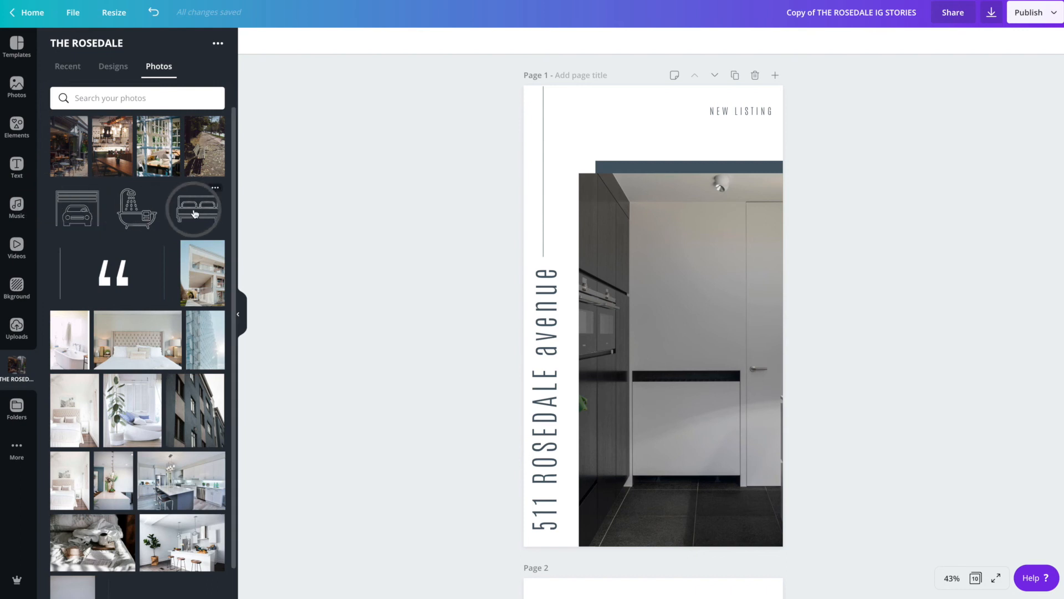
Add a small bed icon from THE ROSEDALE photos at the bottom centre of page 1's kitchen photo.
left_click(194, 208)
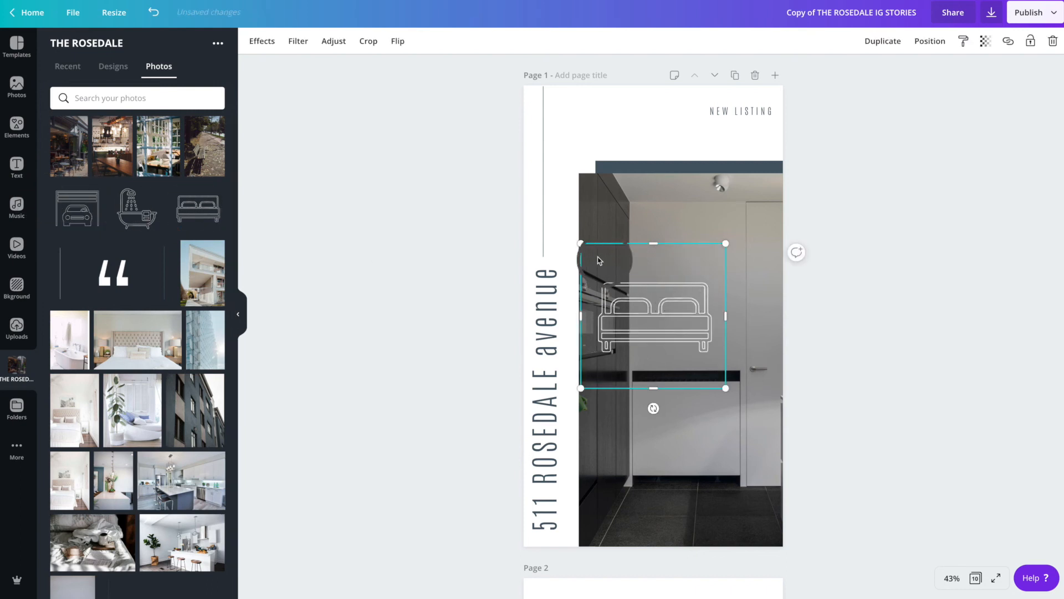
left_click_drag(580, 243, 655, 301)
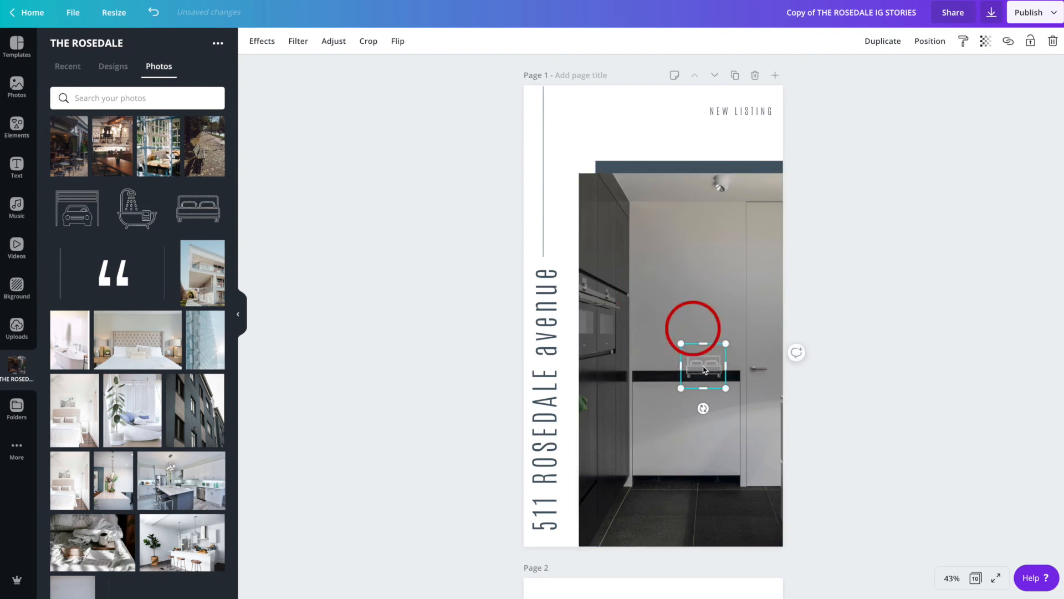
left_click_drag(702, 367, 703, 512)
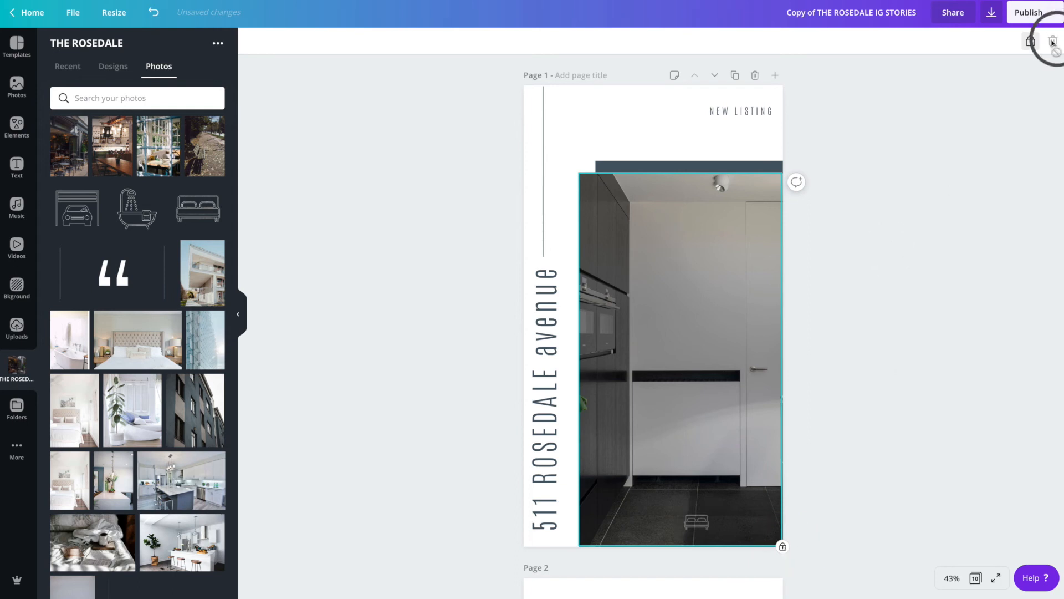
left_click(136, 210)
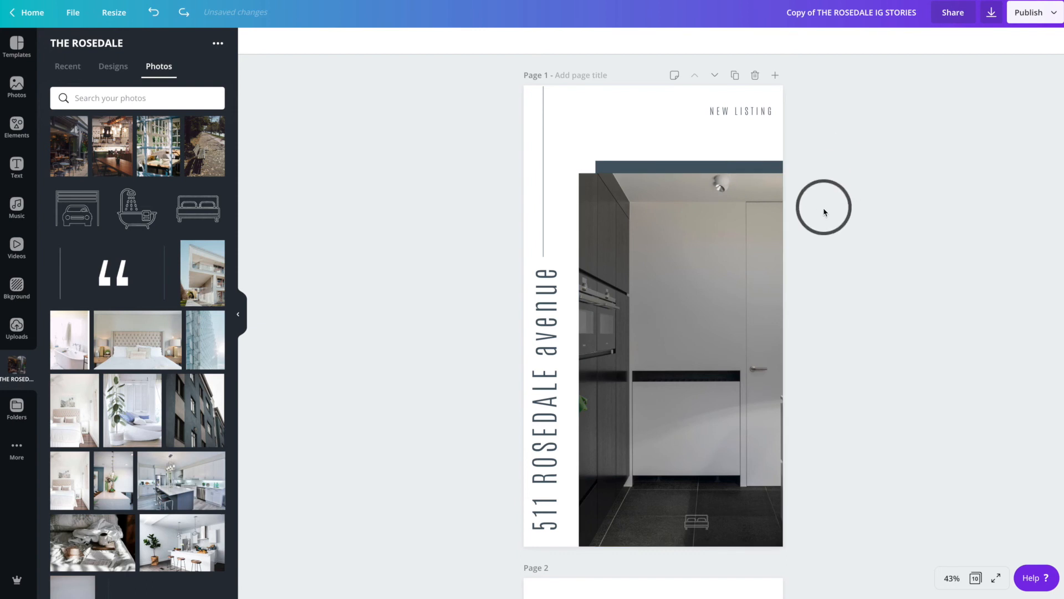
left_click(678, 353)
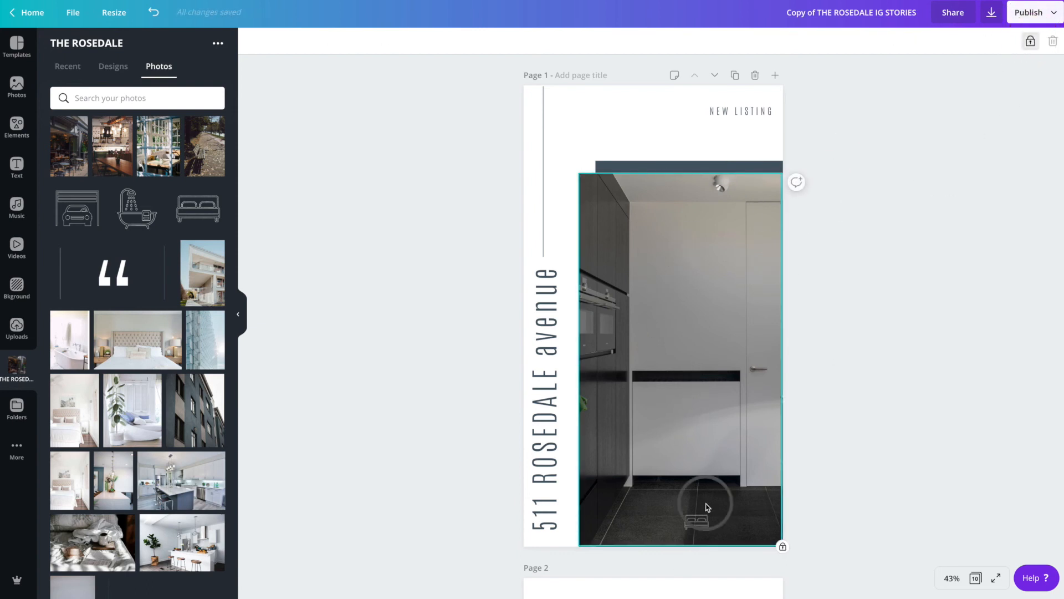
Add a small bathtub icon beside the bed icon at the bottom right of the kitchen photo.
left_click(708, 519)
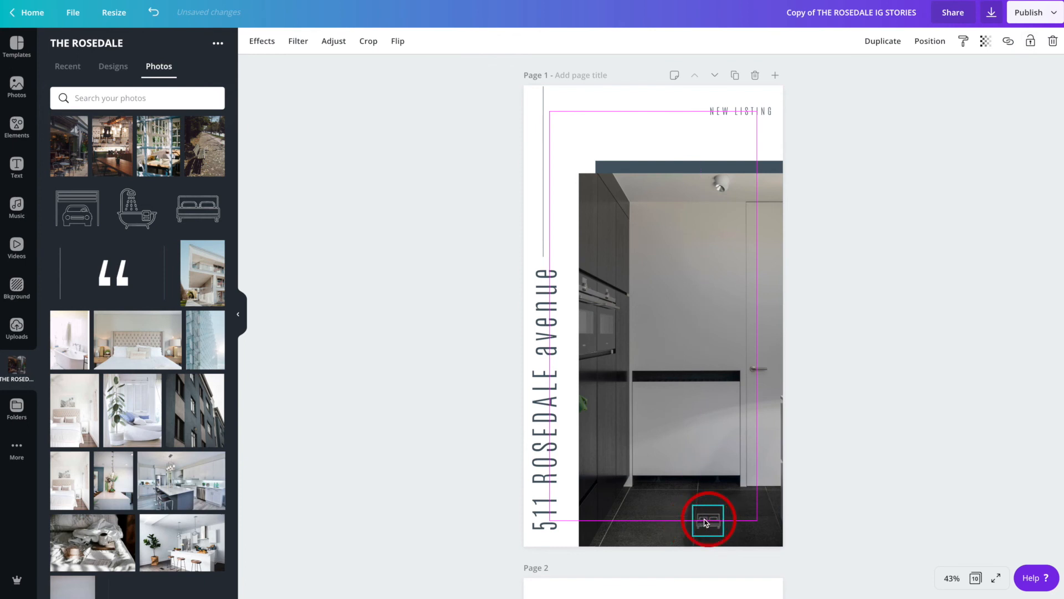
left_click(138, 208)
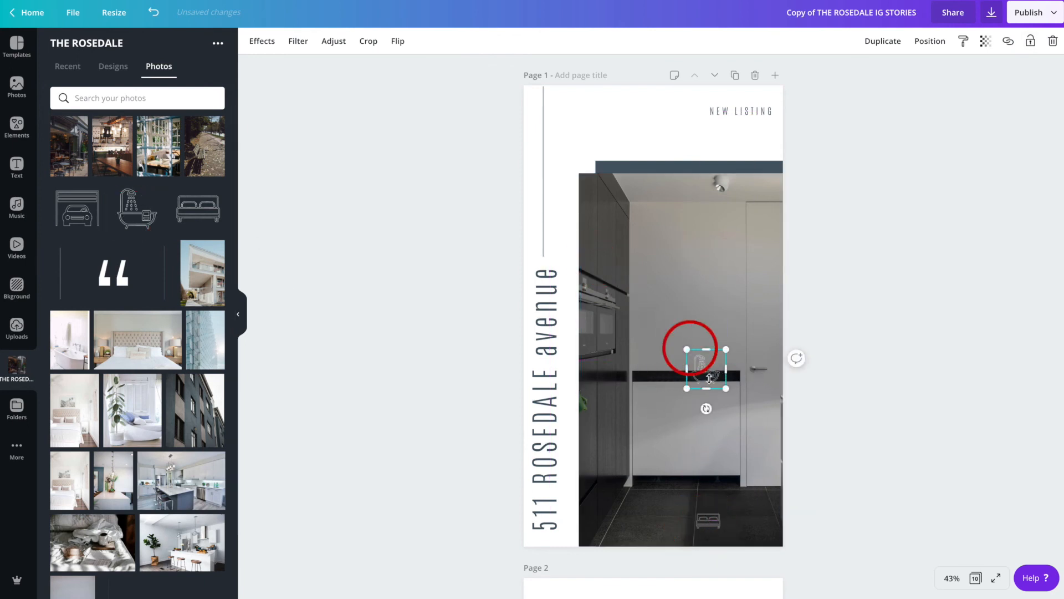
left_click_drag(691, 349, 746, 516)
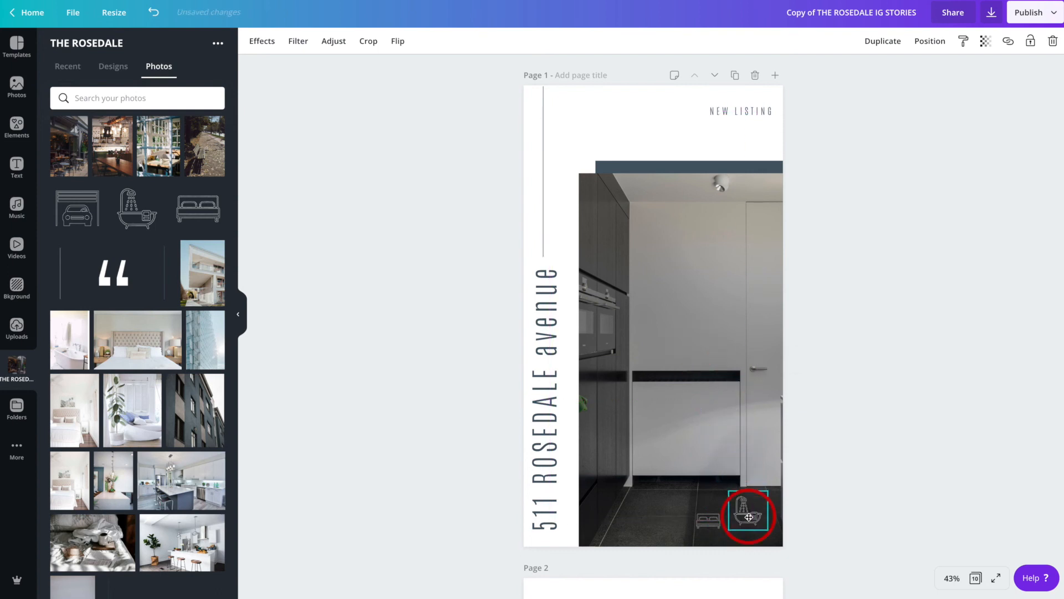
left_click(748, 518)
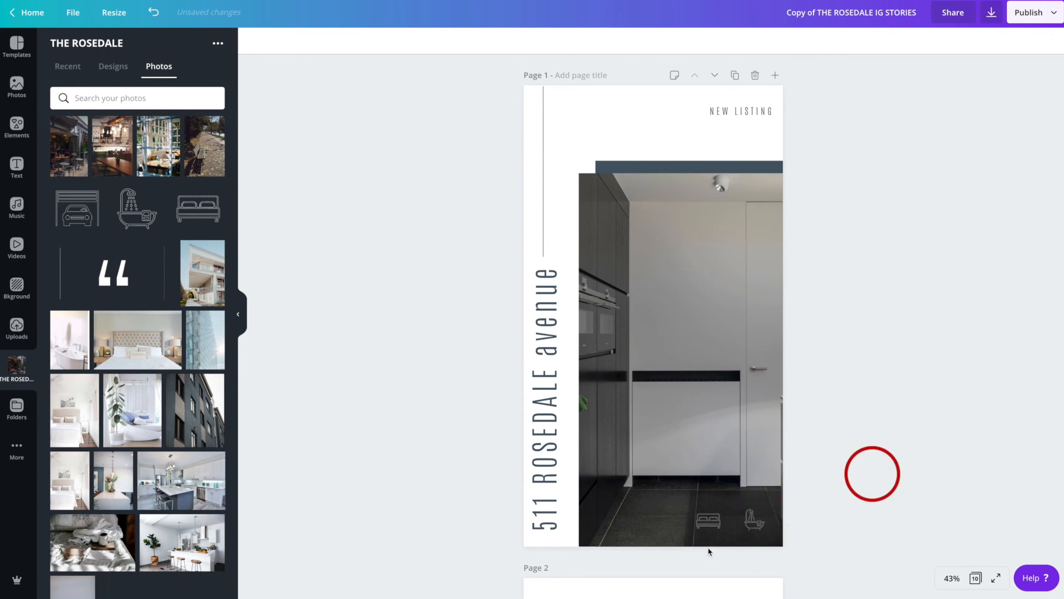
left_click(754, 519)
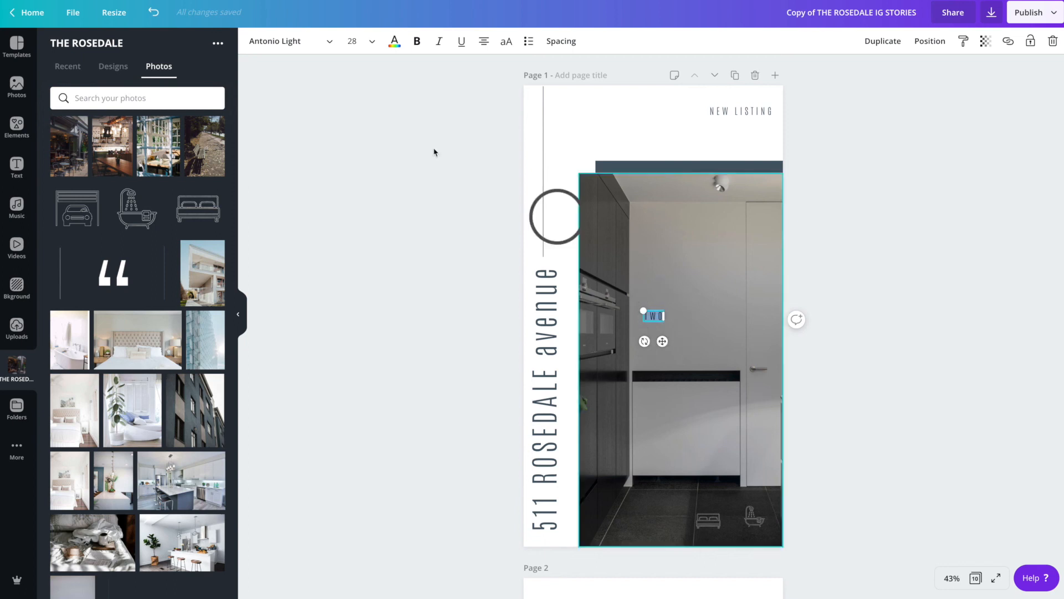
Add a TWO label under the bed icon at font size 18.
left_click(394, 41)
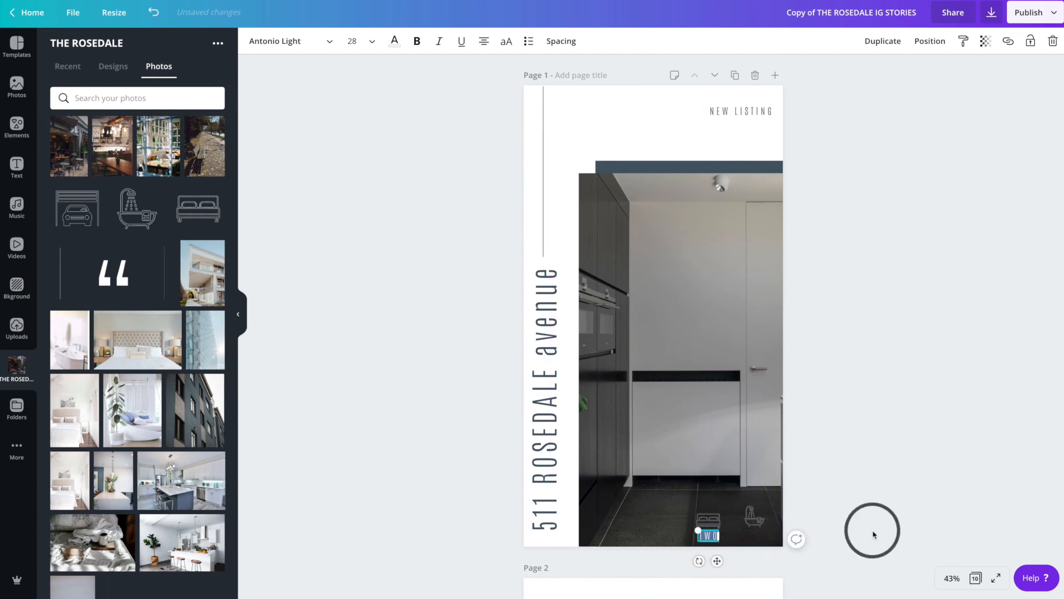
left_click(706, 536)
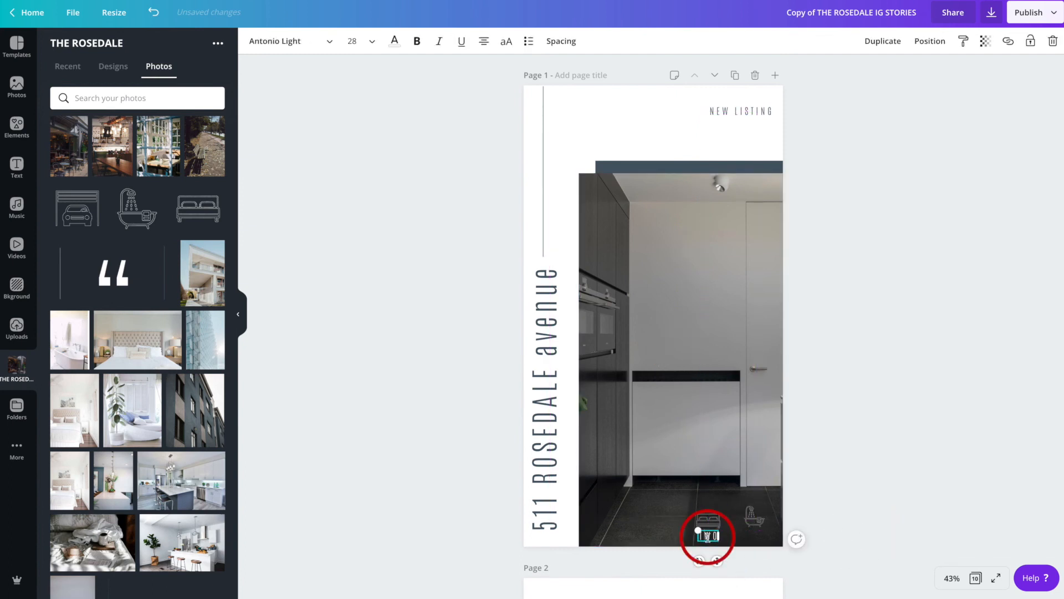
left_click(372, 41)
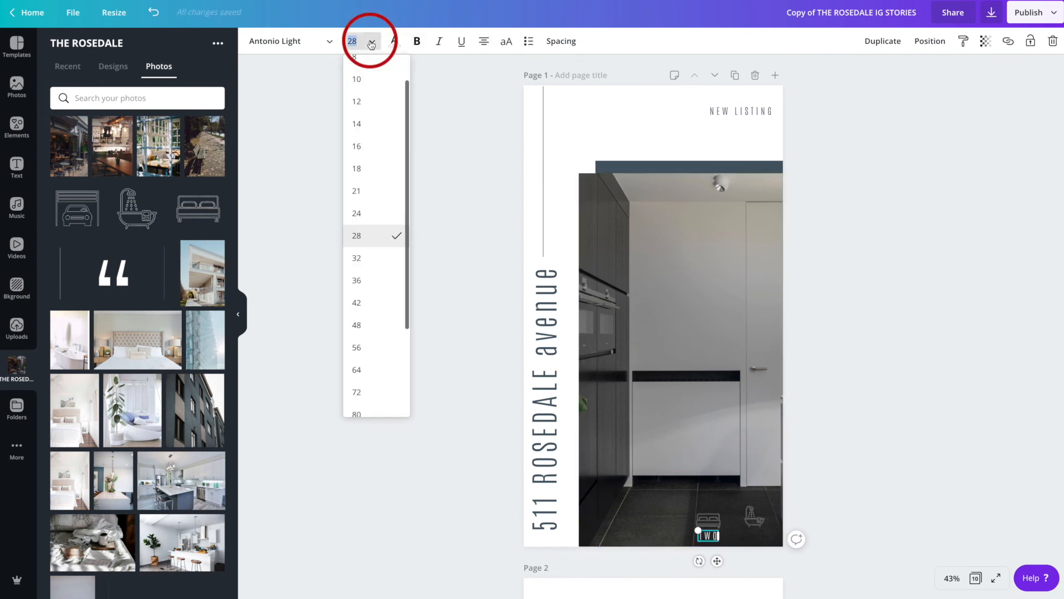
mouse_move(365, 173)
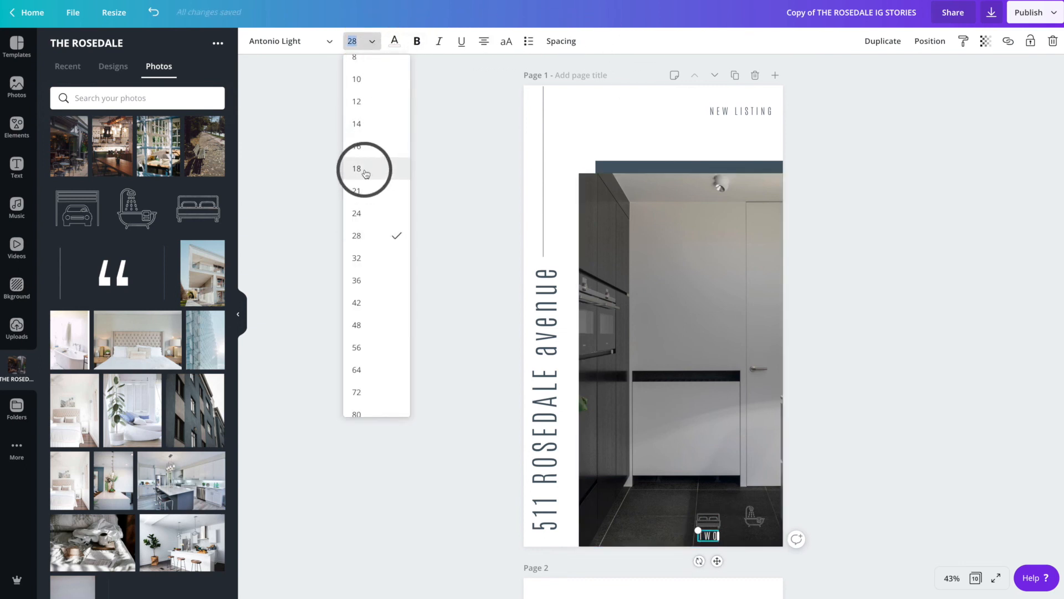
left_click(679, 353)
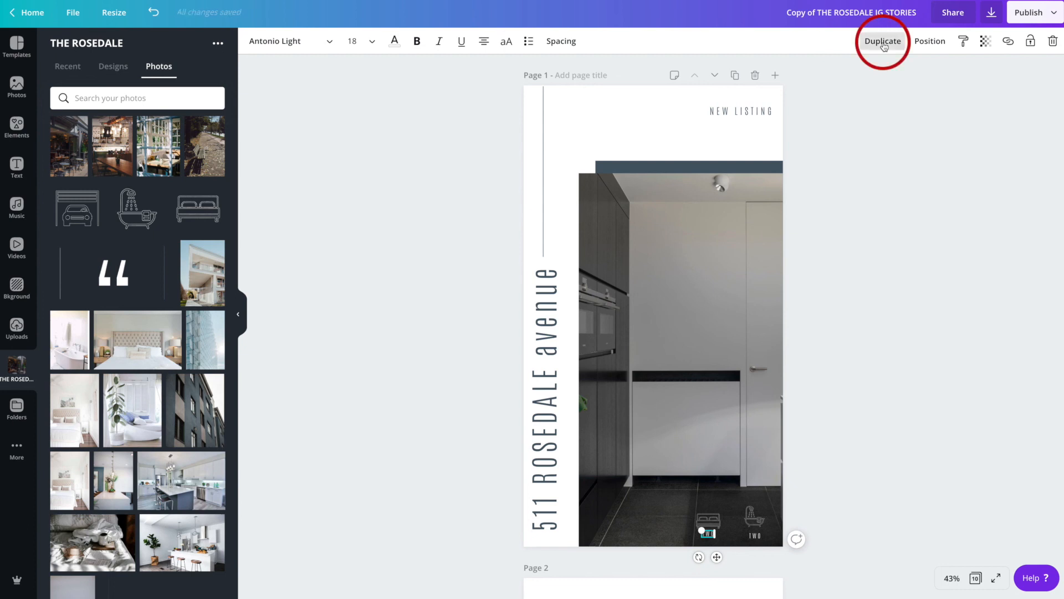
Duplicate the TWO label so the bathtub icon has one beneath it too.
left_click(882, 41)
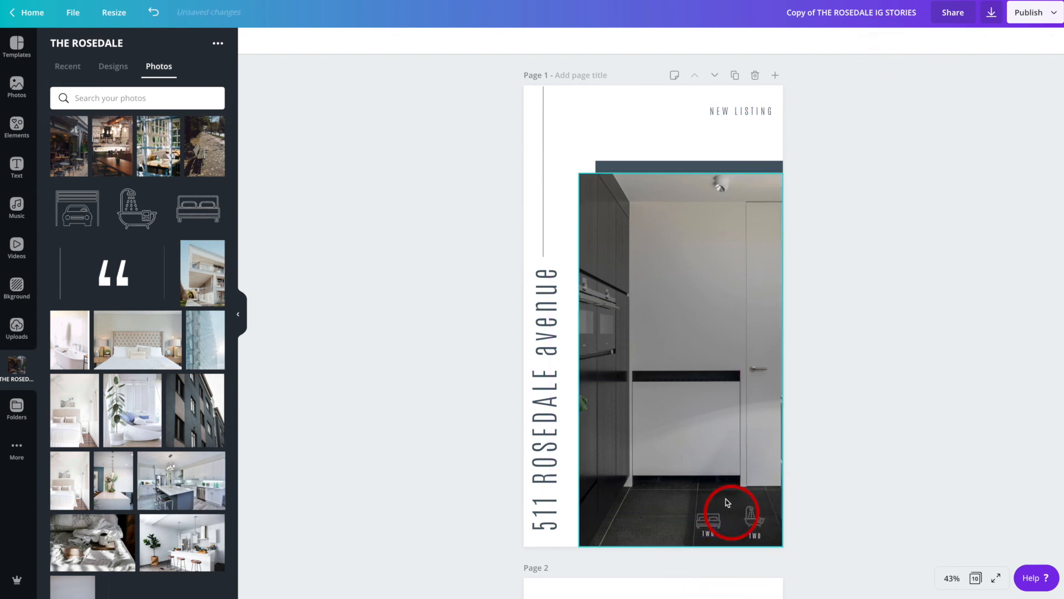
left_click(755, 529)
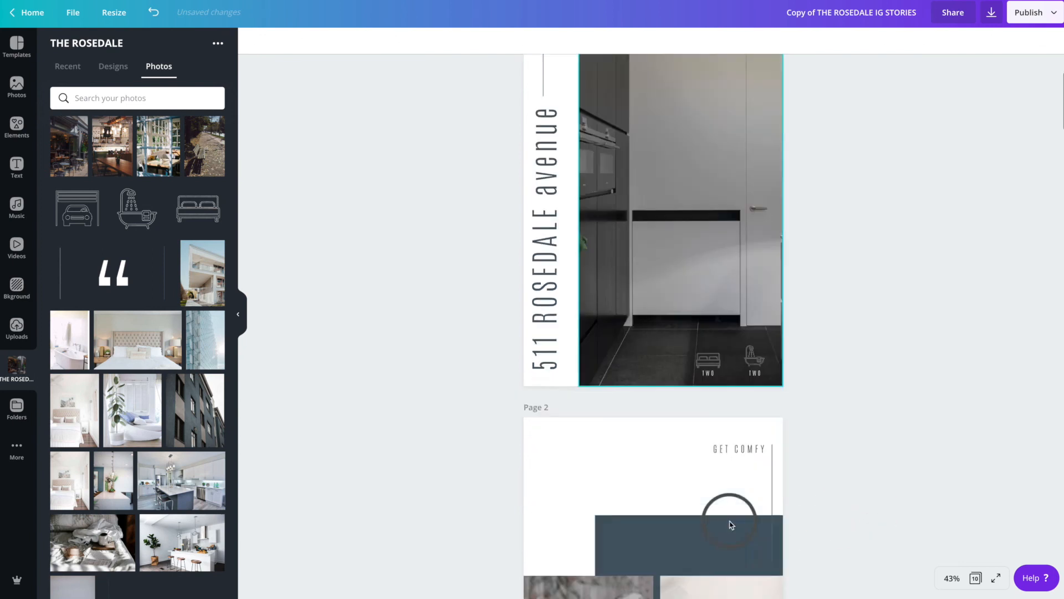
scroll("down", 3)
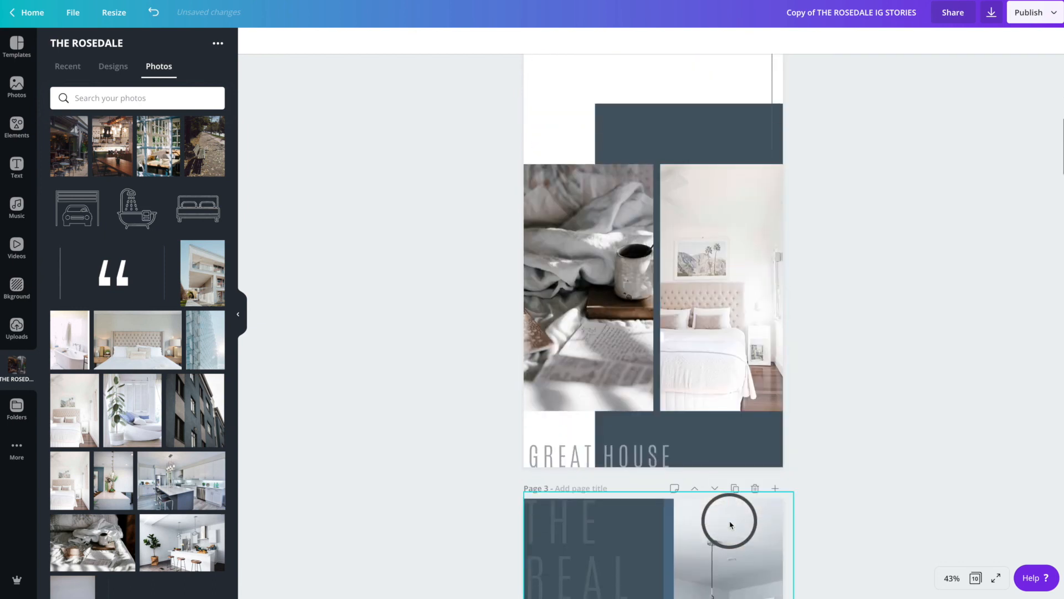
scroll("down", 3)
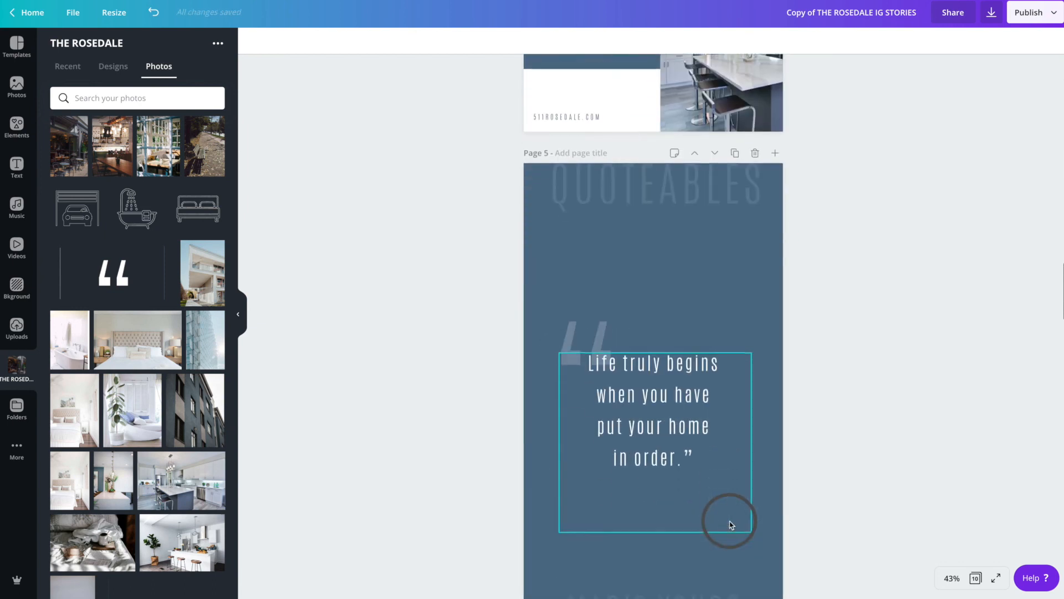
scroll("down", 3)
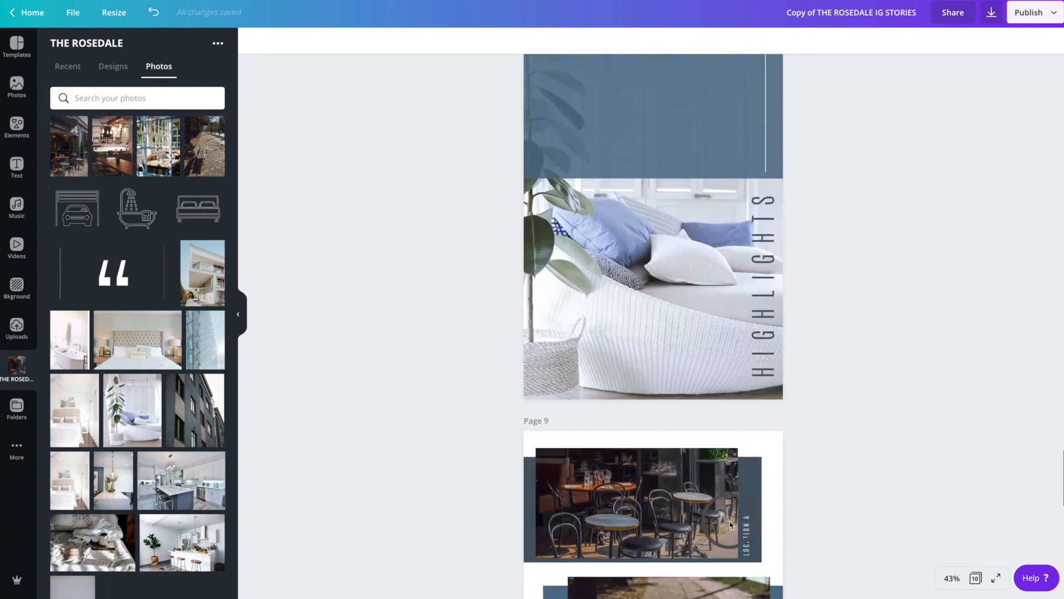
scroll("down", 3)
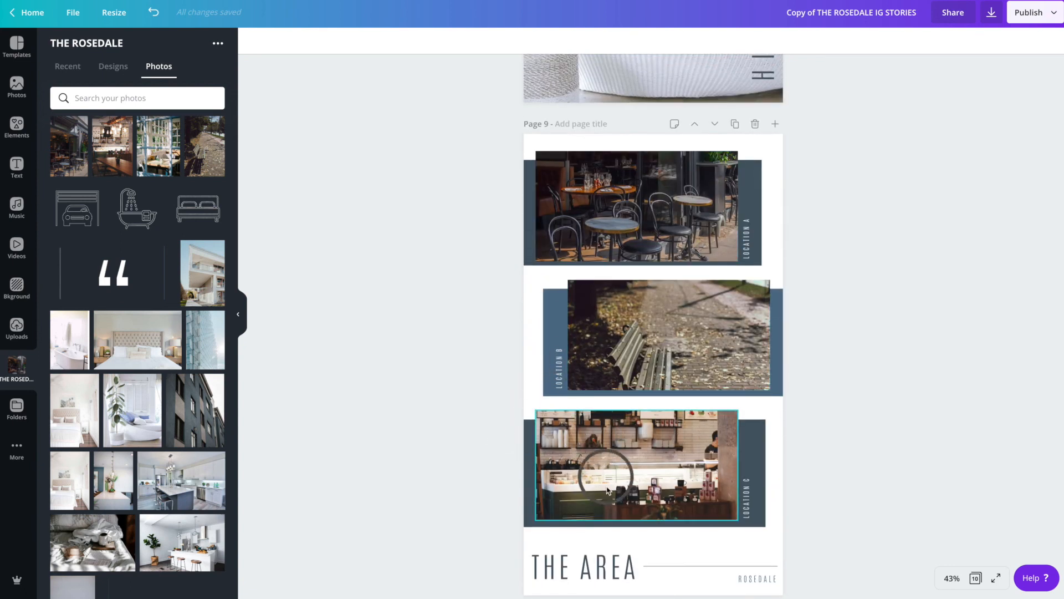
left_click(634, 208)
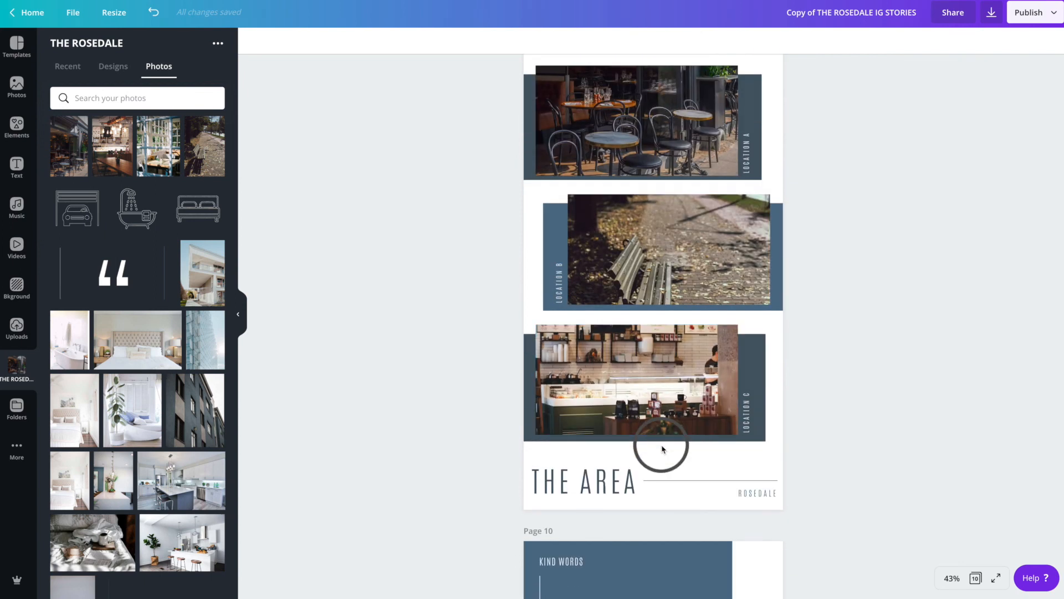
scroll("down", 3)
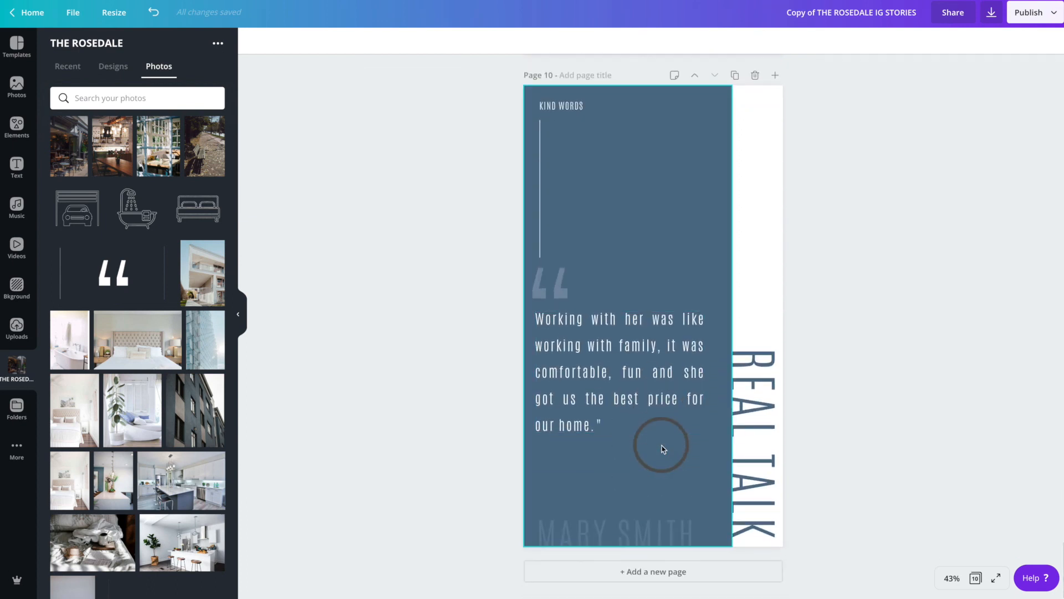
left_click(621, 370)
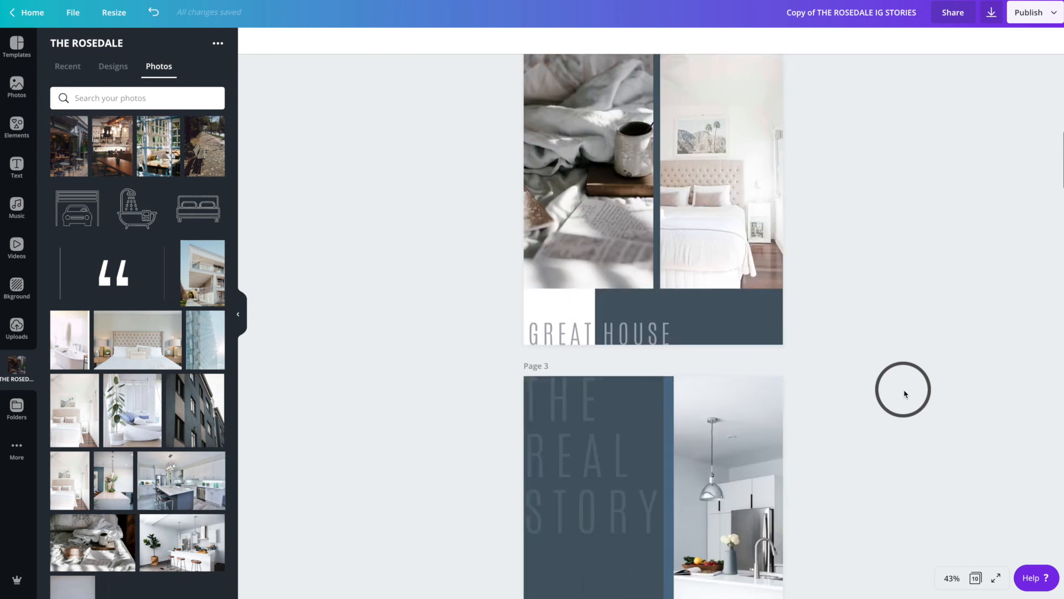
Download all 10 pages of the 511 Rosedale story design as PNG images.
scroll("down", 3)
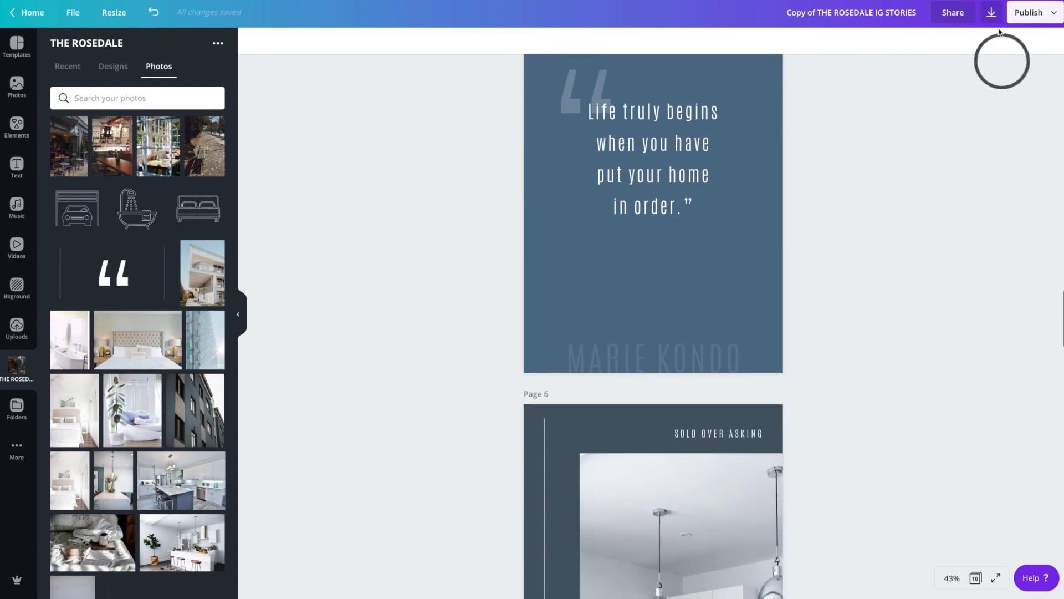
left_click(990, 12)
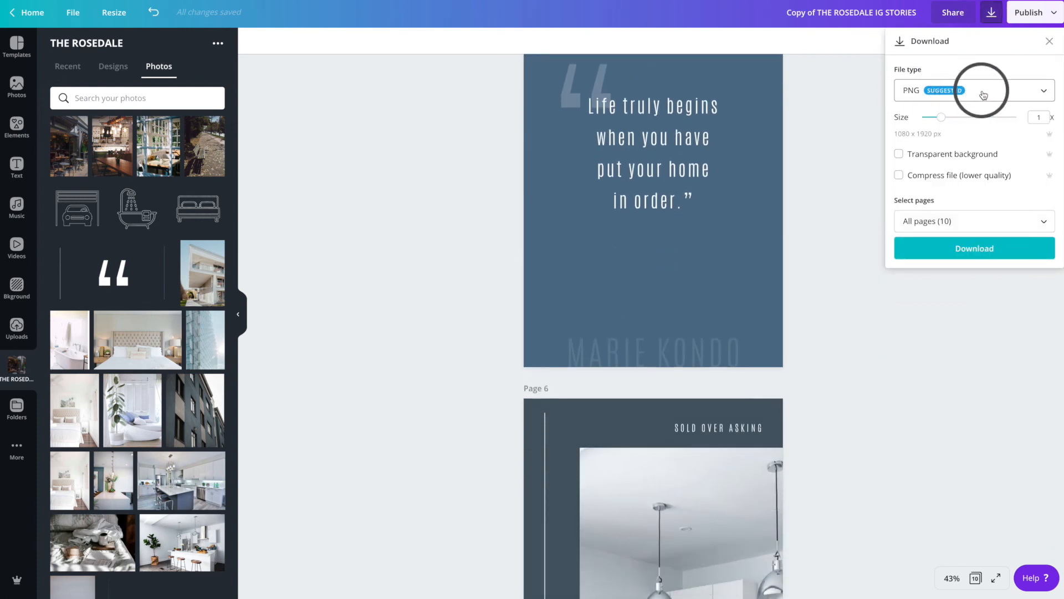
left_click(975, 247)
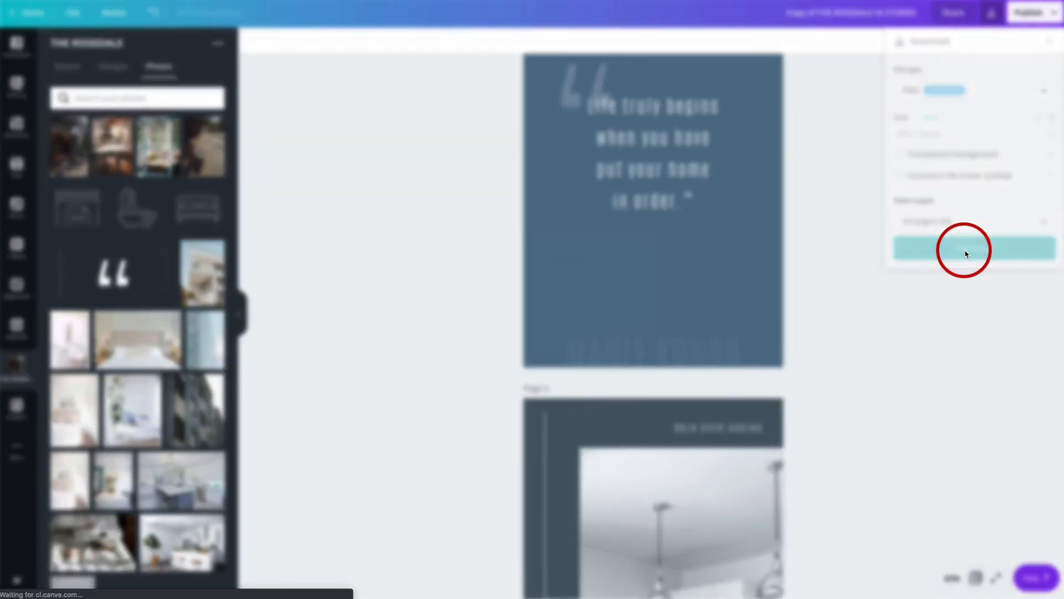
left_click(973, 250)
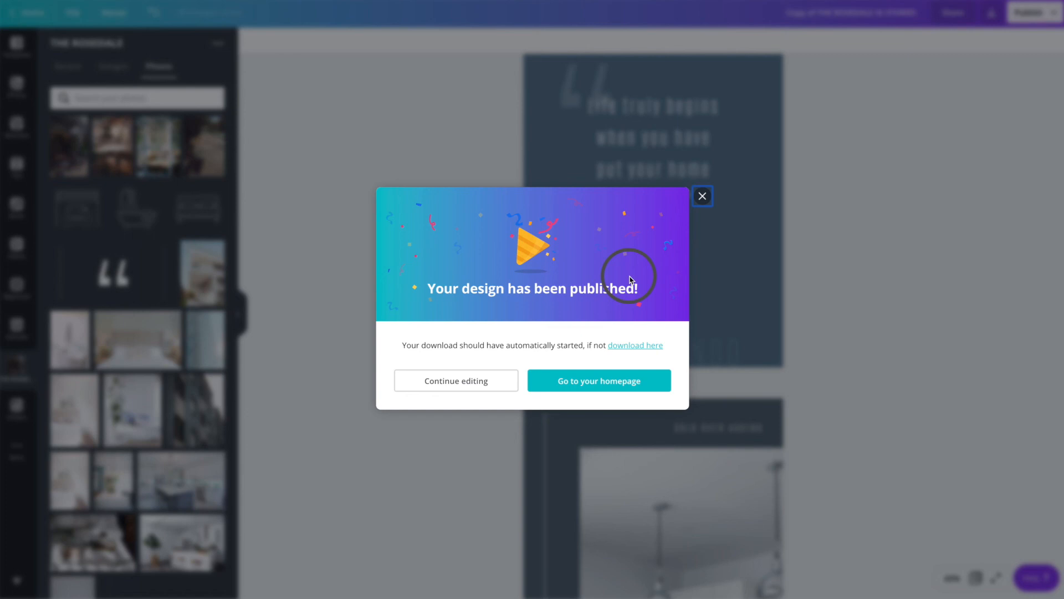
mouse_move(615, 301)
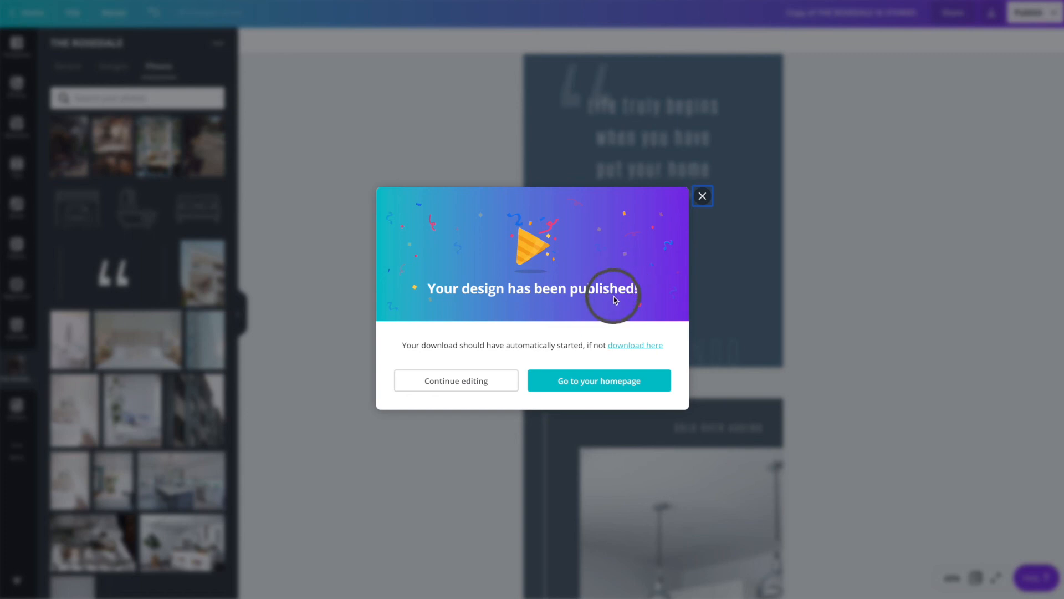